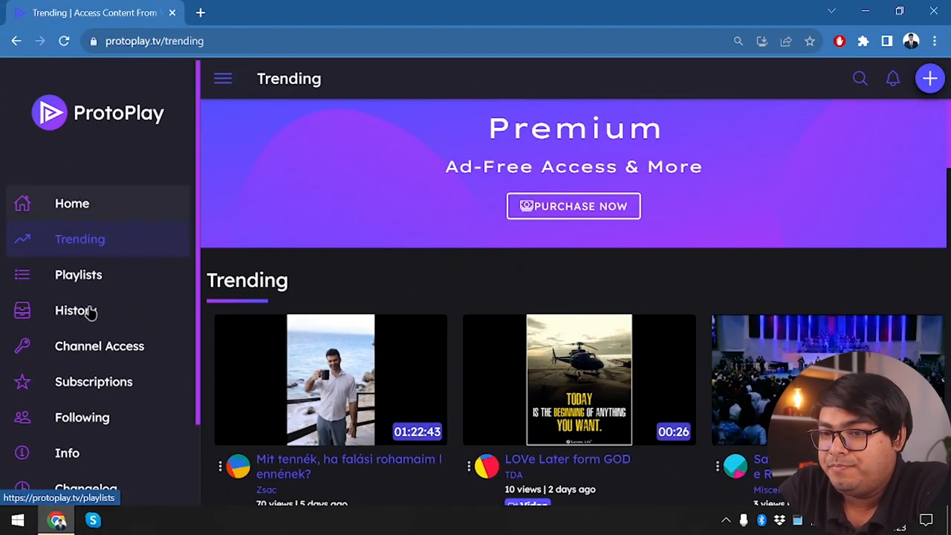
Step: From the Home page, submit a ProtoPlay sign-in request, then open a new tab for email
click(72, 203)
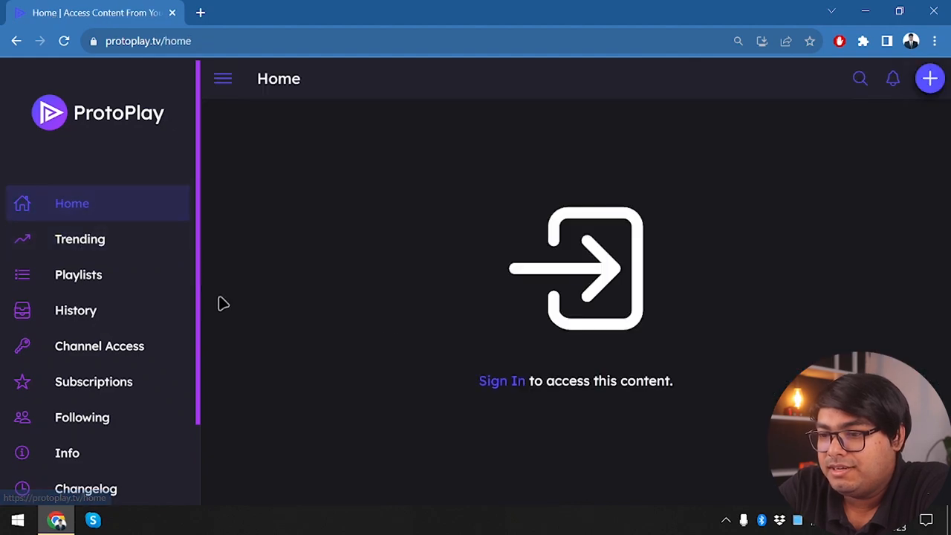
click(501, 381)
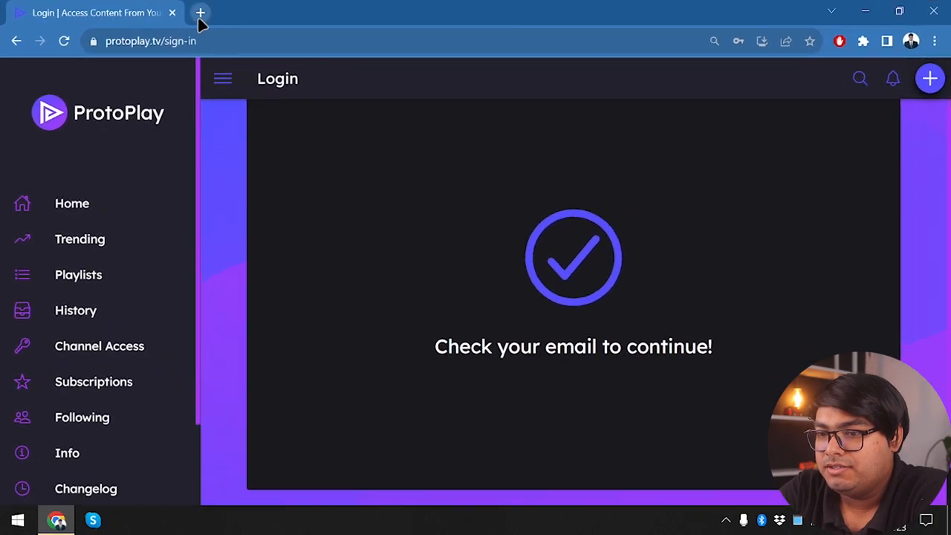
click(201, 13)
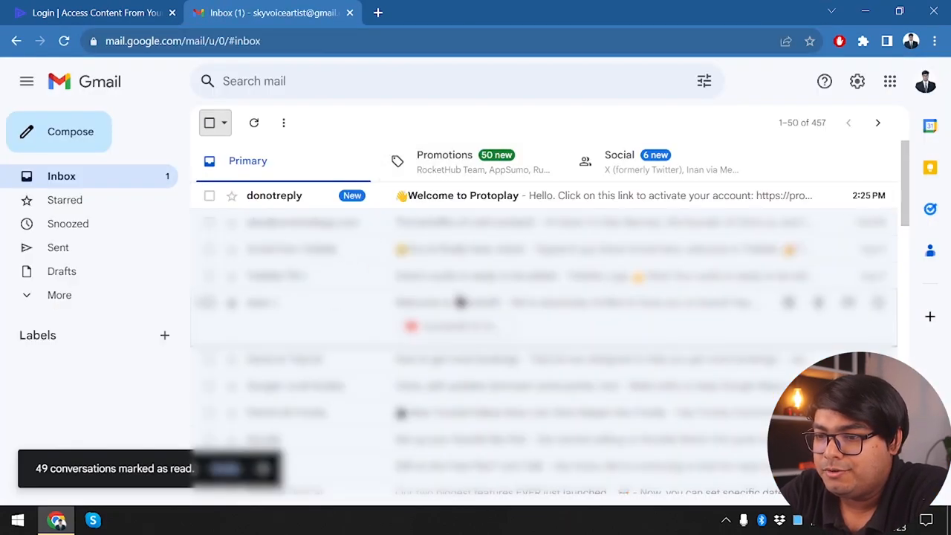
mouse_move(428, 195)
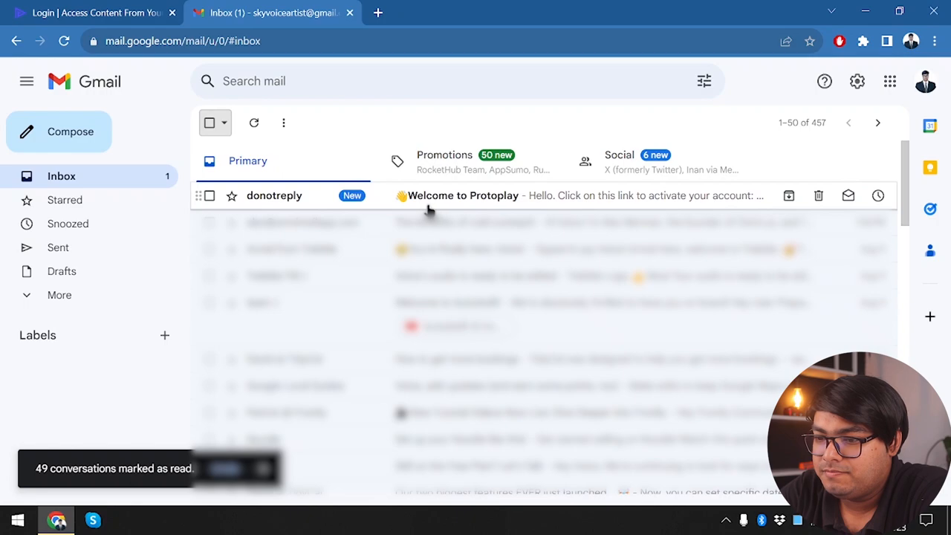
Step: Open the 'Welcome to Protoplay' email, follow its activation link, and close Gmail
click(463, 196)
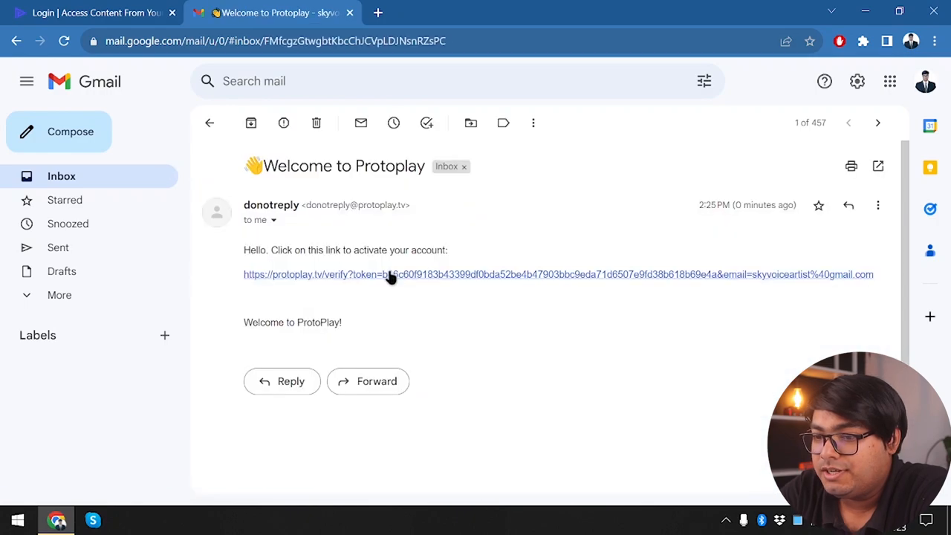
click(390, 274)
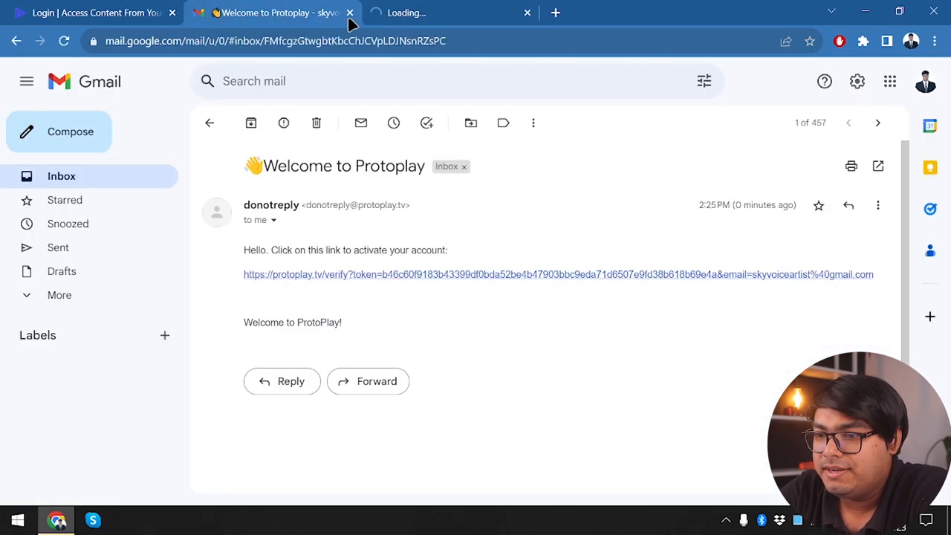
click(558, 274)
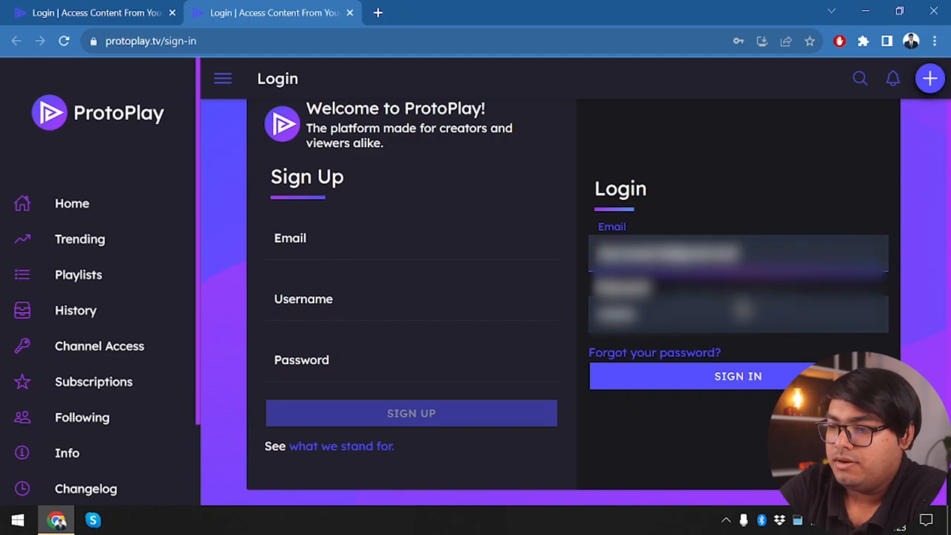
Step: Sign in, scroll the Home Discover feed, and open the AppSumo video
click(738, 376)
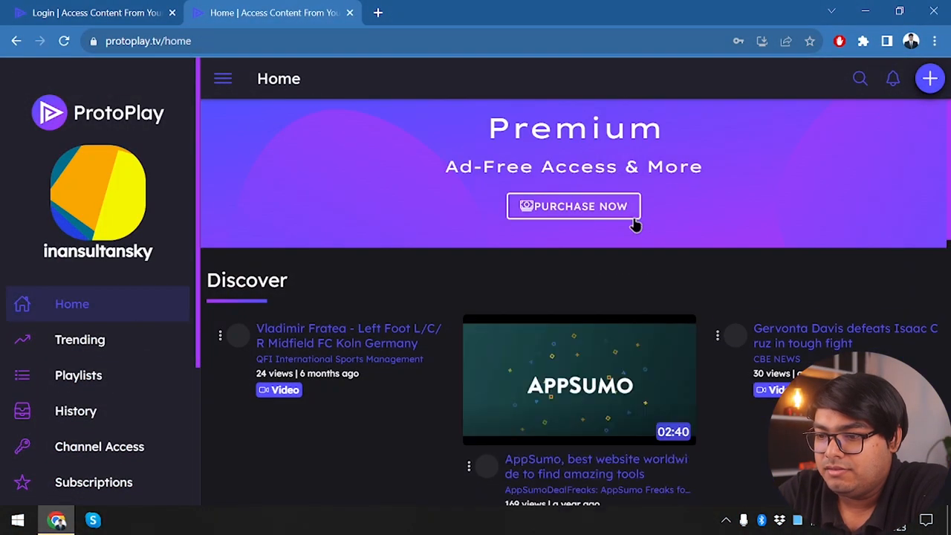
scroll(down, 3)
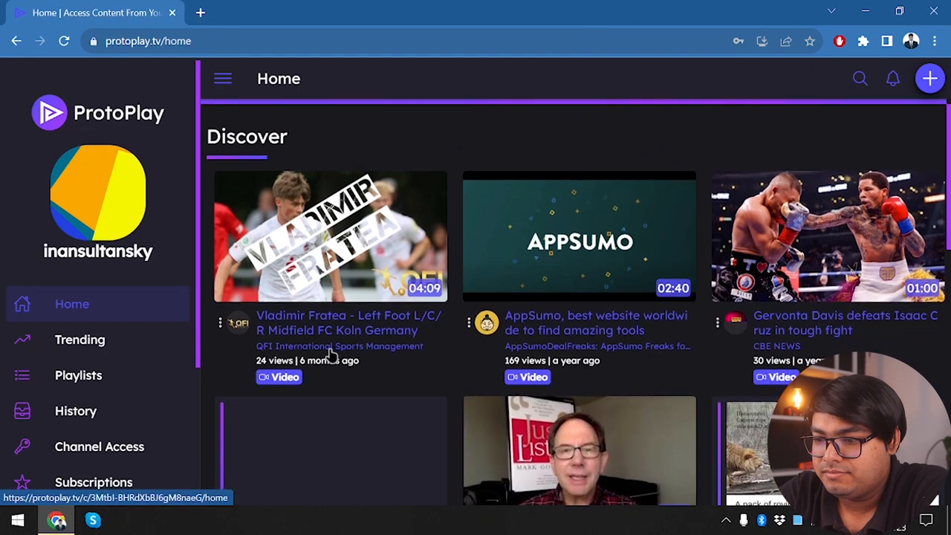
scroll(down, 3)
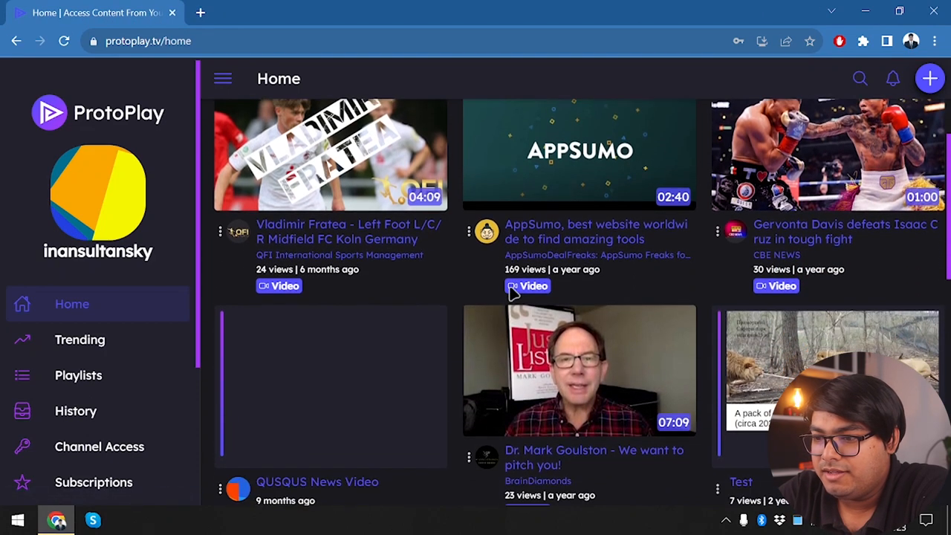
mouse_move(576, 149)
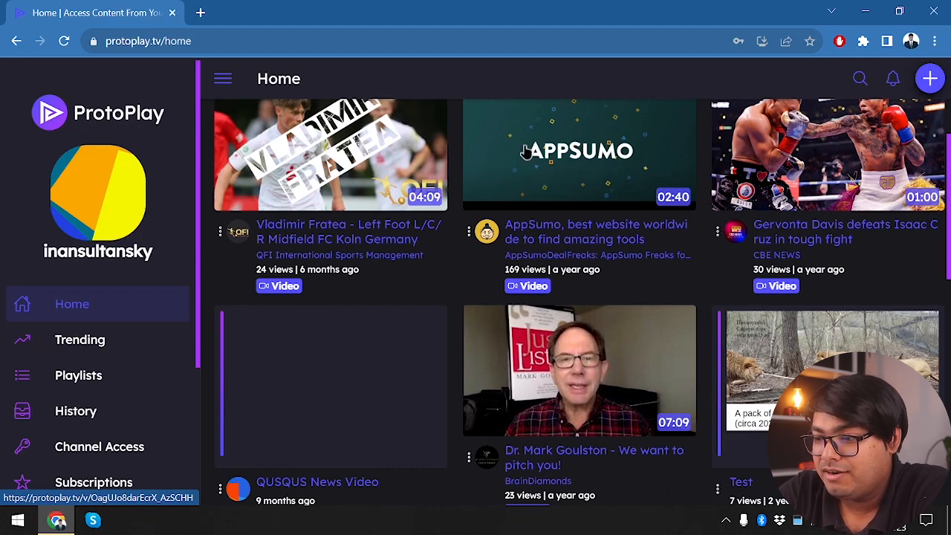
scroll(up, 3)
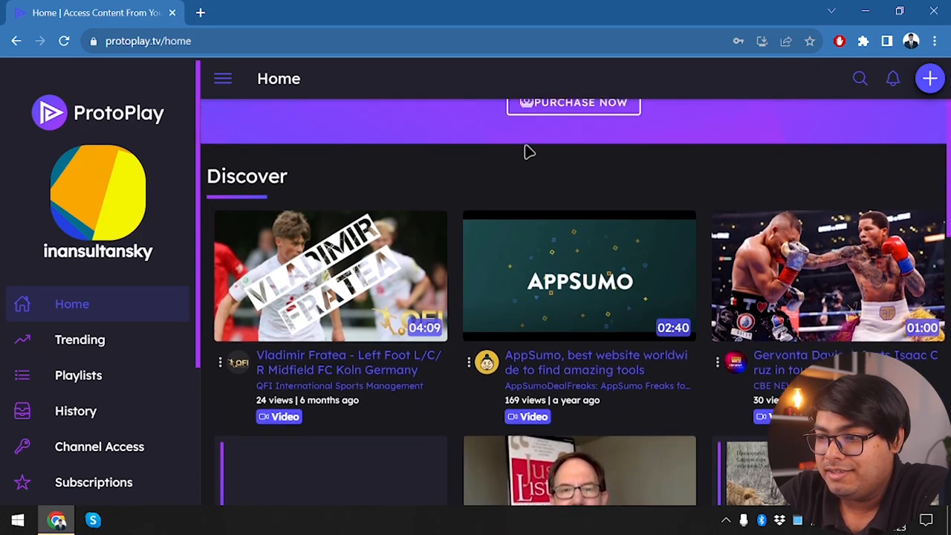
scroll(down, 3)
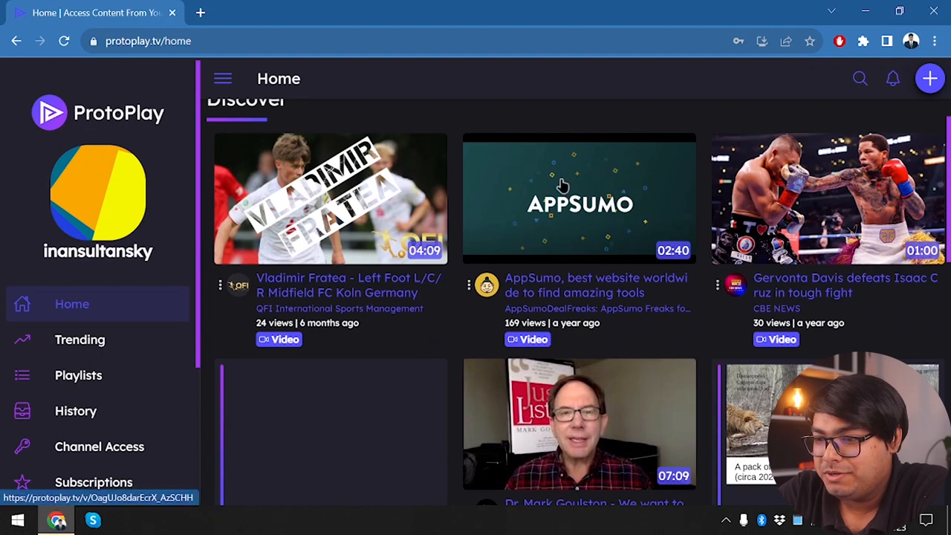
click(579, 198)
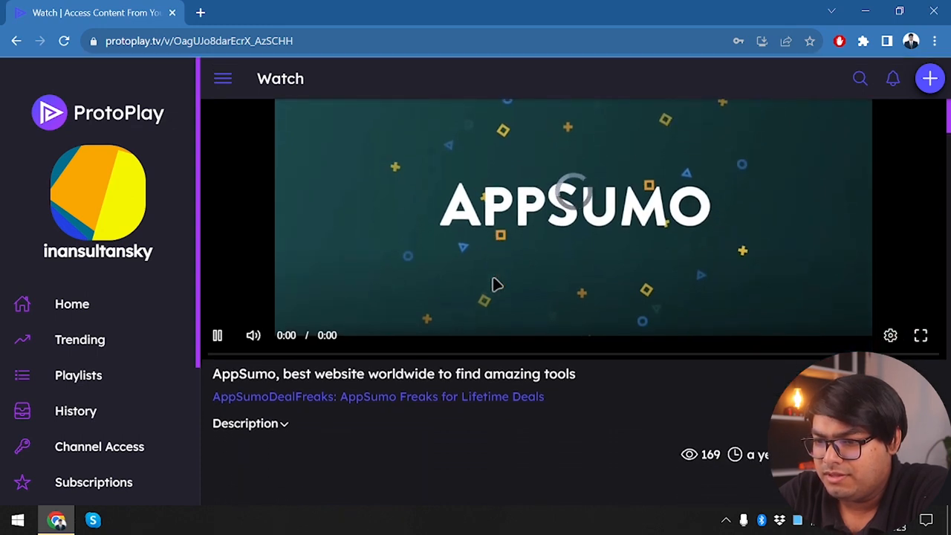
mouse_move(422, 324)
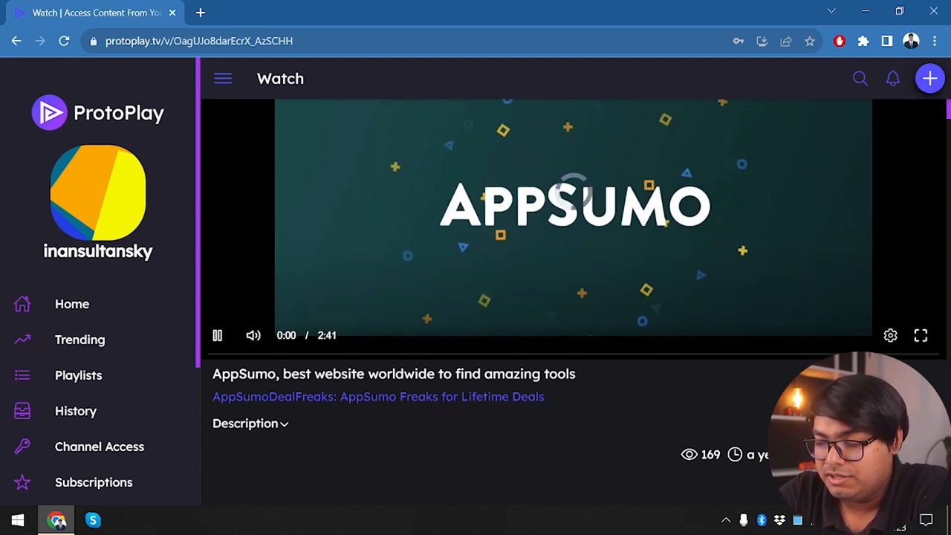
mouse_move(535, 237)
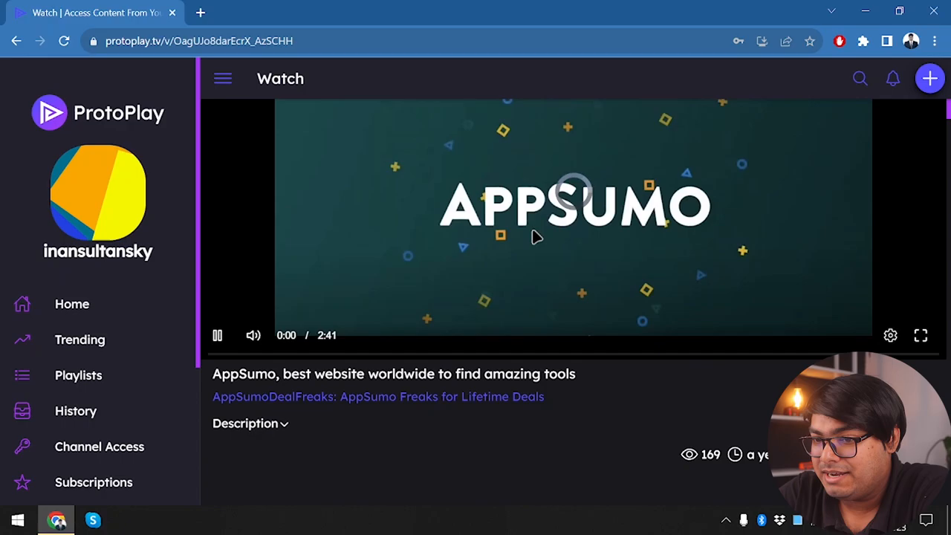
Step: Watch the AppSumo video to 0:35, pause it, and scroll the watch page
scroll(down, 3)
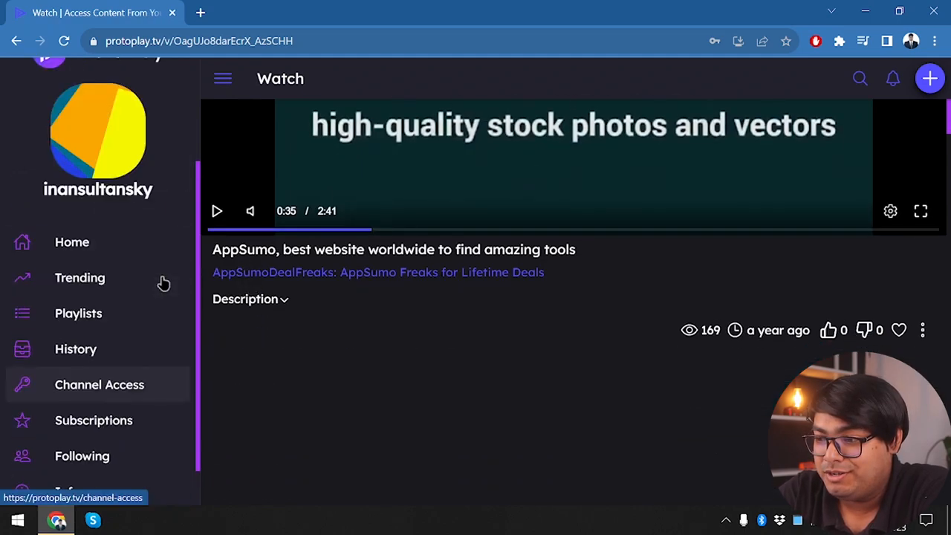
Step: Open the Trending page and scroll through its video grid and back up
click(80, 277)
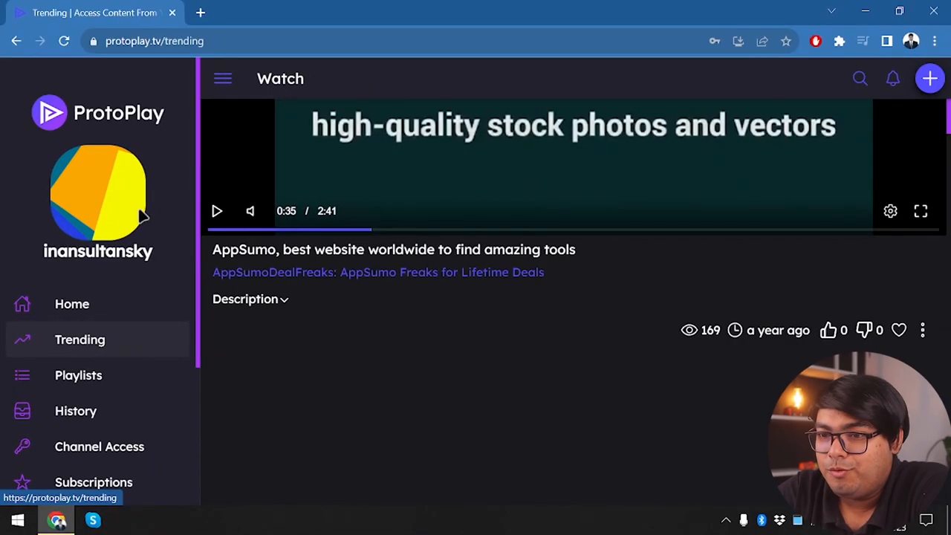
click(79, 340)
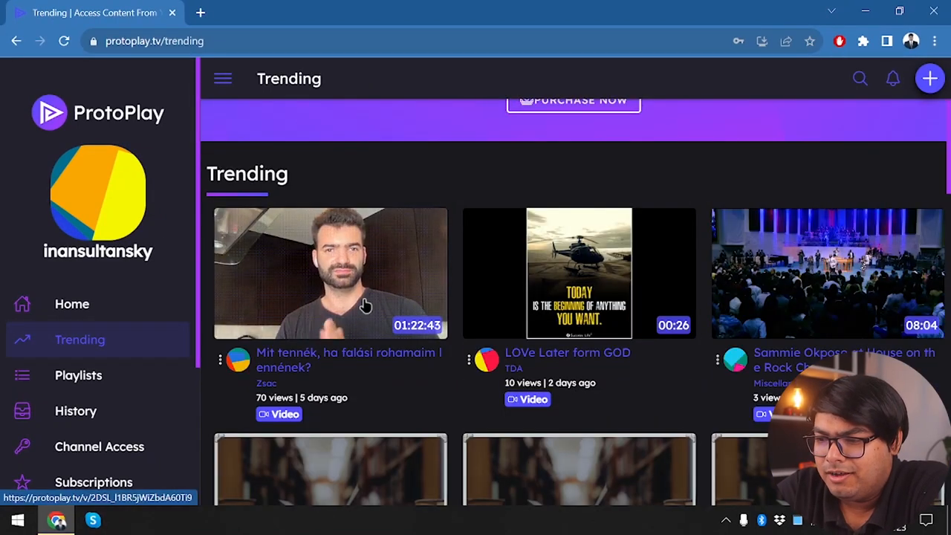
mouse_move(548, 286)
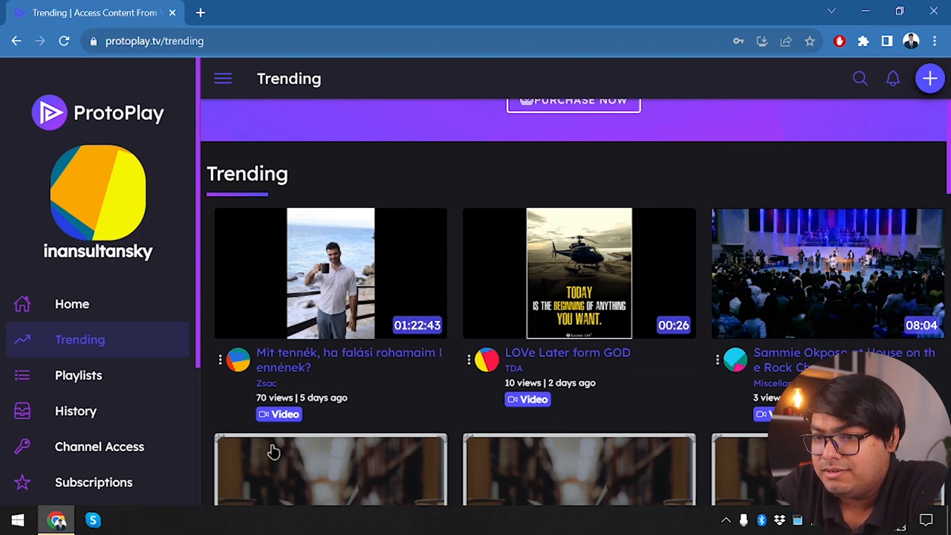
scroll(down, 3)
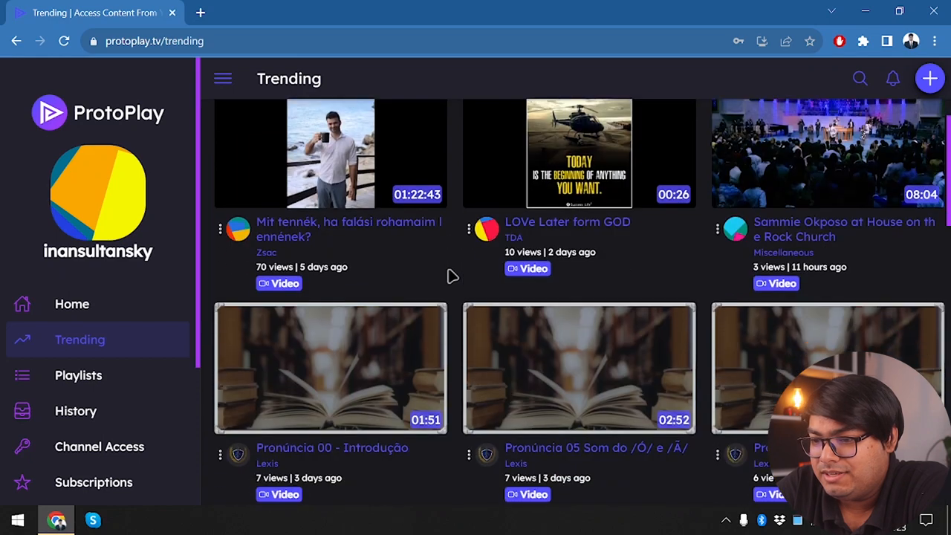
mouse_move(598, 219)
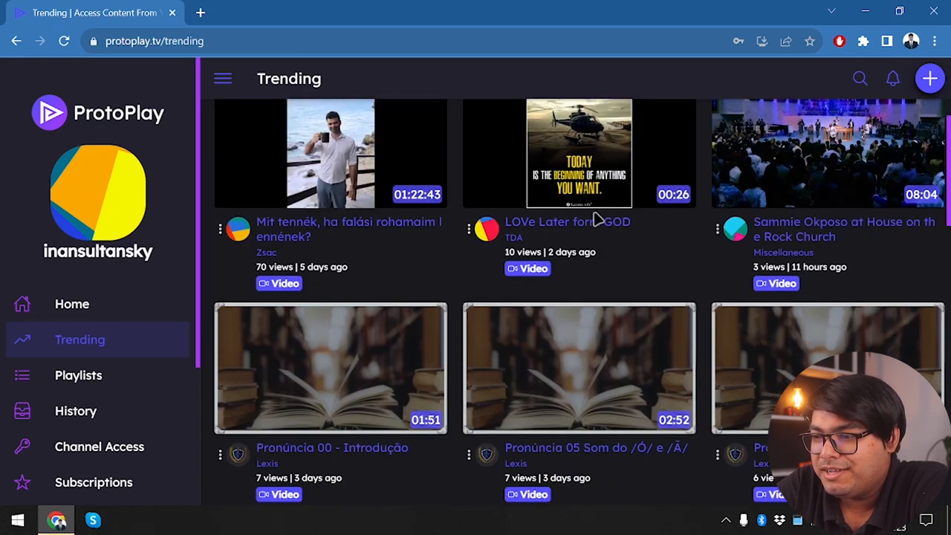
scroll(up, 3)
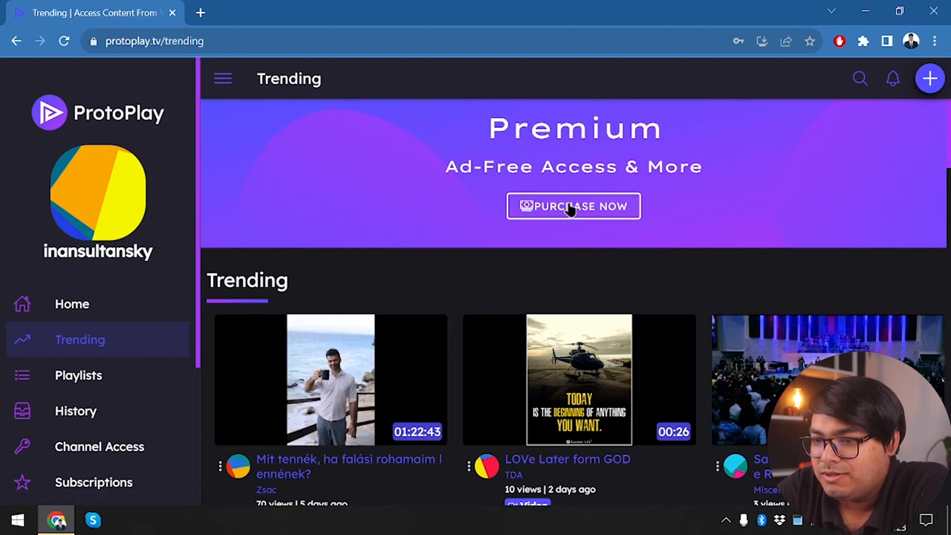
click(573, 206)
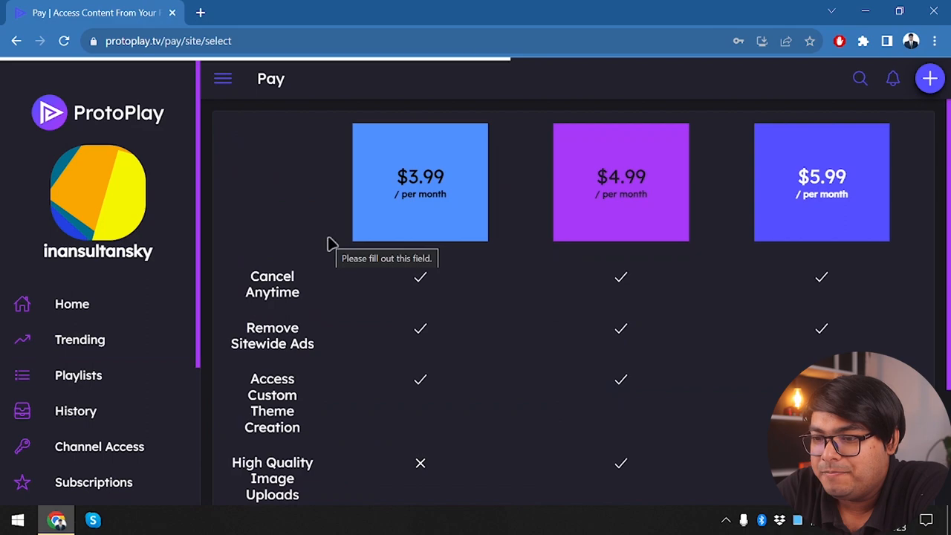
mouse_move(387, 212)
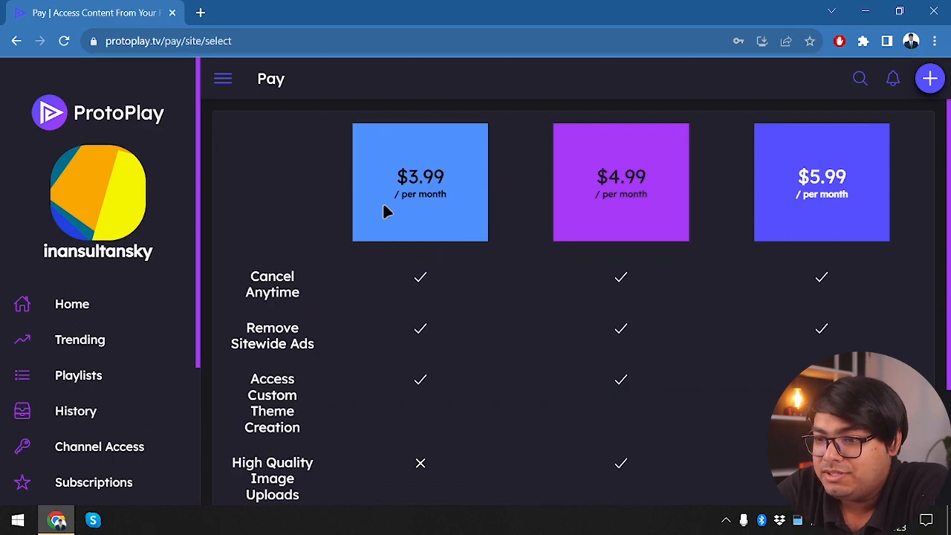
mouse_move(364, 110)
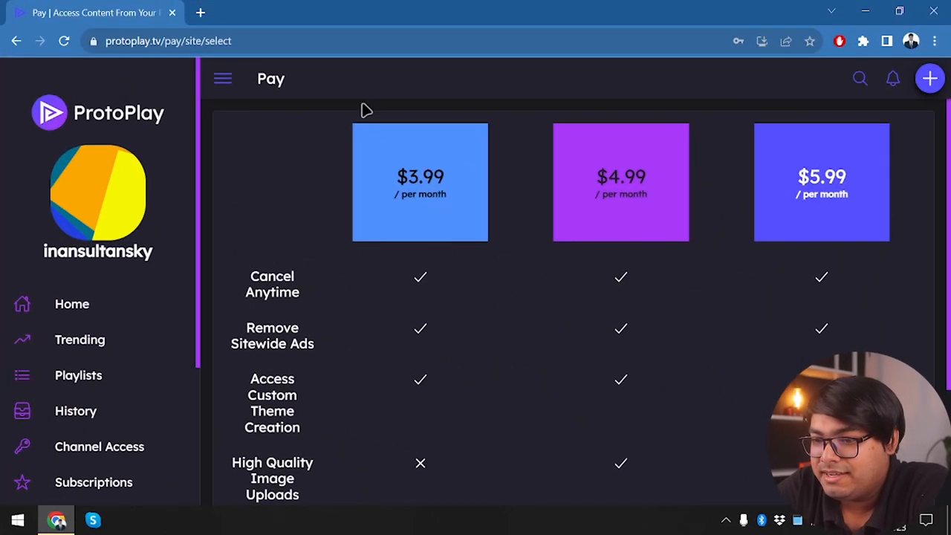
mouse_move(398, 208)
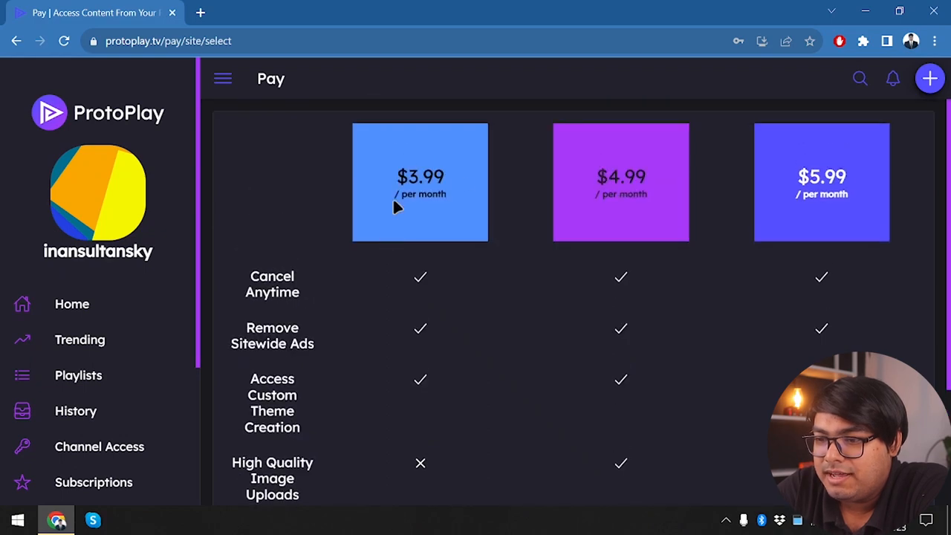
scroll(down, 3)
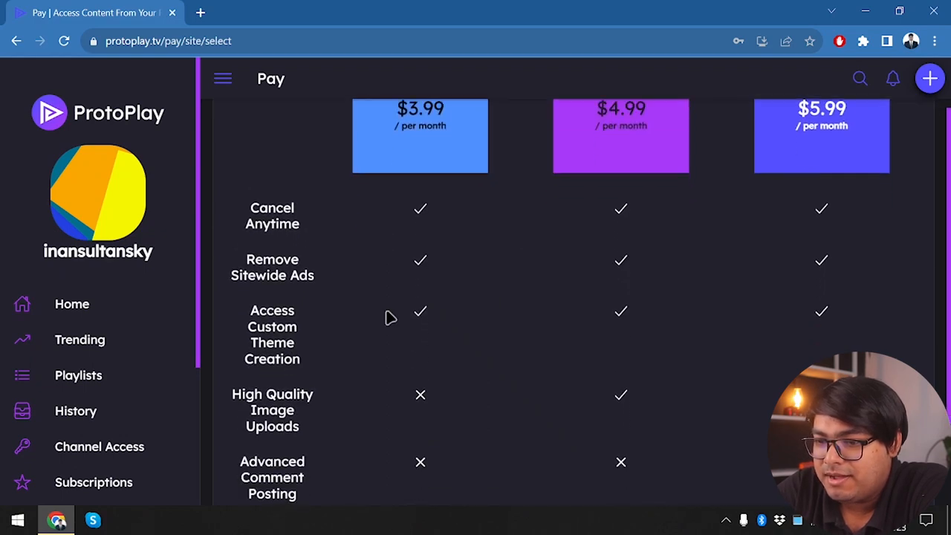
scroll(down, 3)
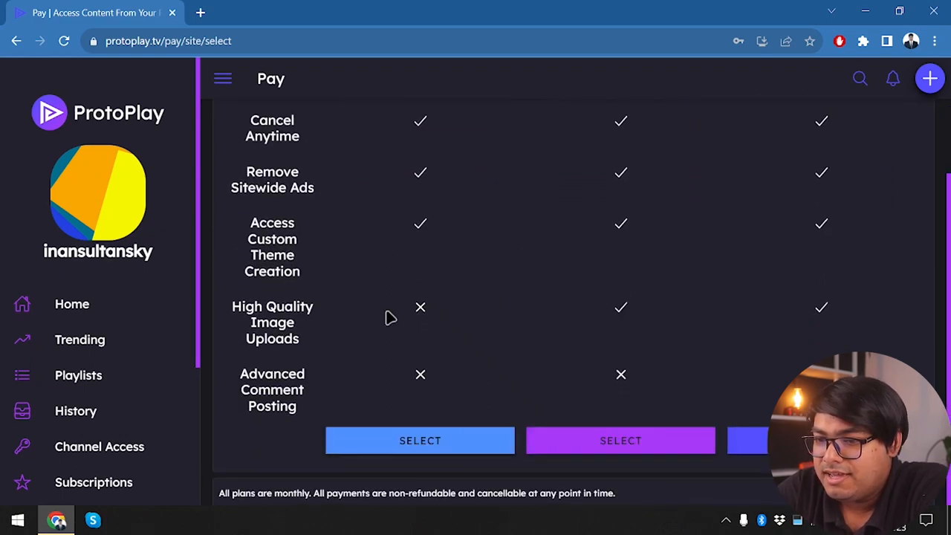
mouse_move(399, 313)
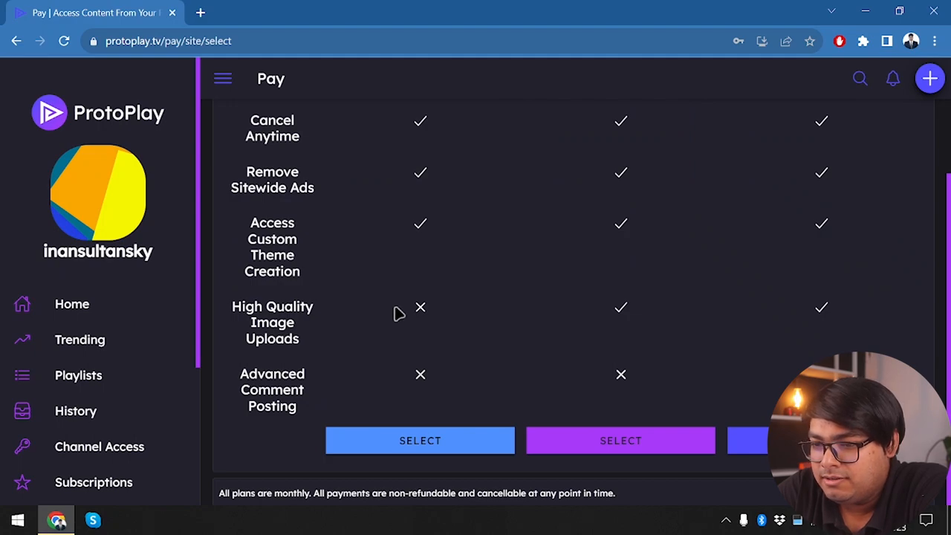
scroll(up, 3)
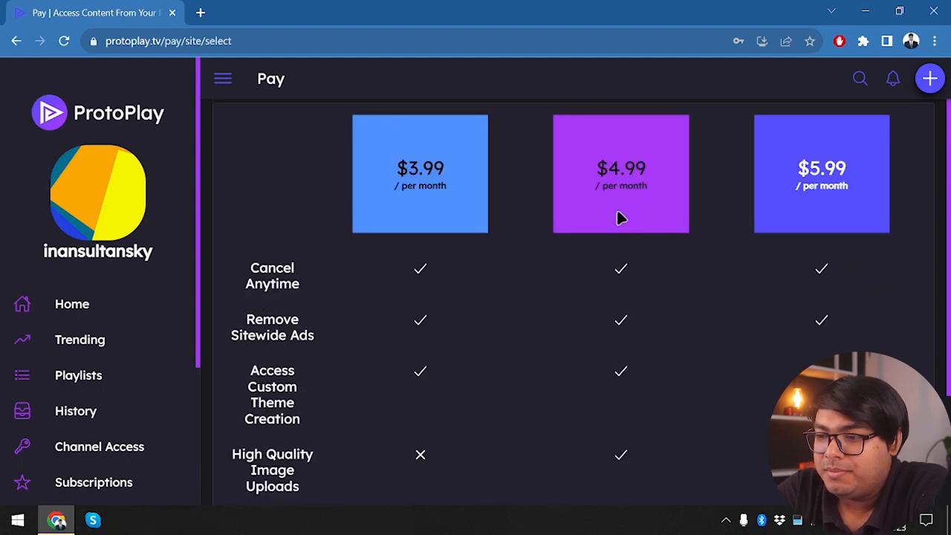
scroll(down, 3)
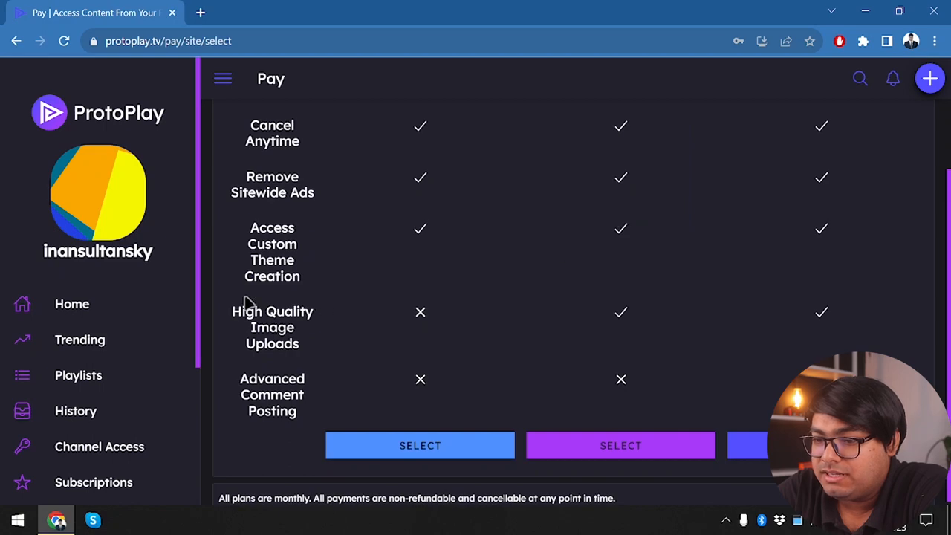
scroll(up, 3)
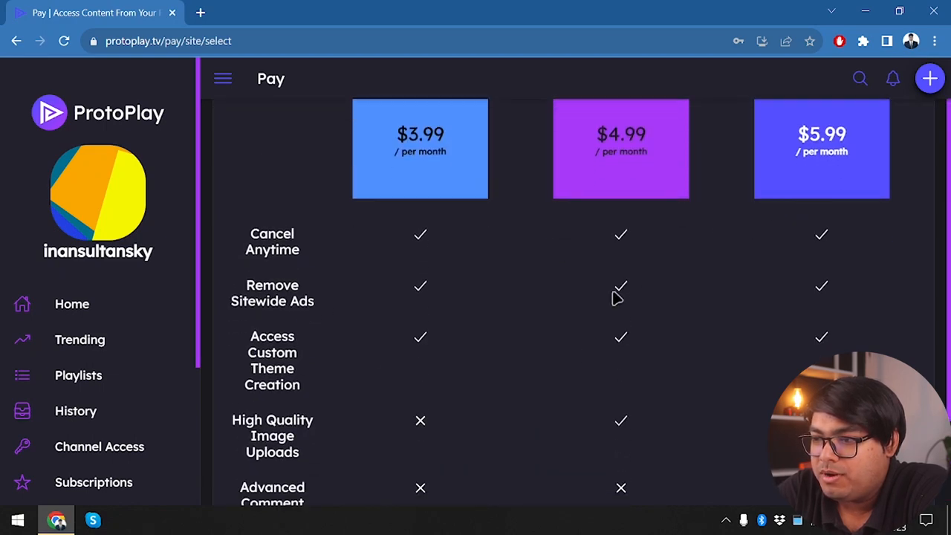
scroll(down, 3)
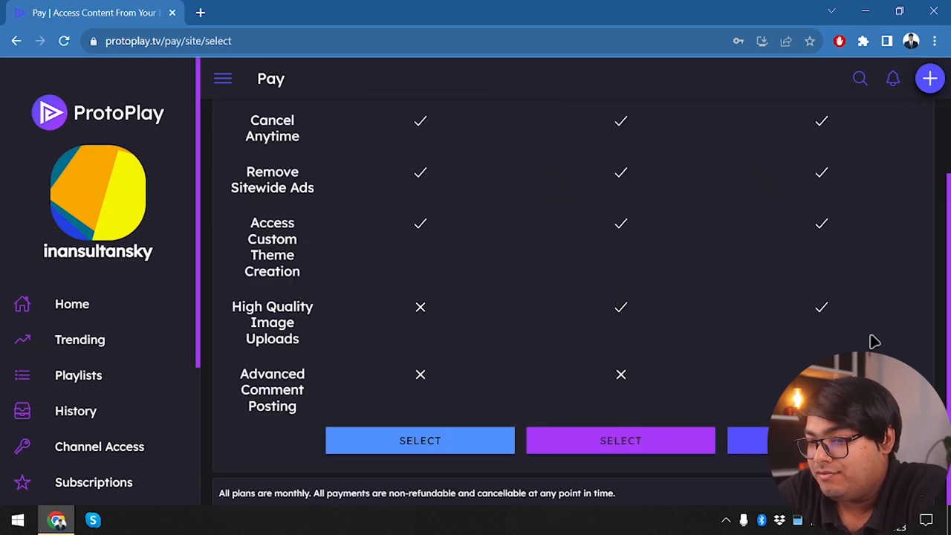
mouse_move(673, 394)
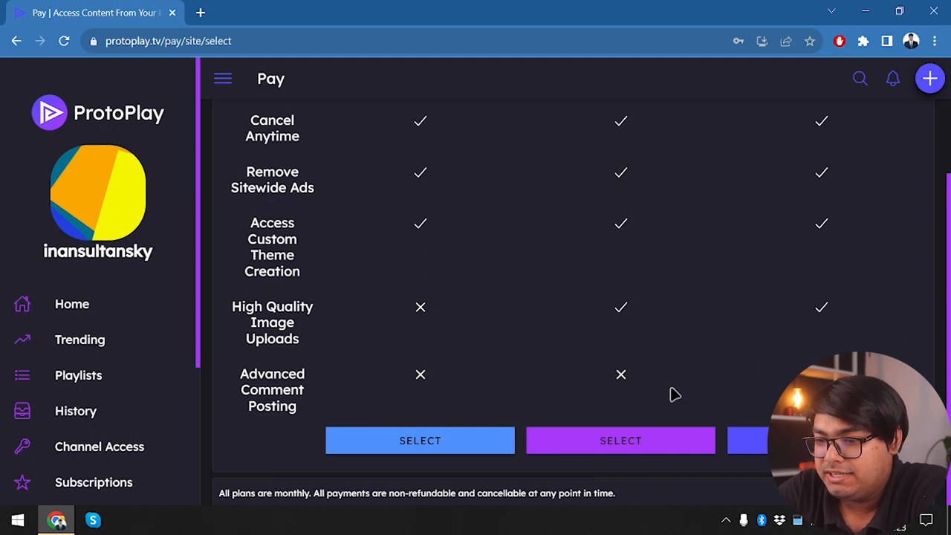
Step: Search Google for 'protoplay lifetime deal' and open the AppSumo ProtoPlay deal result
click(200, 13)
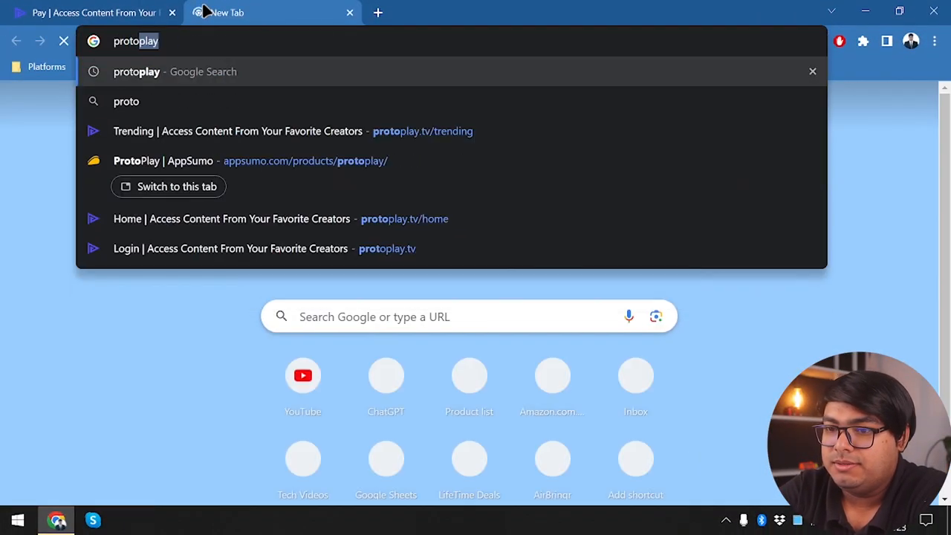
text(life)
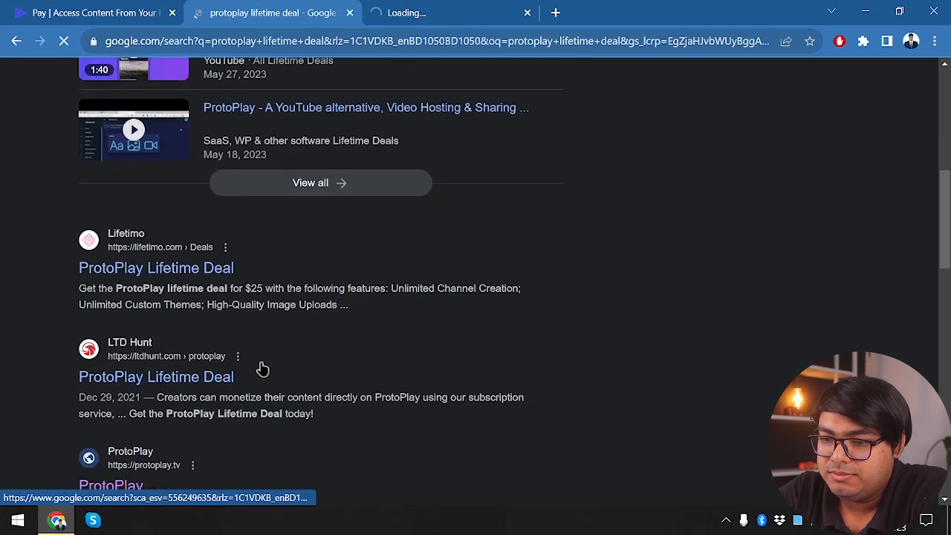
scroll(up, 3)
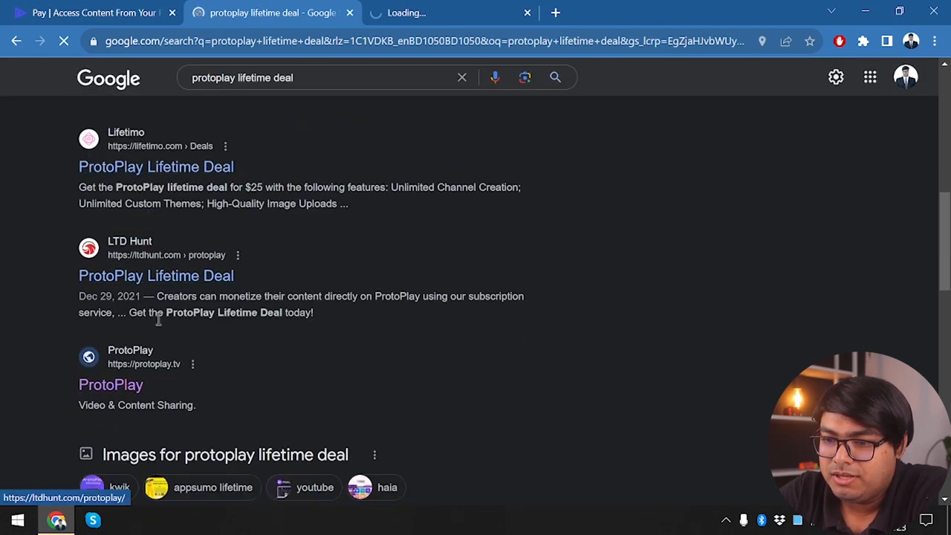
scroll(down, 3)
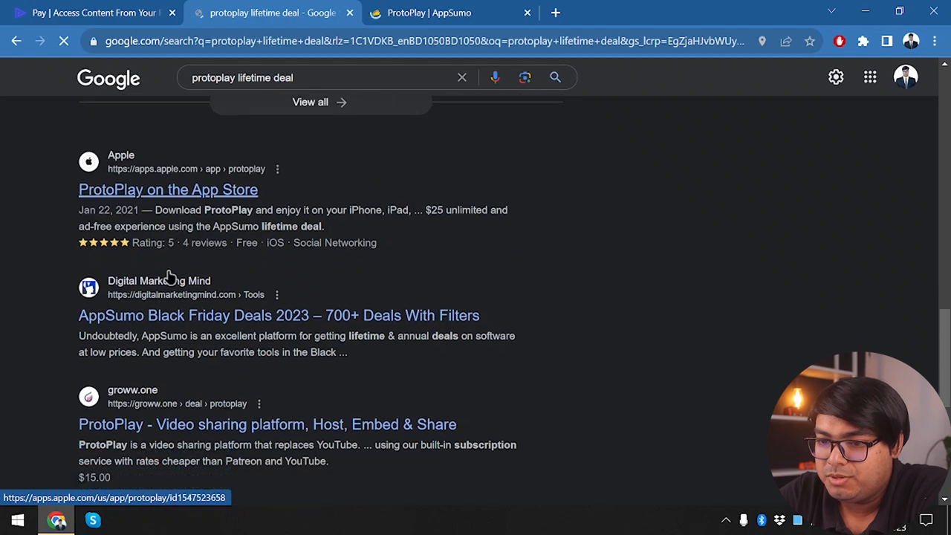
scroll(down, 3)
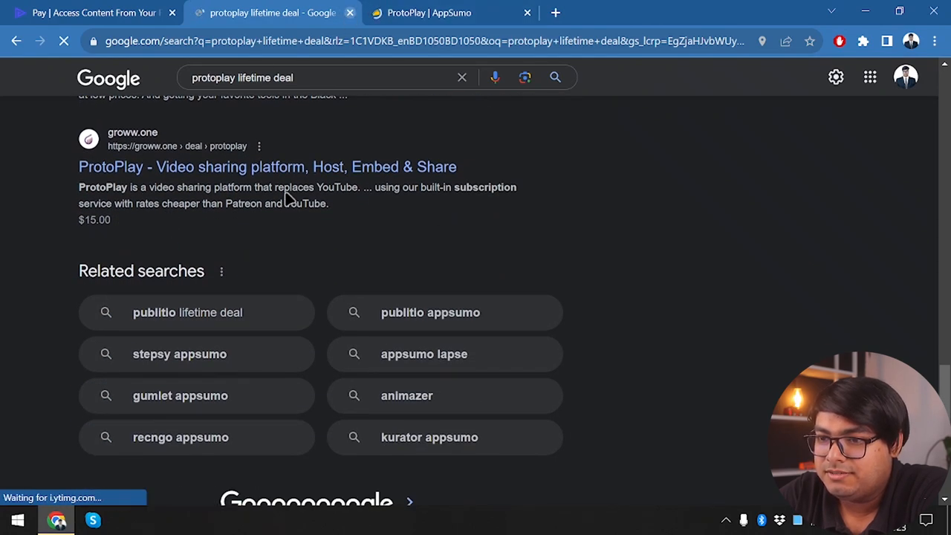
click(424, 13)
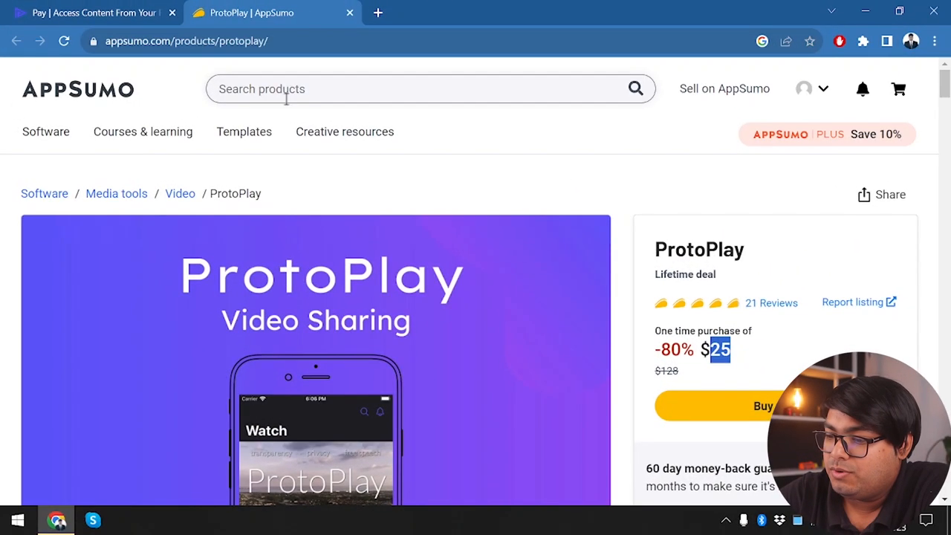
Step: Scroll the AppSumo ProtoPlay deal's plans and terms, including the $25 lifetime price
scroll(down, 3)
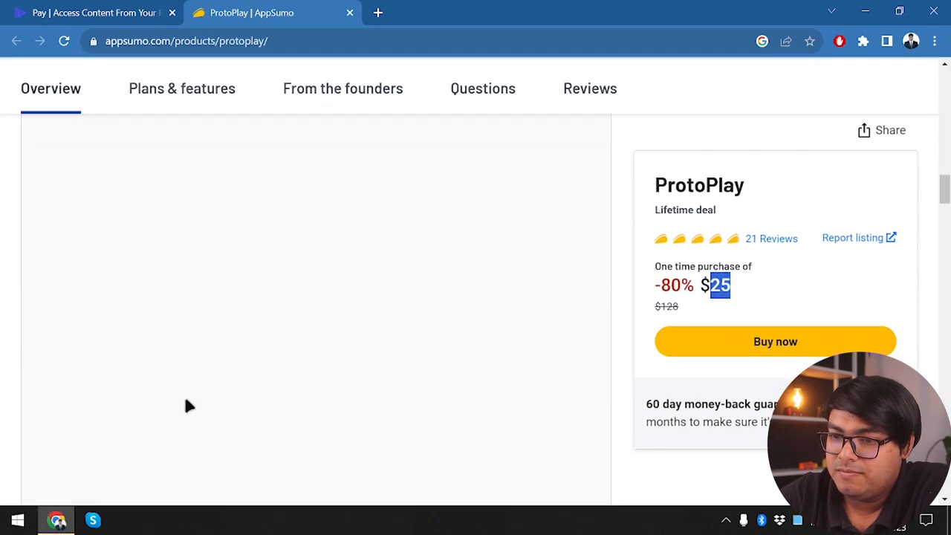
scroll(up, 3)
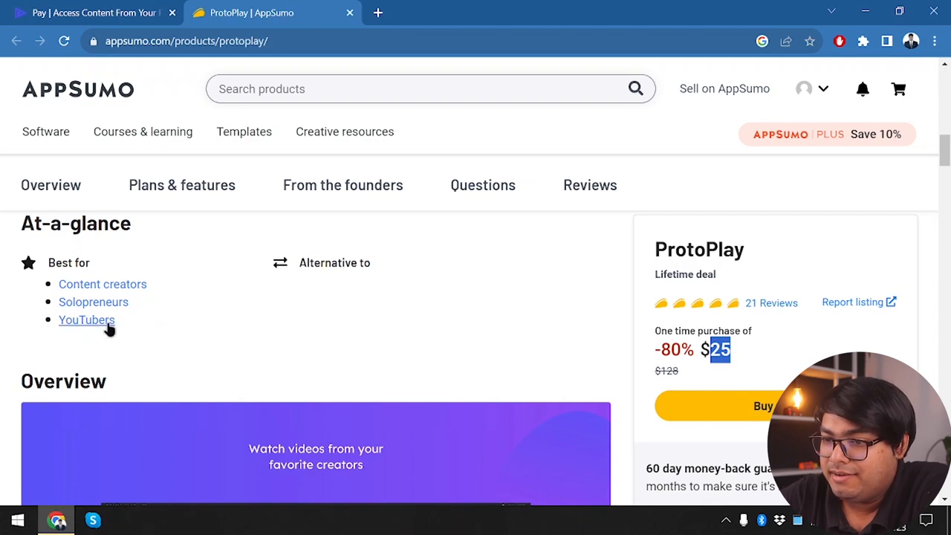
scroll(down, 3)
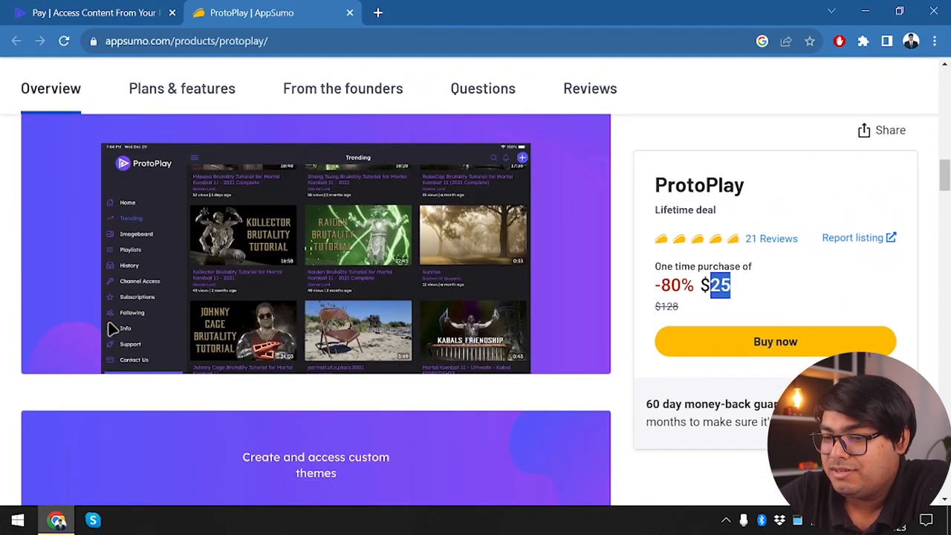
scroll(down, 3)
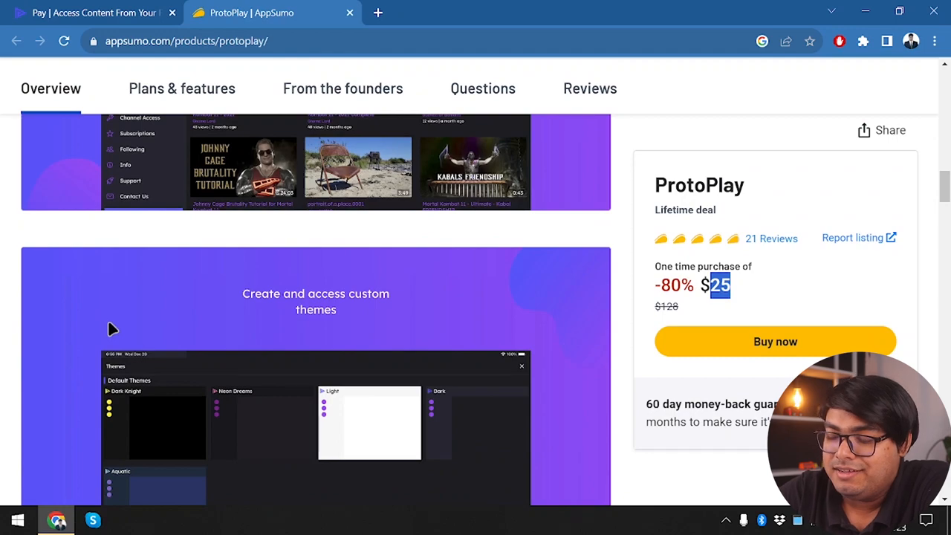
scroll(up, 3)
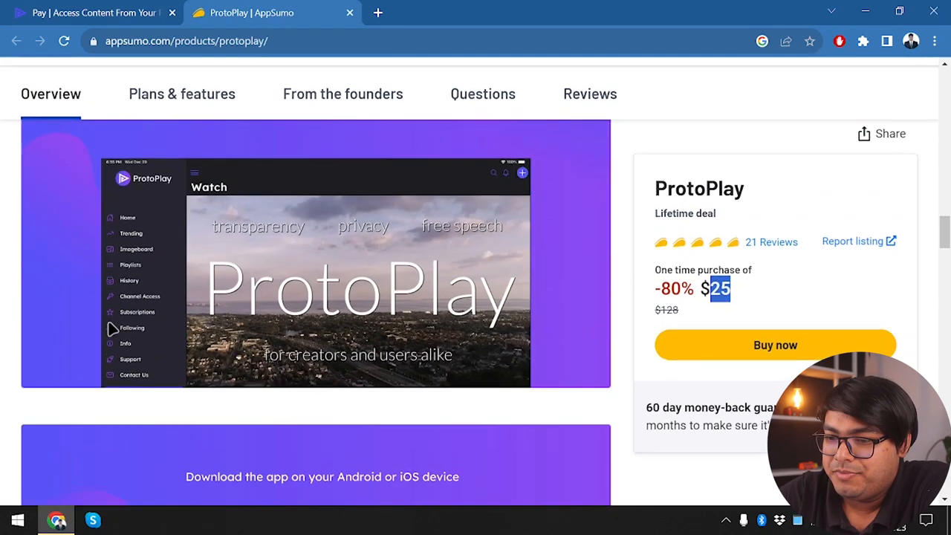
scroll(down, 3)
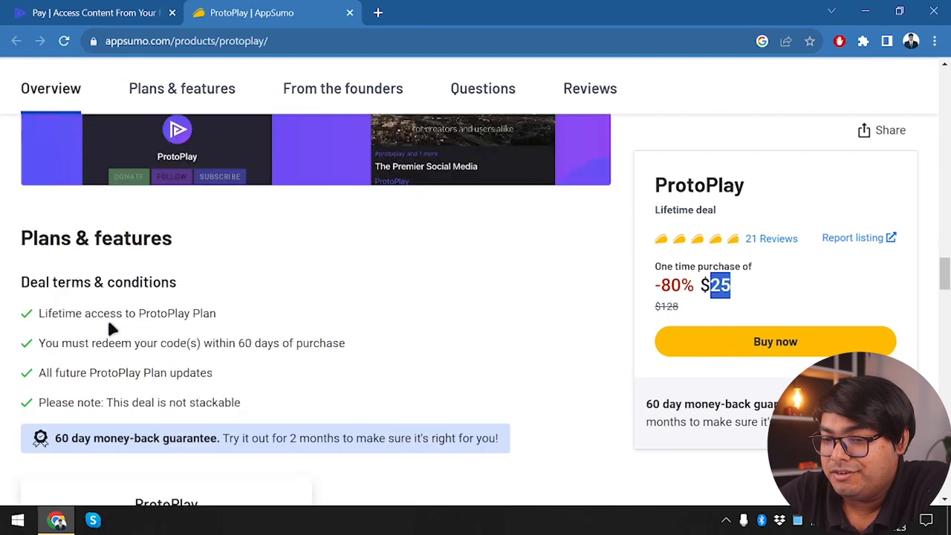
scroll(down, 3)
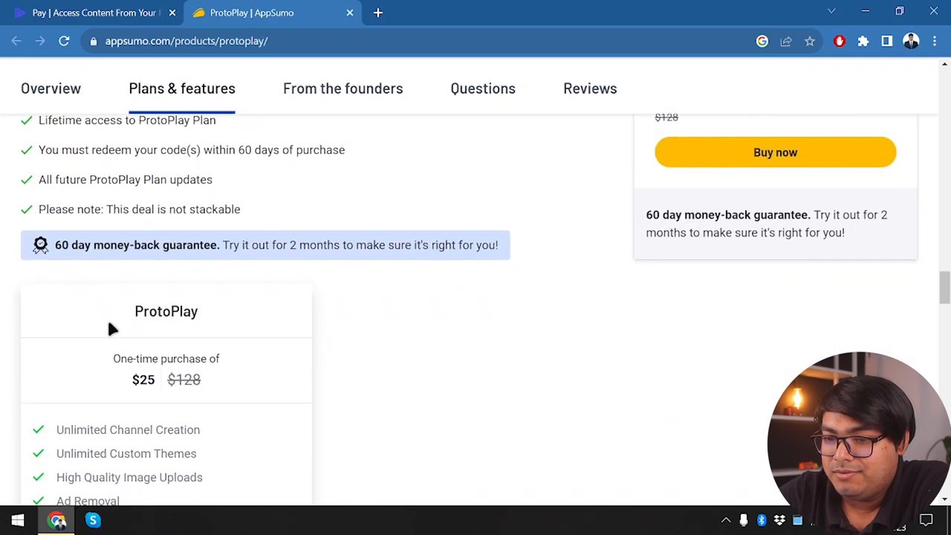
scroll(down, 3)
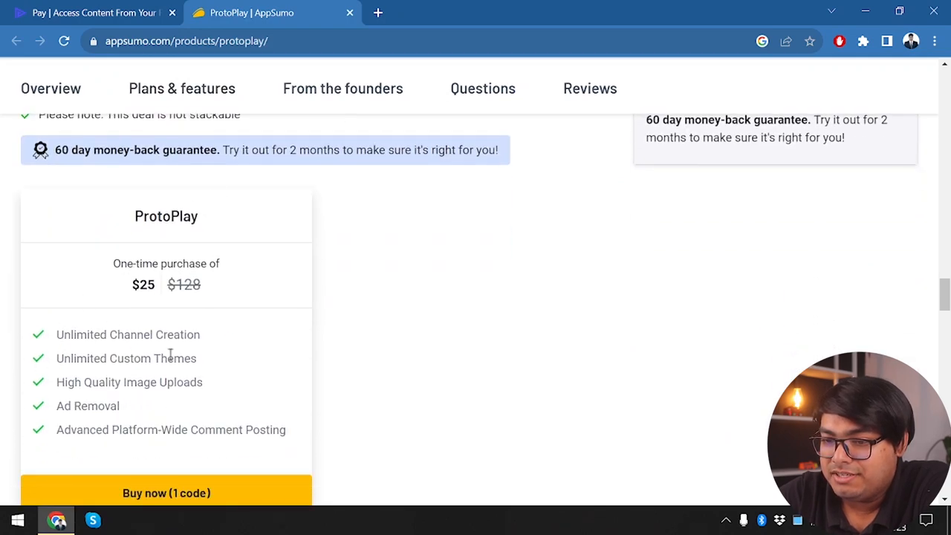
double_click(81, 358)
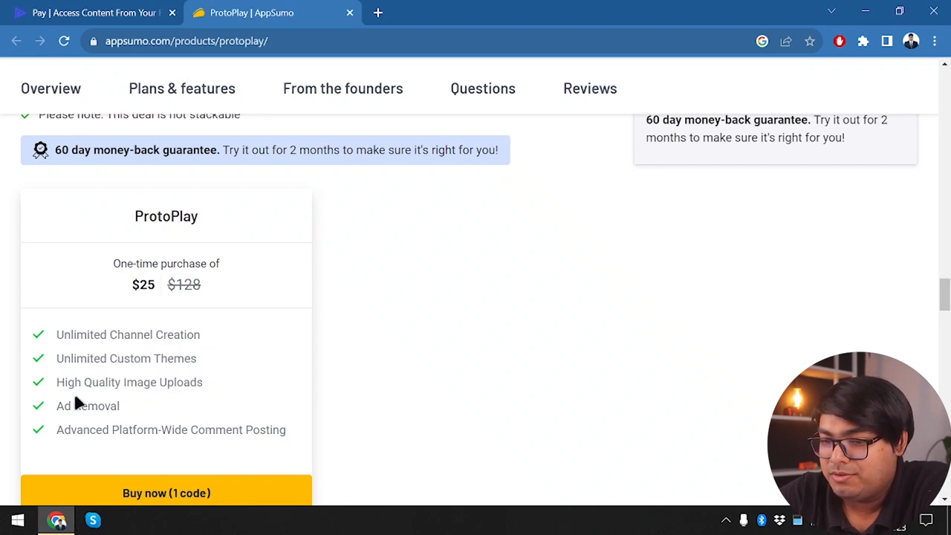
mouse_move(129, 444)
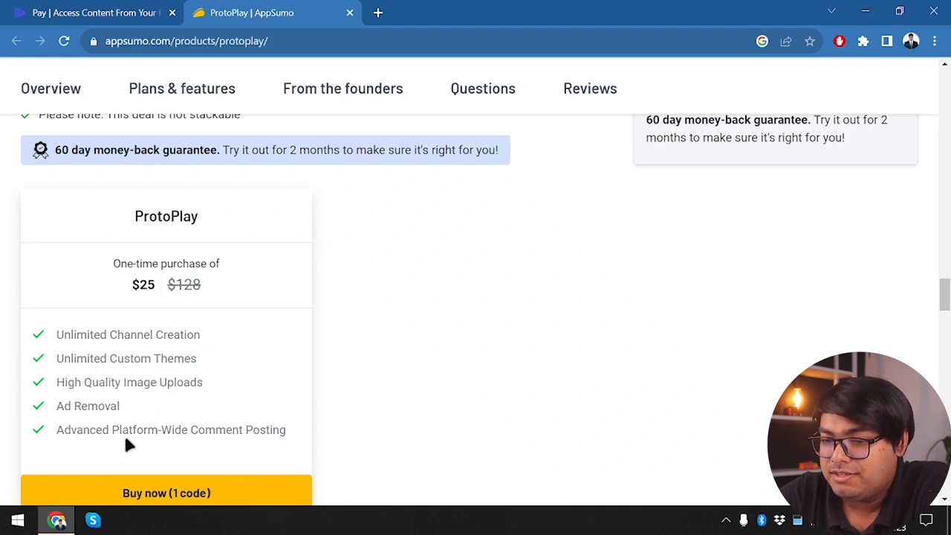
mouse_move(204, 454)
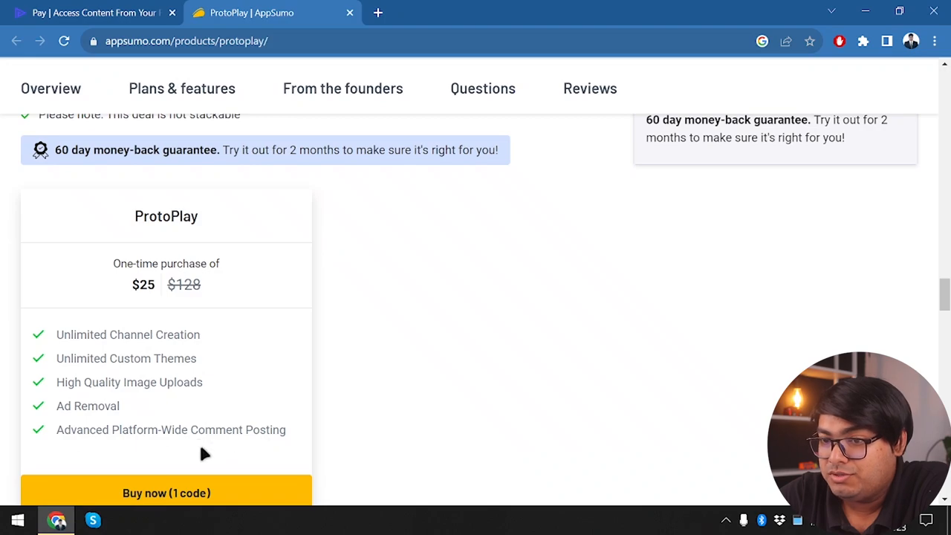
mouse_move(108, 6)
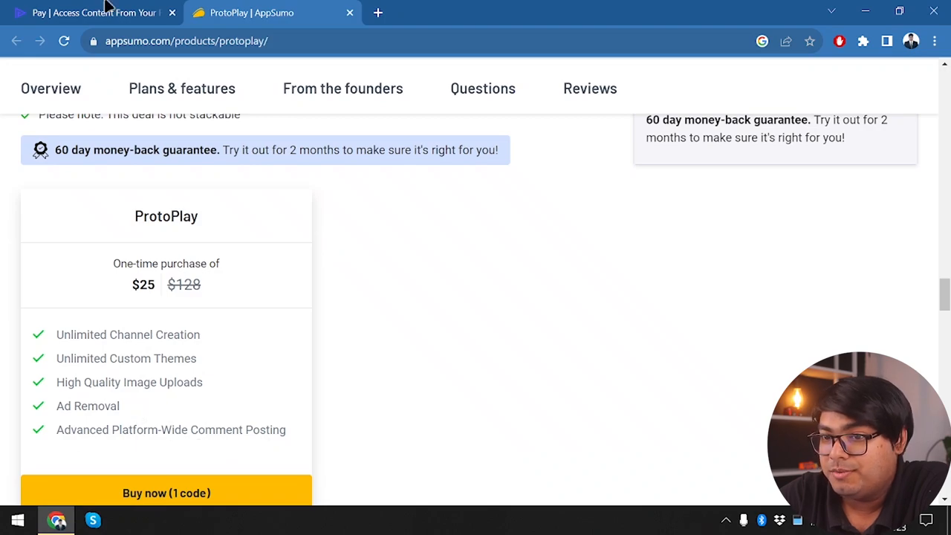
Step: Compare ProtoPlay's monthly Pay plans with the AppSumo deal terms, rescrolling the deal page
click(89, 13)
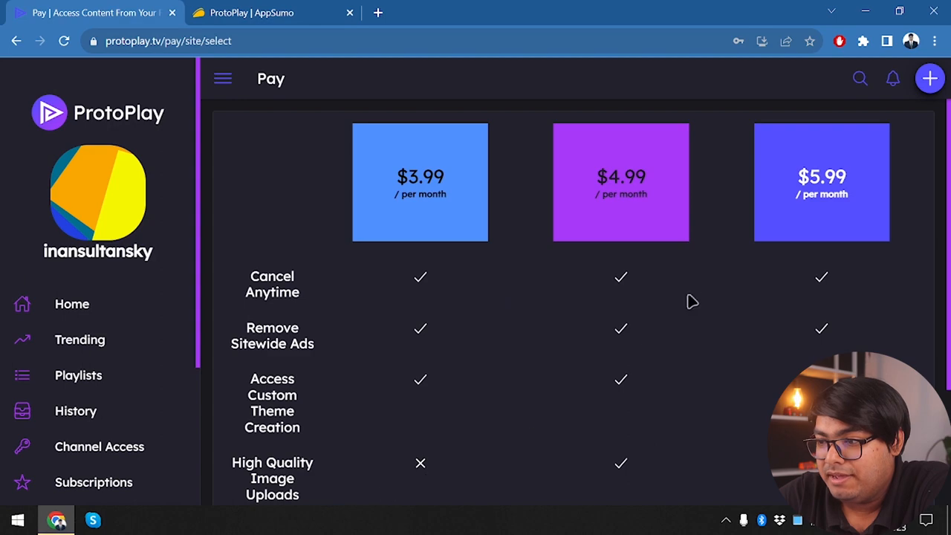
click(268, 12)
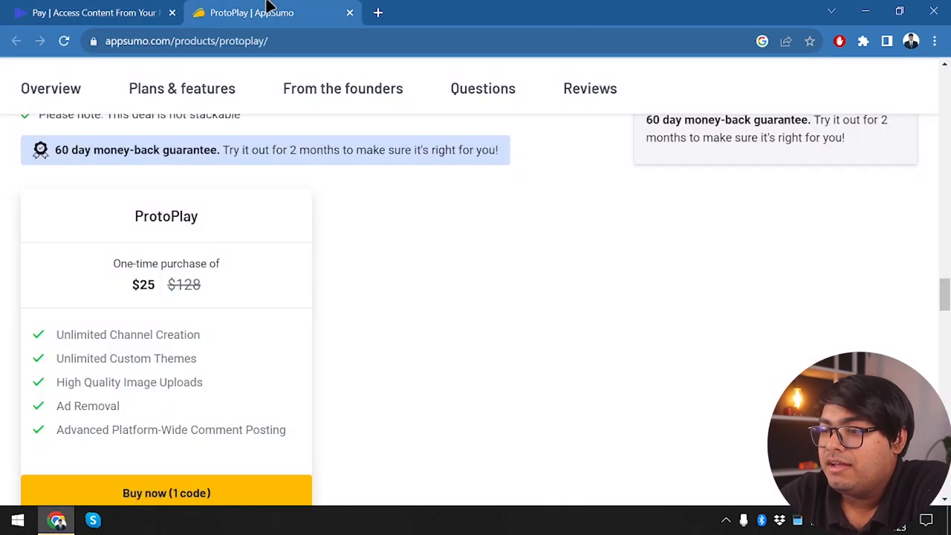
scroll(up, 3)
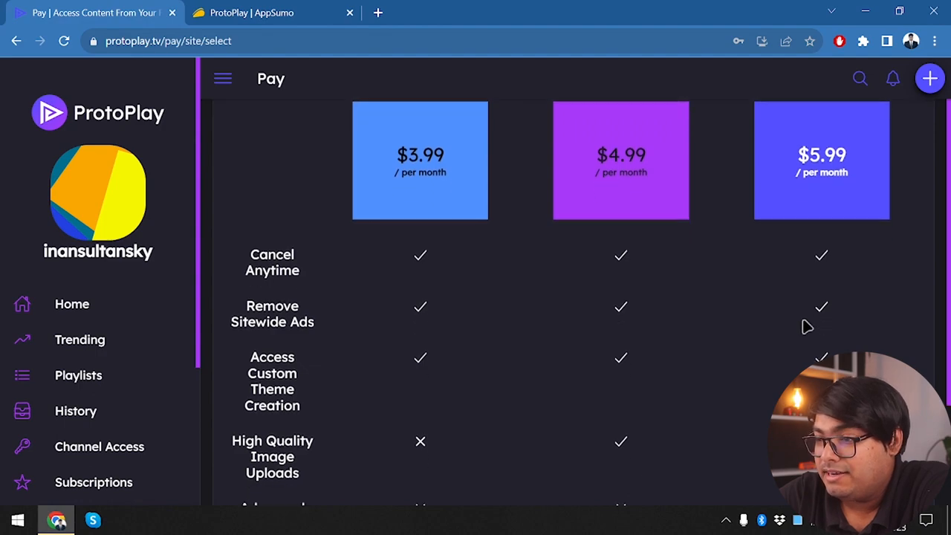
scroll(up, 3)
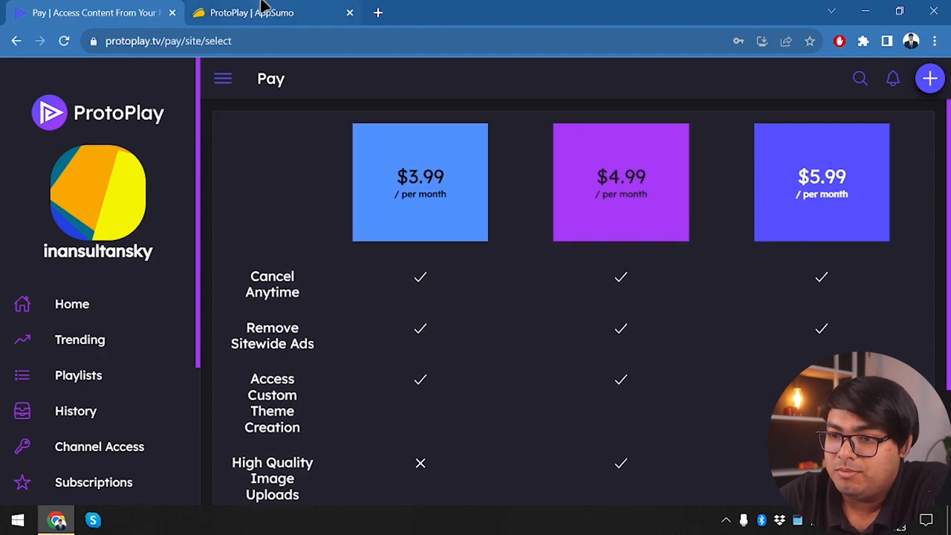
click(272, 13)
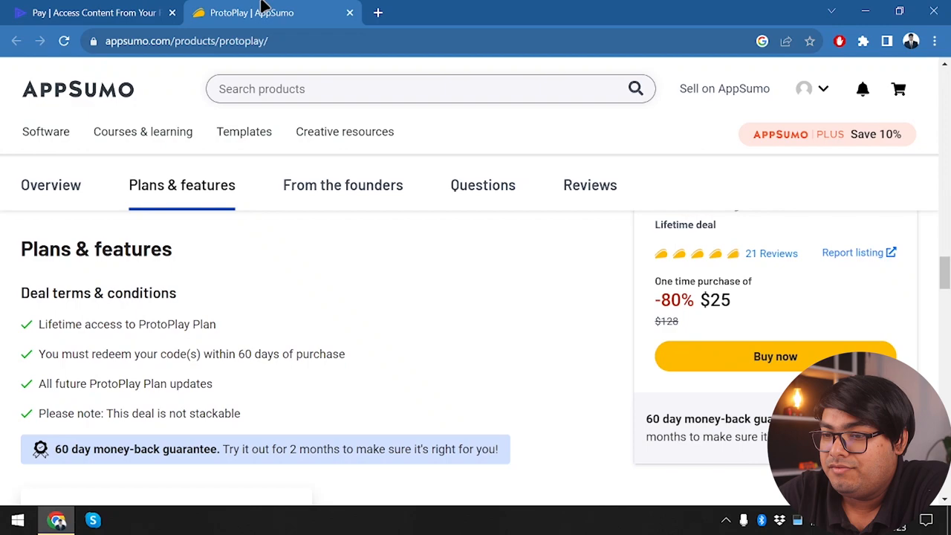
mouse_move(617, 310)
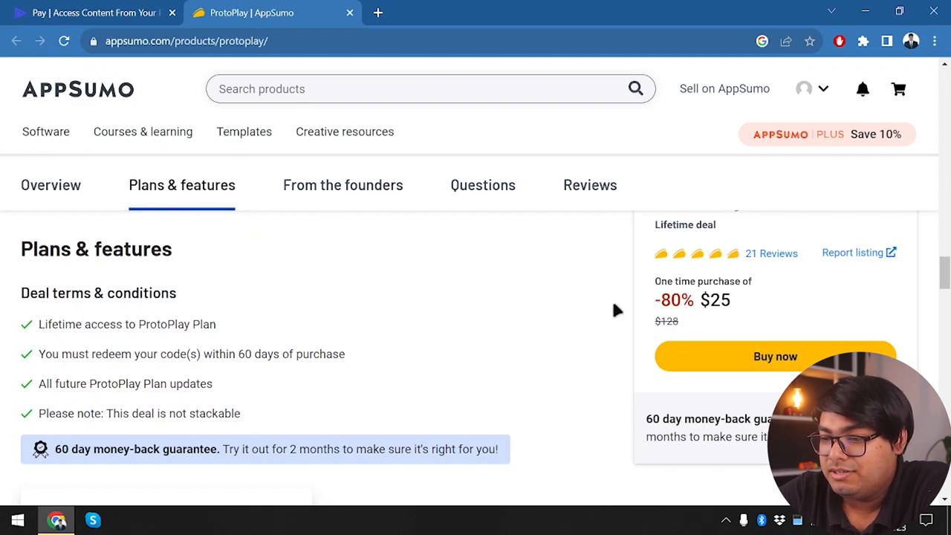
scroll(down, 3)
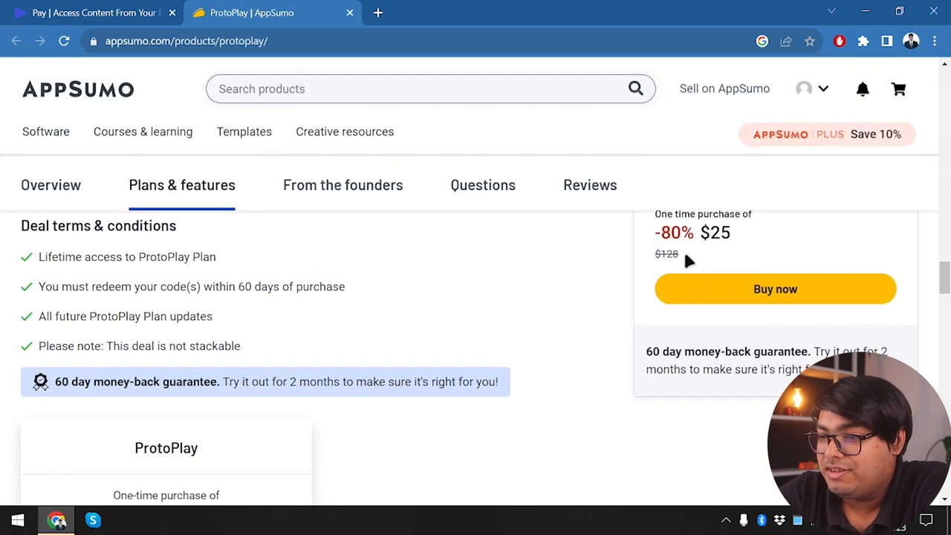
scroll(up, 3)
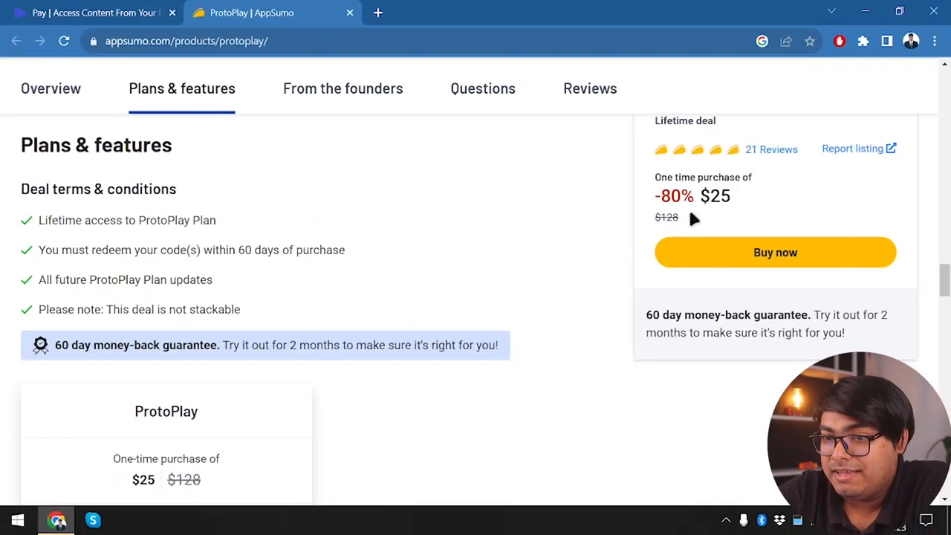
mouse_move(307, 239)
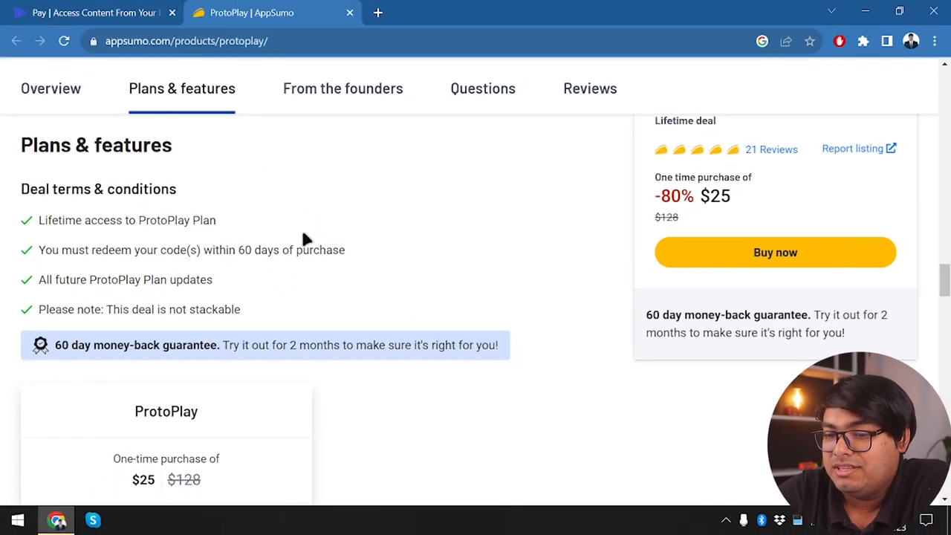
mouse_move(108, 343)
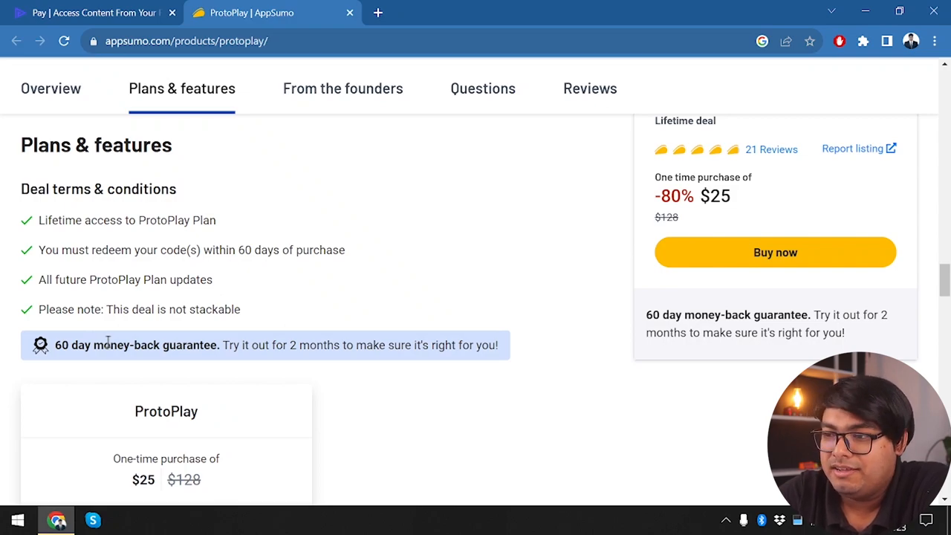
scroll(down, 3)
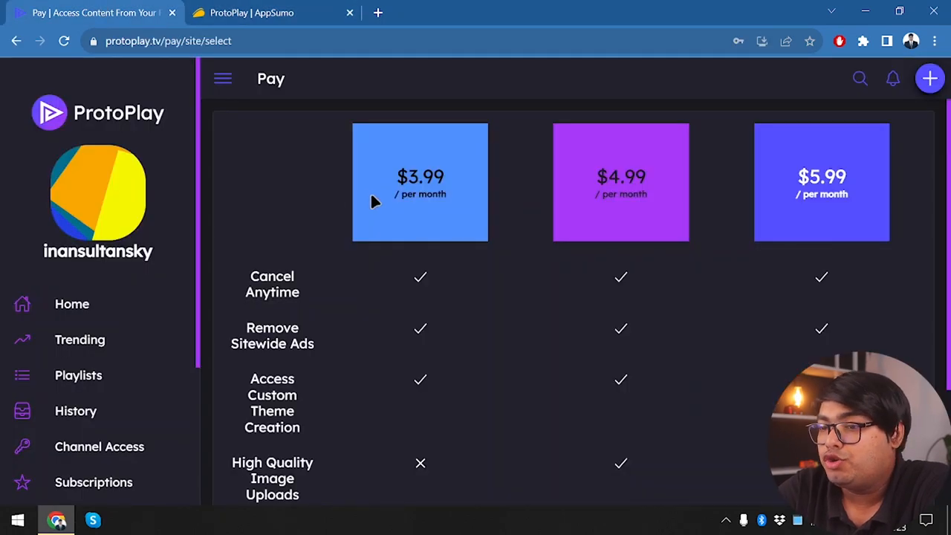
mouse_move(78, 376)
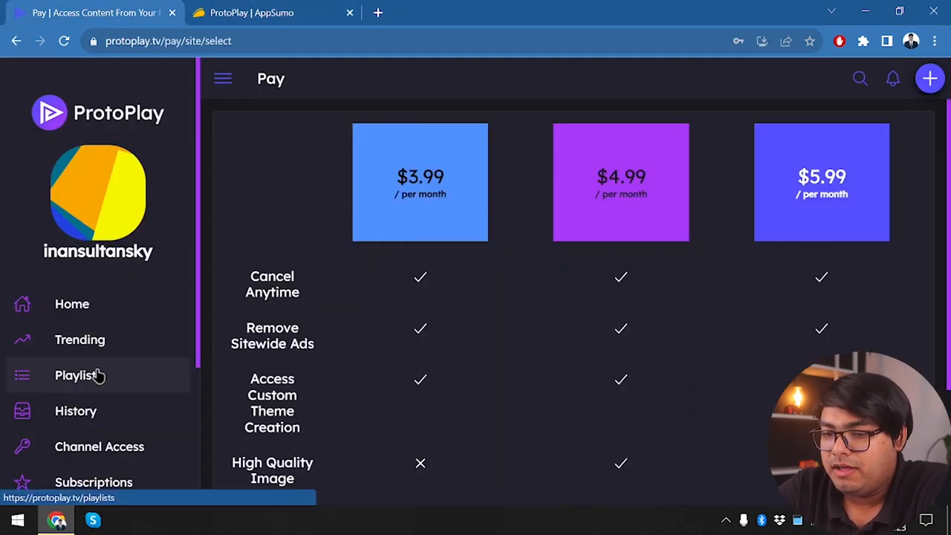
Step: Visit Playlists with its empty Favorites list, then History listing the AppSumo video
click(76, 376)
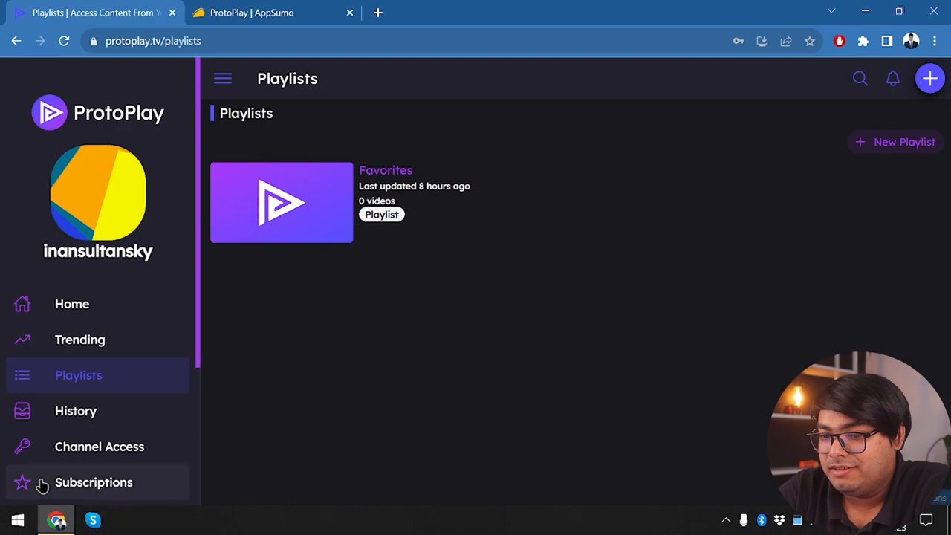
click(76, 411)
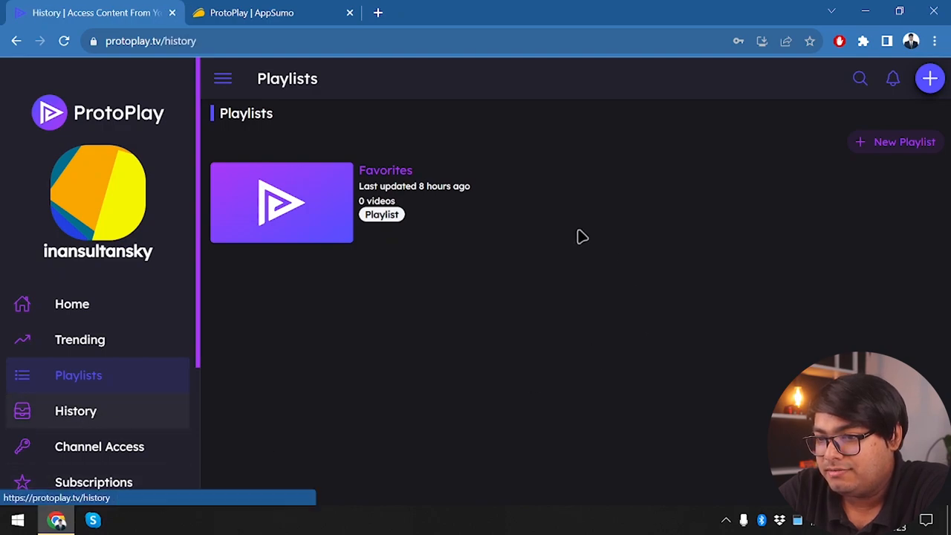
click(76, 411)
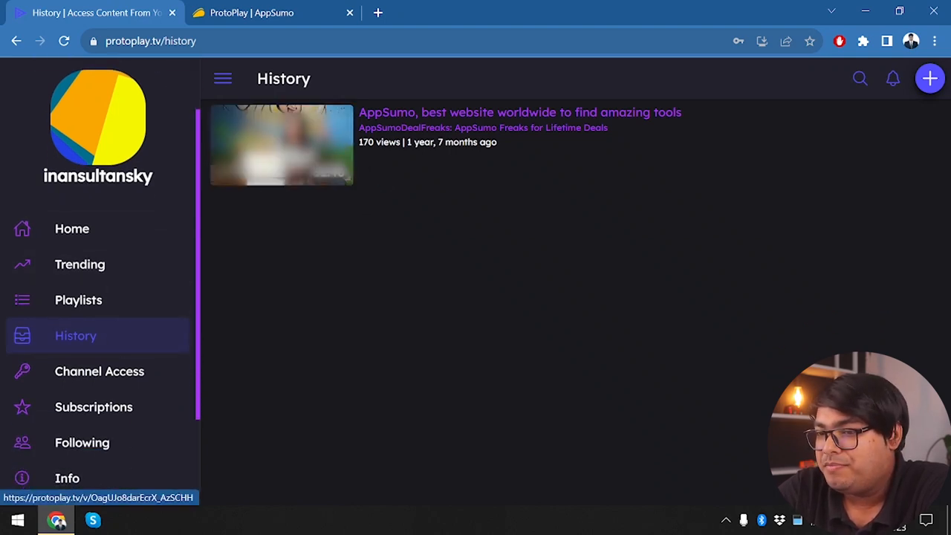
mouse_move(503, 167)
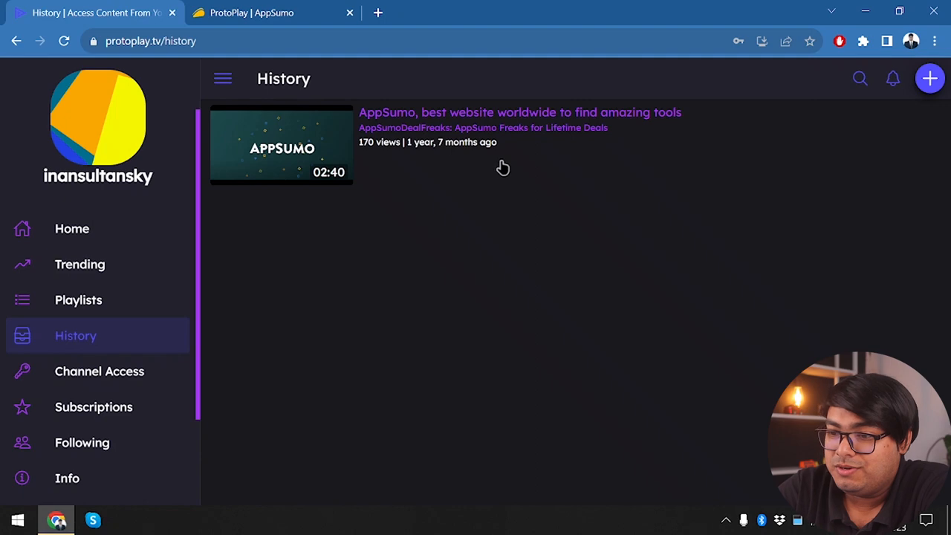
mouse_move(99, 370)
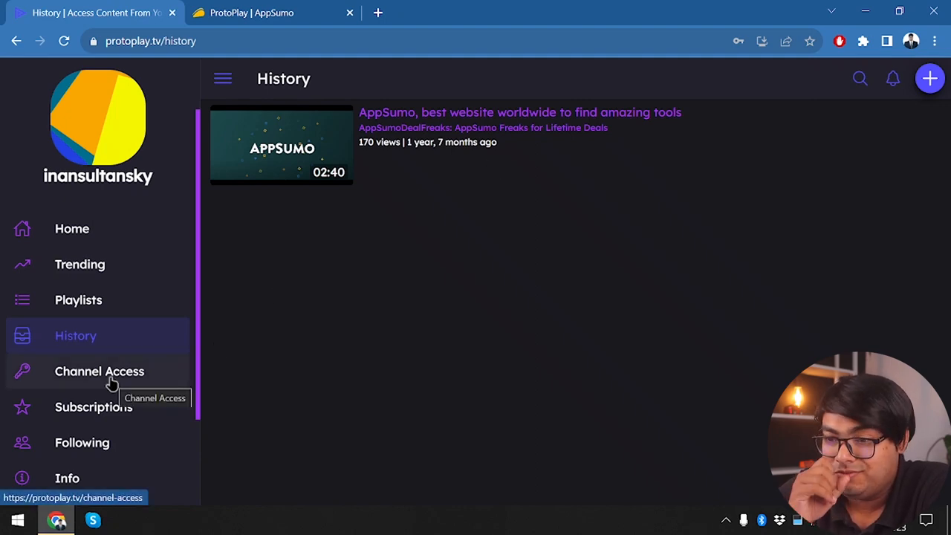
mouse_move(449, 105)
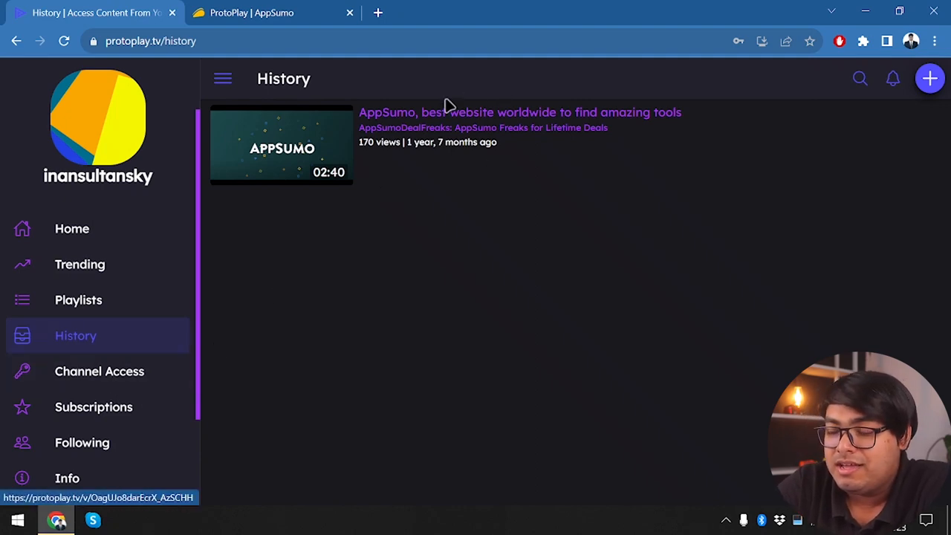
mouse_move(418, 160)
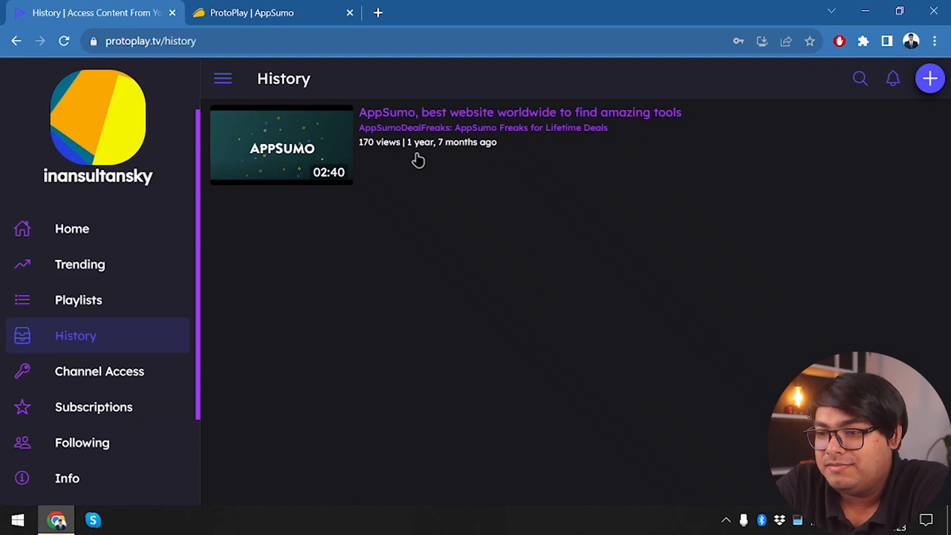
mouse_move(379, 152)
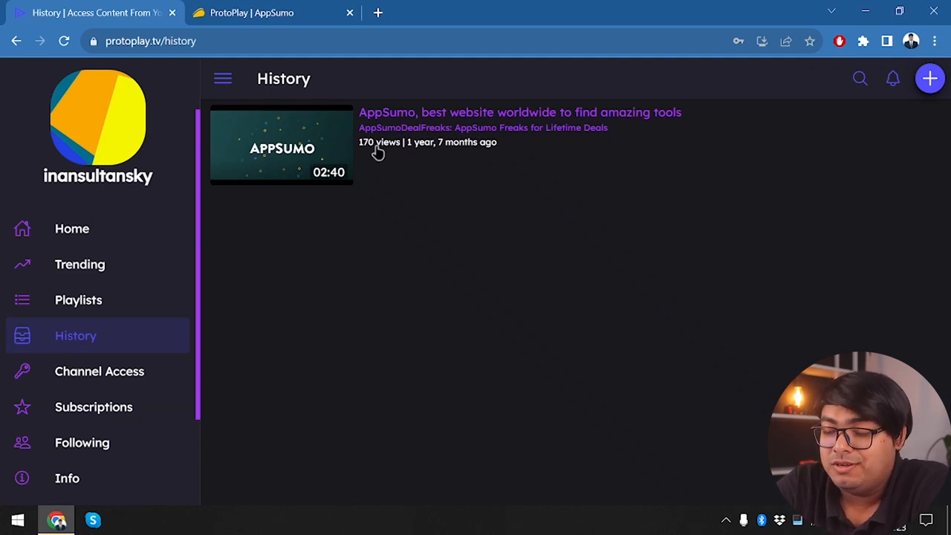
mouse_move(99, 371)
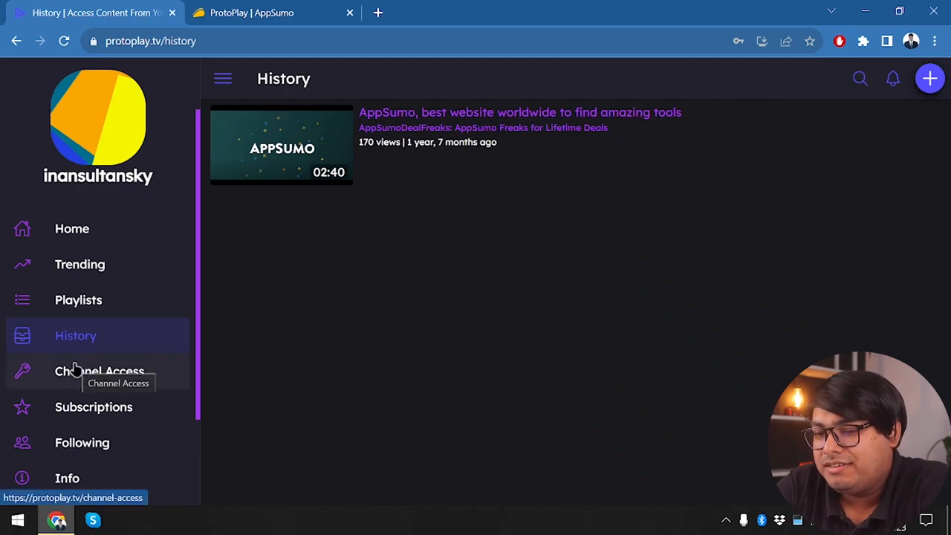
Step: From Channel Access, add channel 'Appunbox' with description 'This is a channel for protoplay'
click(99, 371)
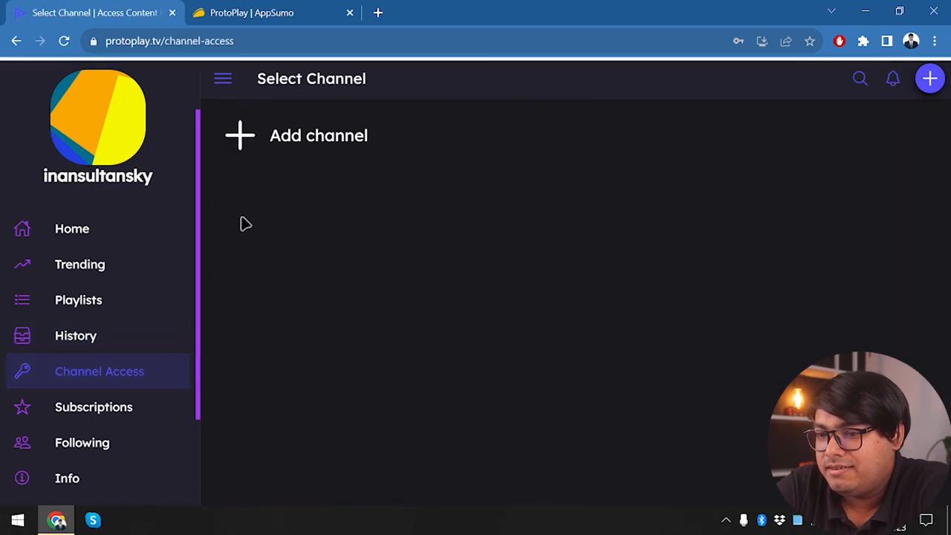
click(318, 135)
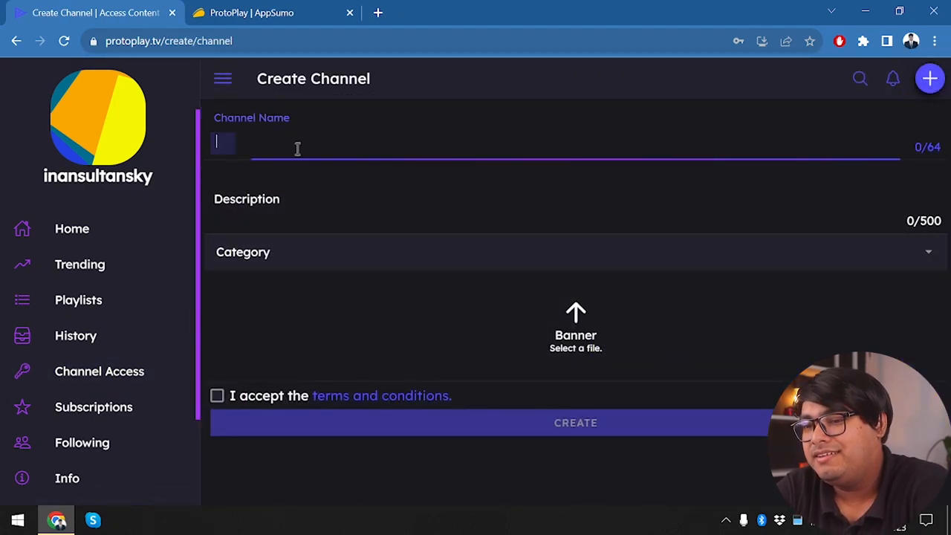
text(Appun)
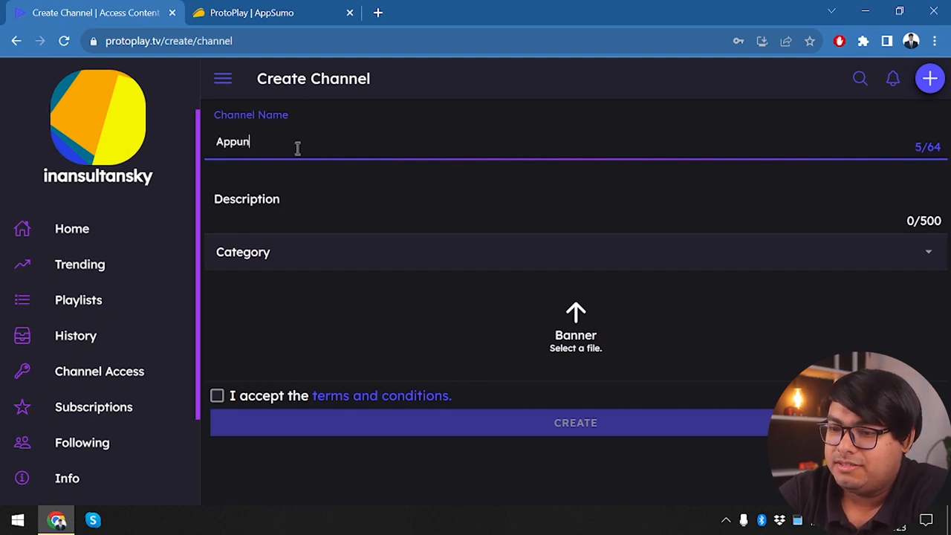
text(box)
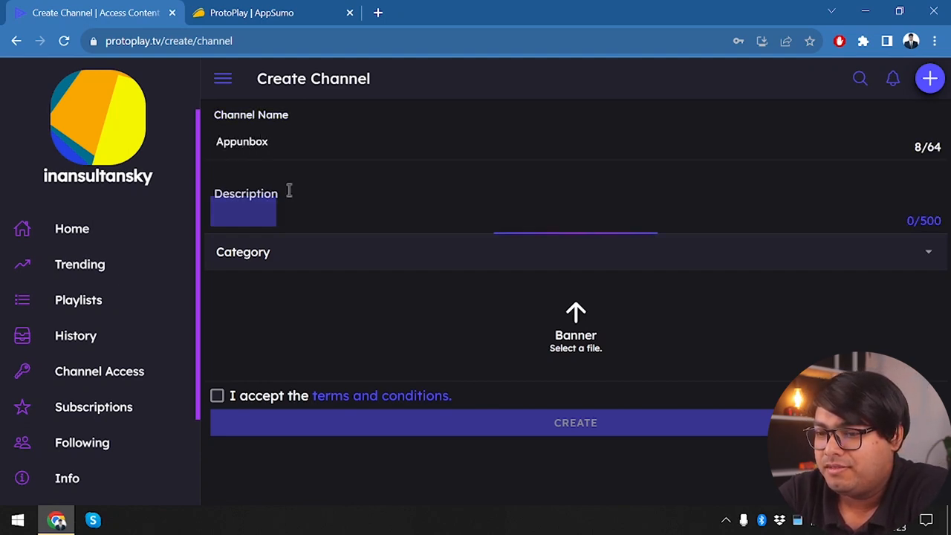
text(This)
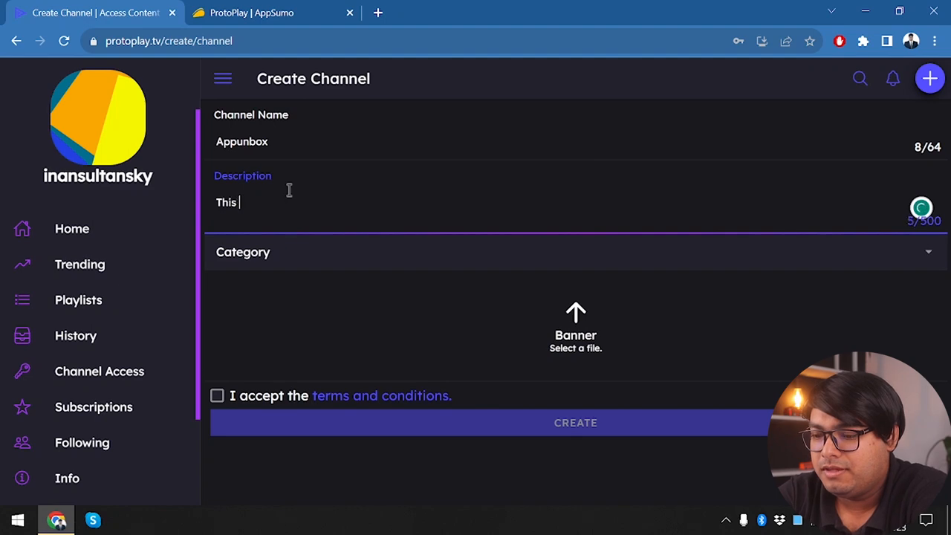
text(is a chan)
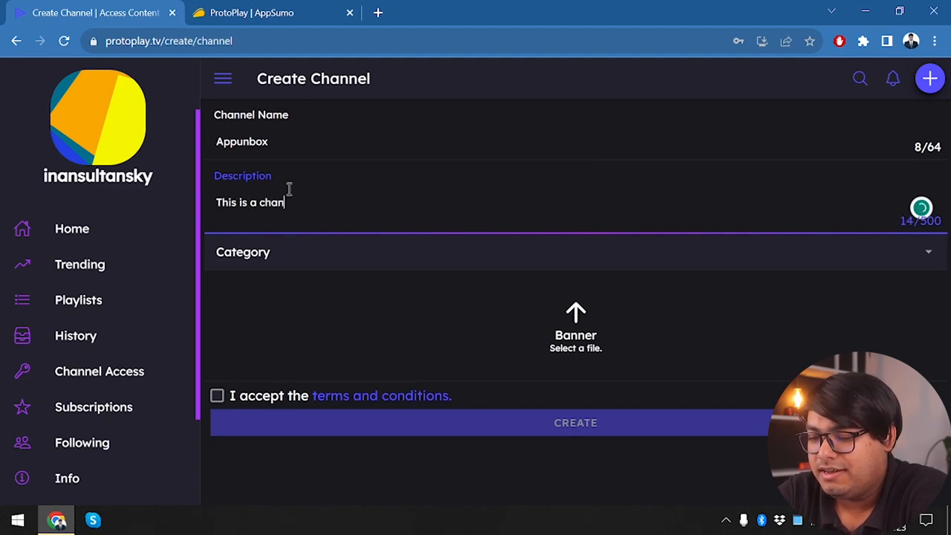
text(el for)
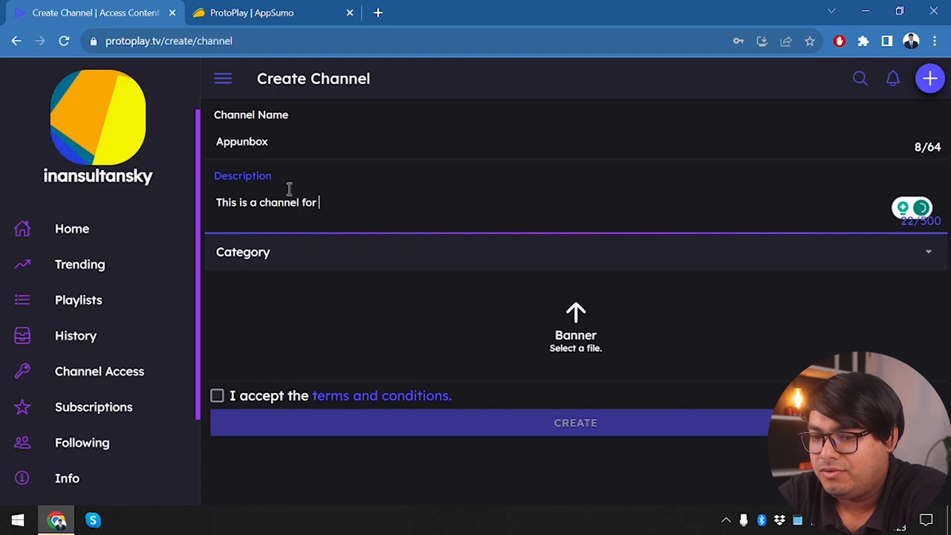
text(protopl)
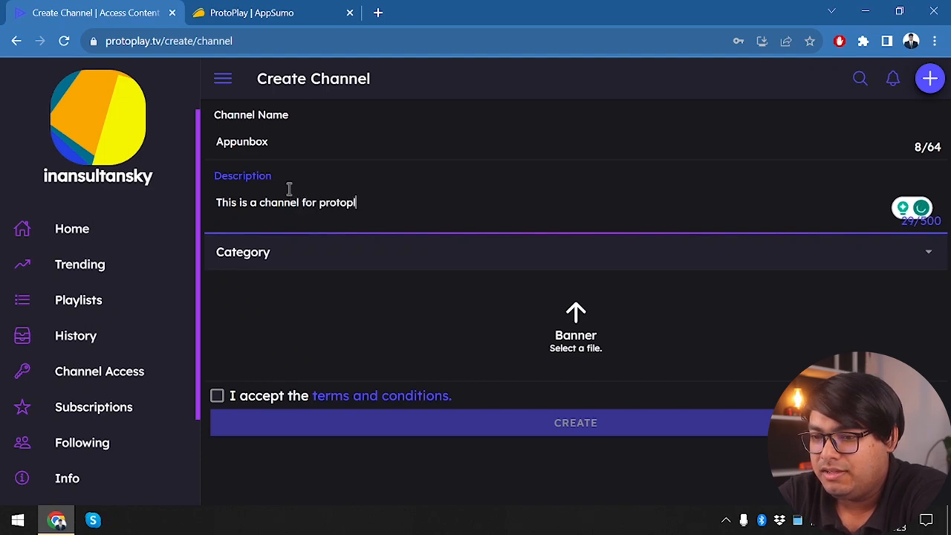
text(ay)
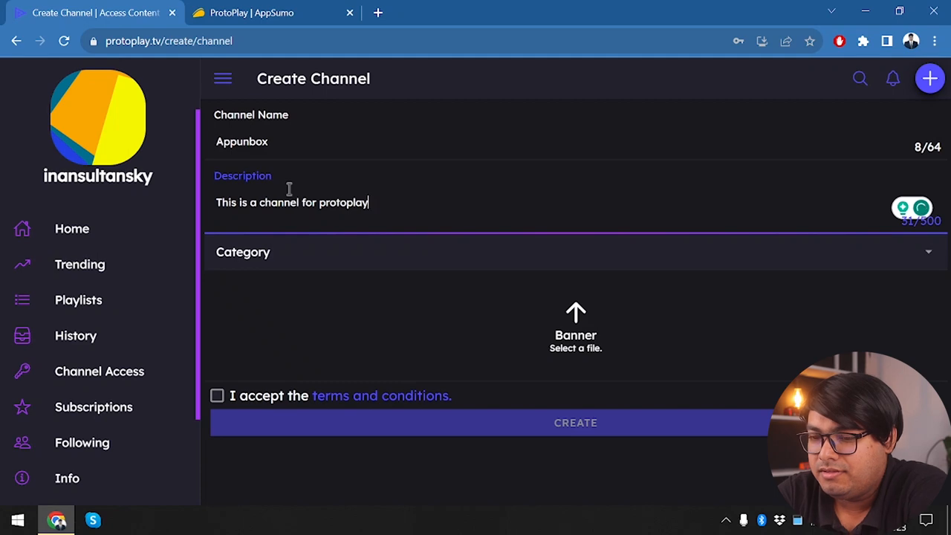
mouse_move(303, 307)
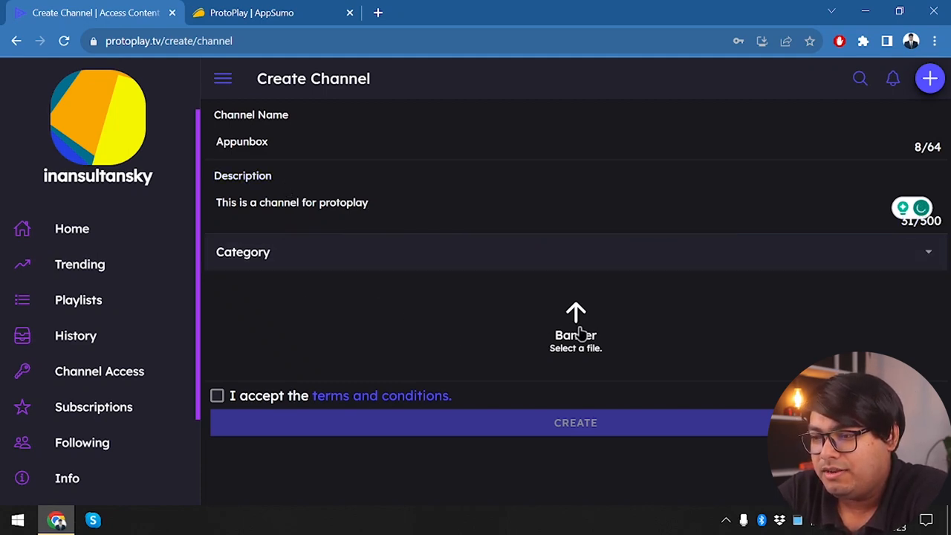
Step: Upload the App Unbox banner image and correct the description typo
click(575, 327)
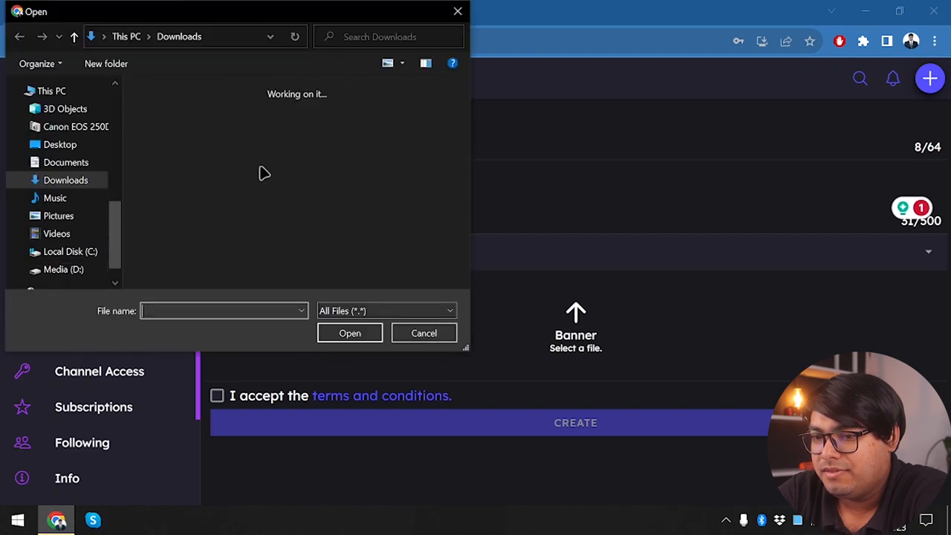
click(424, 332)
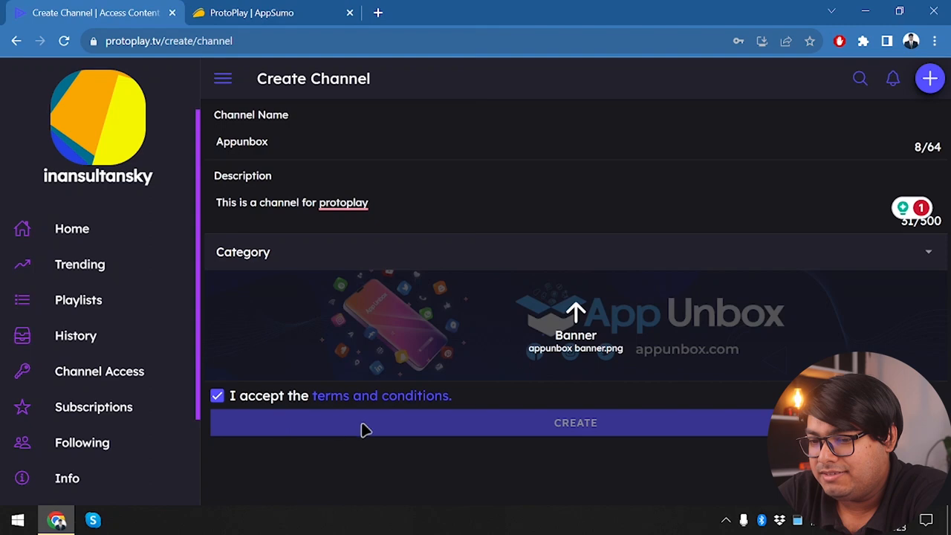
mouse_move(660, 188)
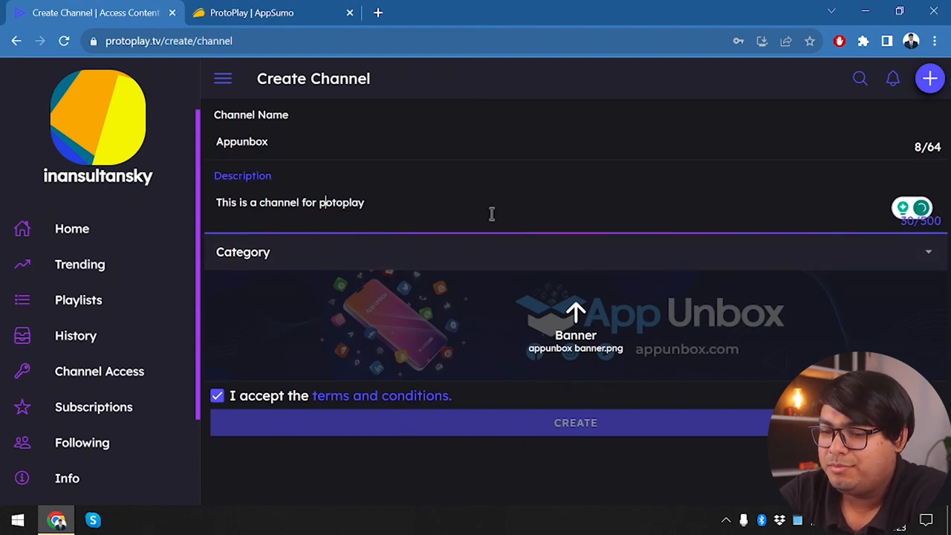
text(r)
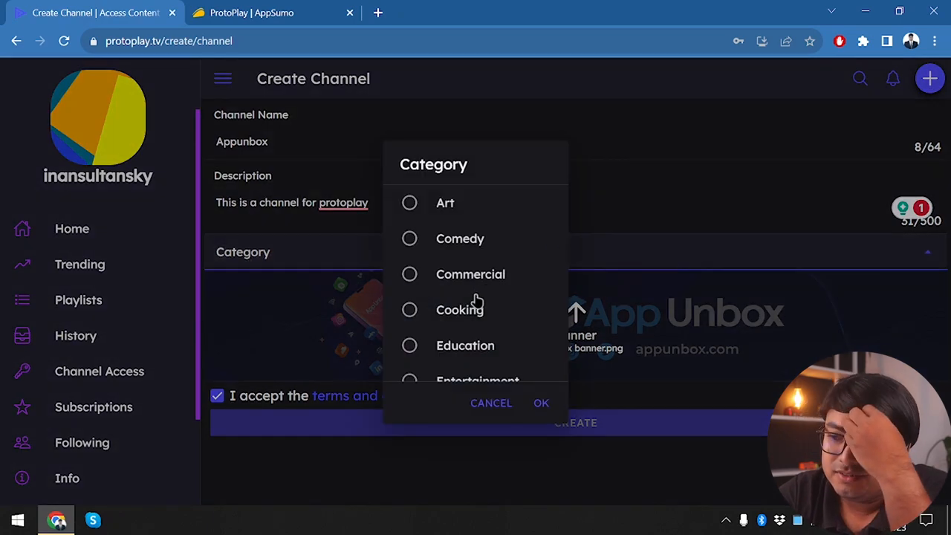
Step: Choose Technology as the channel category and create the Appunbox channel
scroll(down, 3)
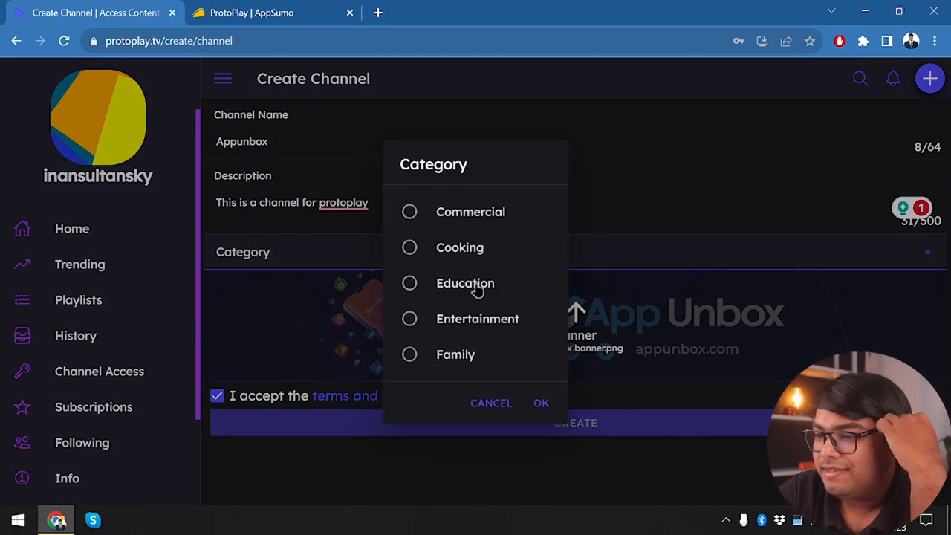
scroll(down, 3)
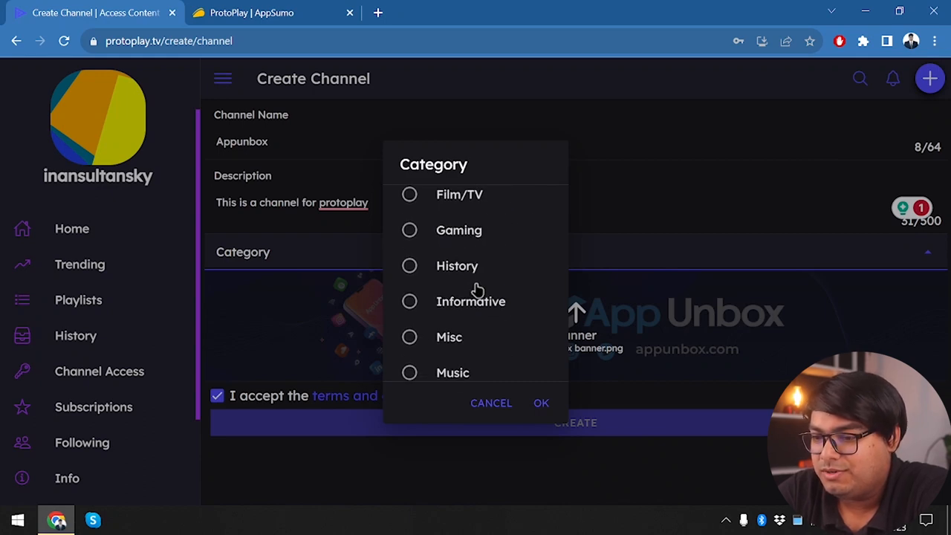
scroll(down, 3)
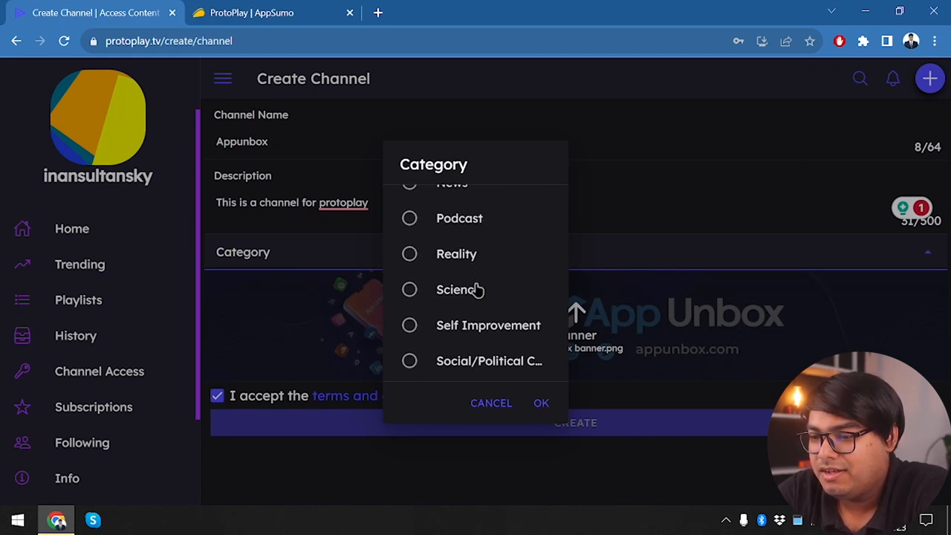
scroll(down, 3)
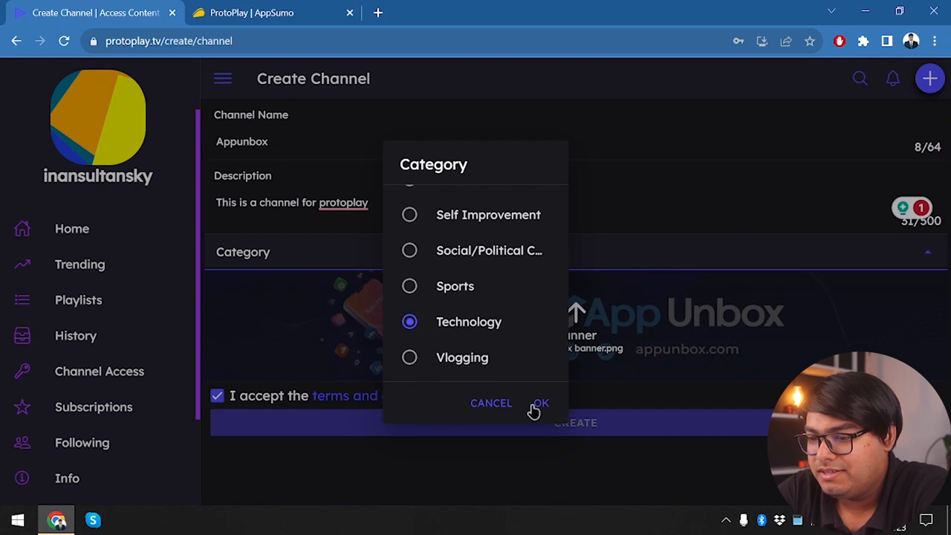
click(541, 403)
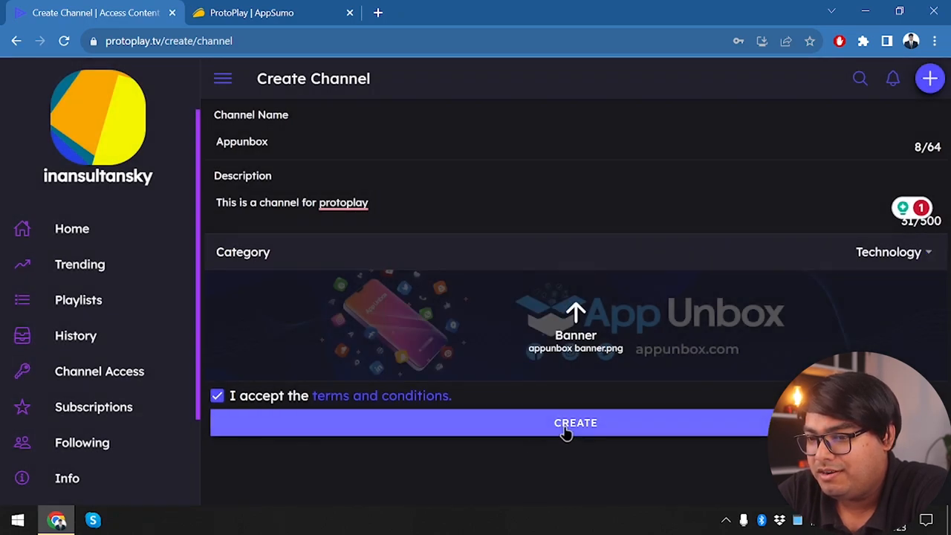
click(575, 422)
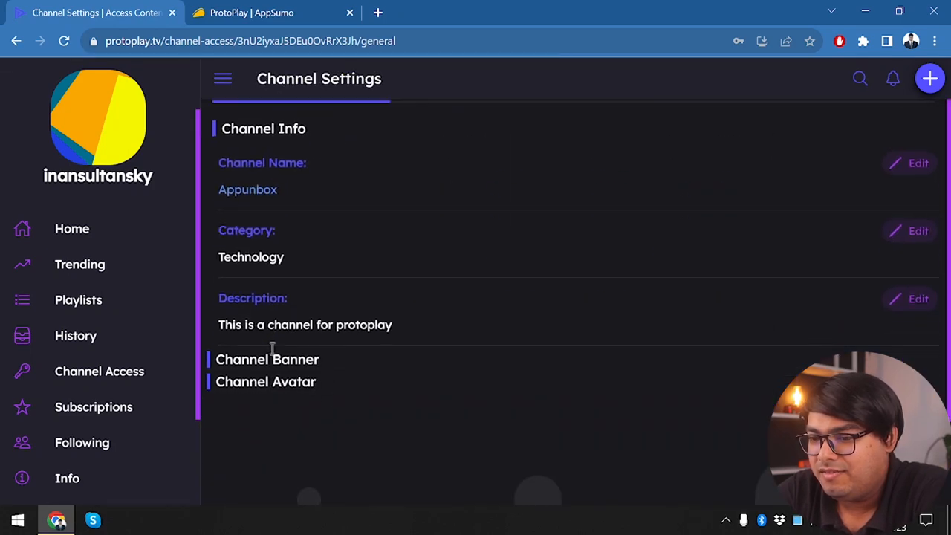
scroll(down, 3)
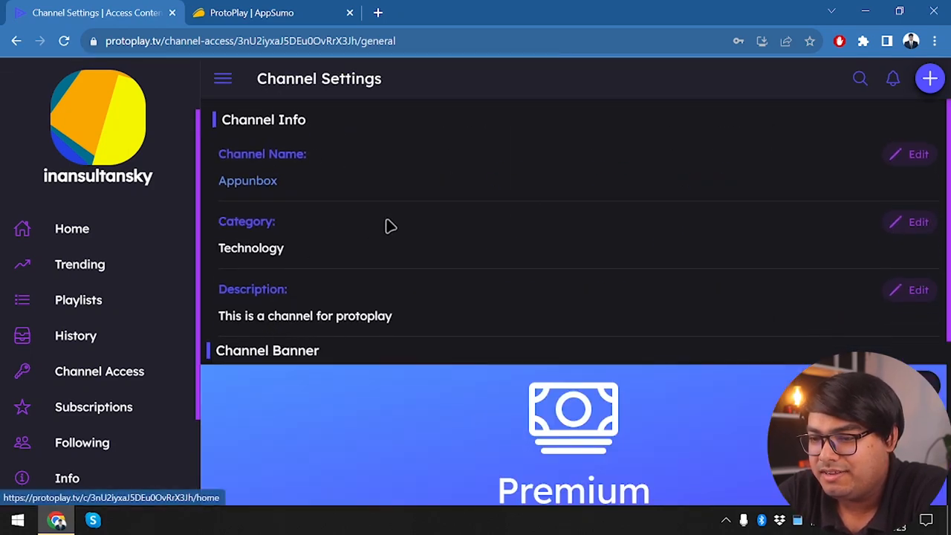
scroll(down, 3)
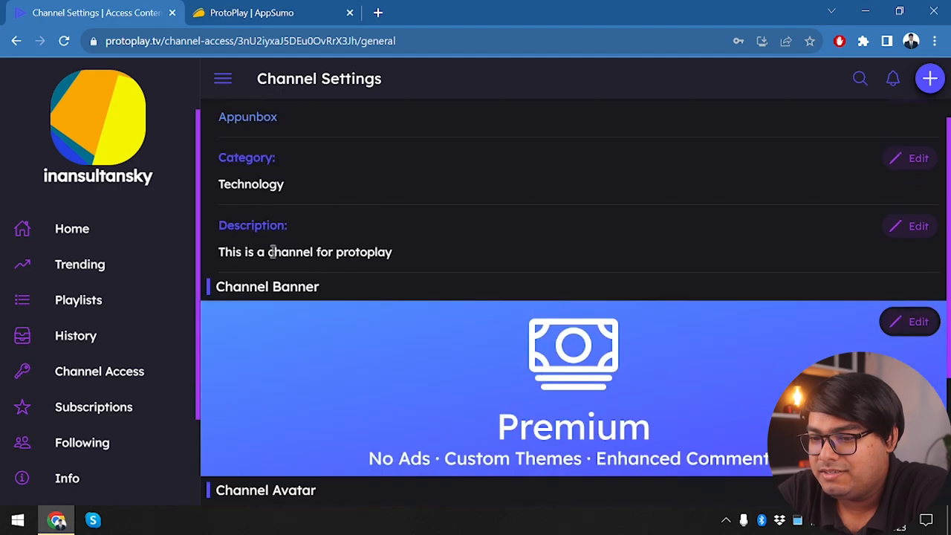
mouse_move(336, 275)
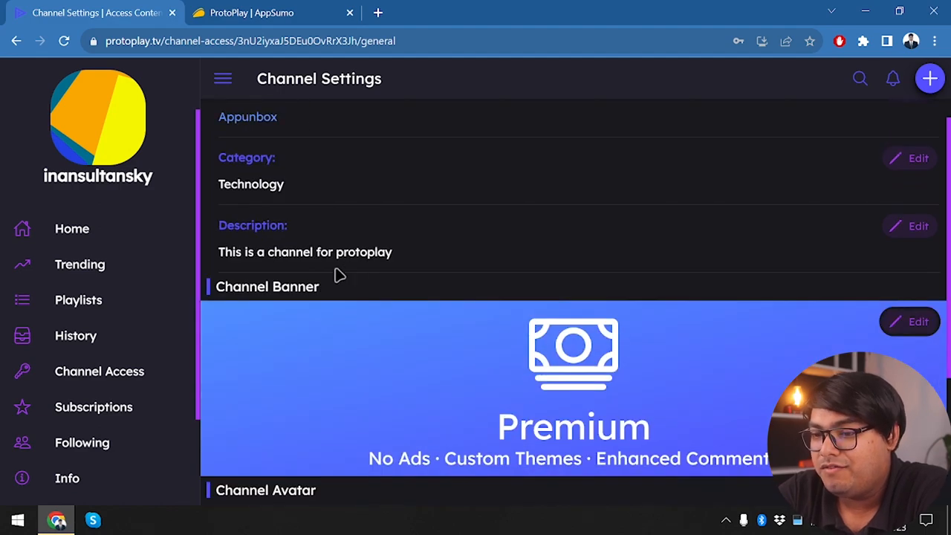
scroll(down, 3)
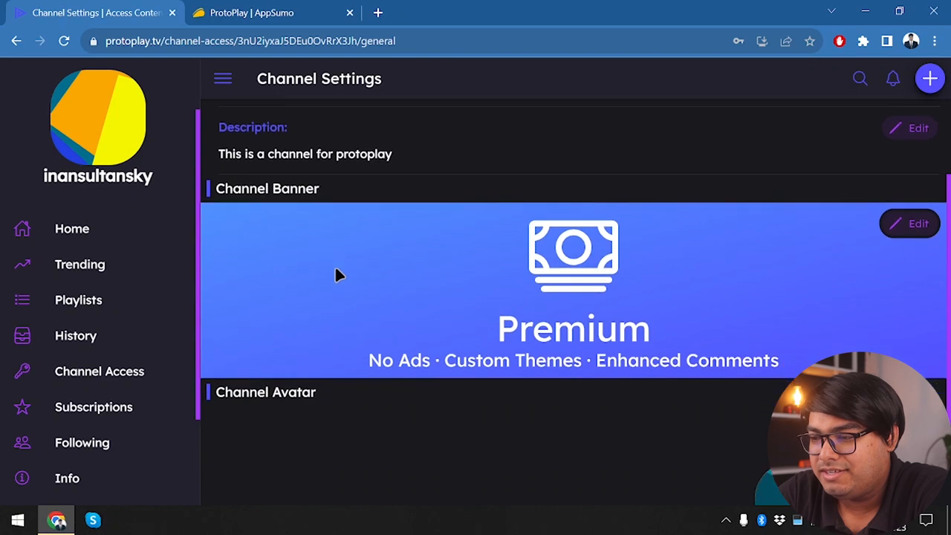
mouse_move(474, 312)
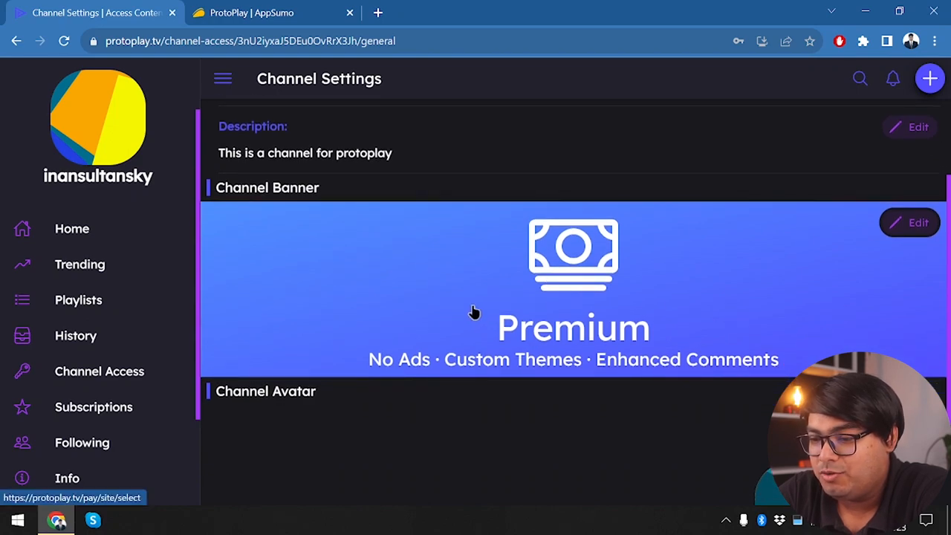
mouse_move(857, 261)
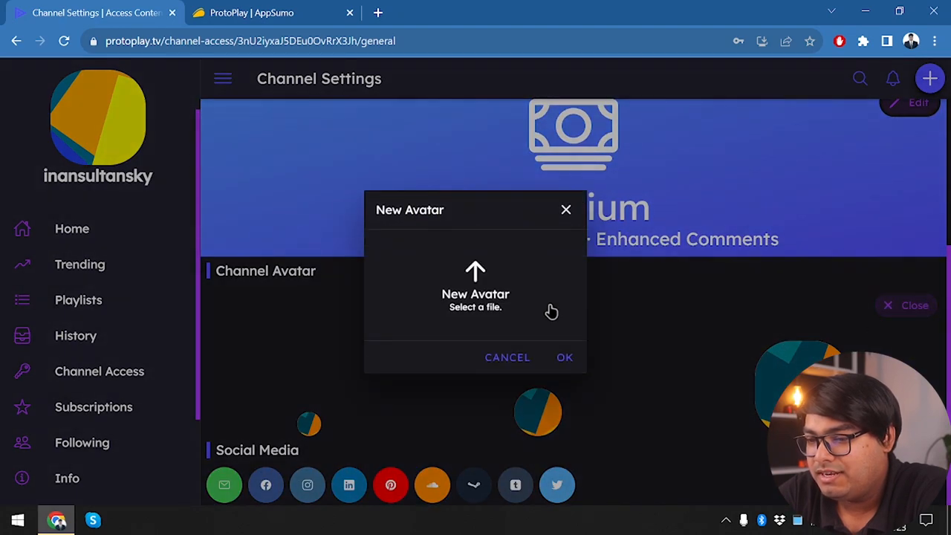
Step: Try the avatar file picker, view premium plans at $3.99, $4.99, $5.99, then go back
click(476, 286)
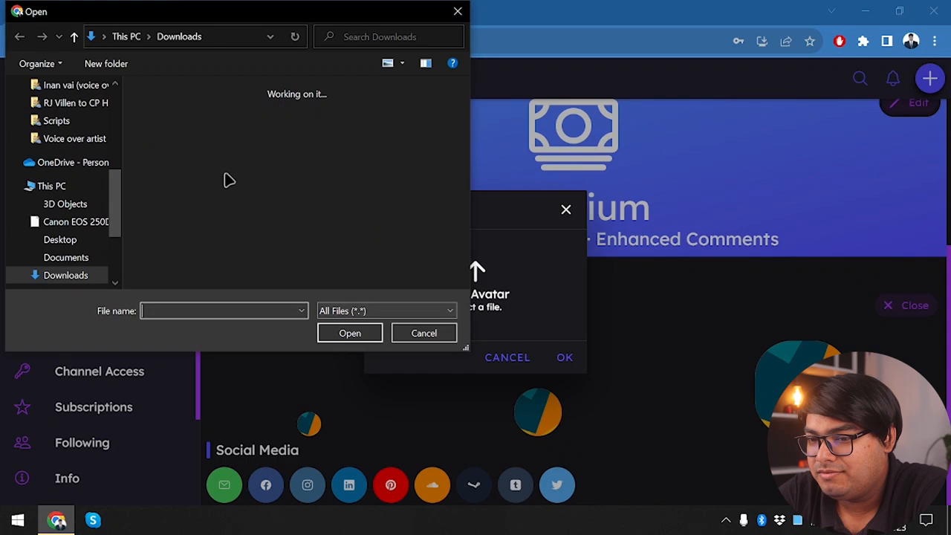
click(423, 333)
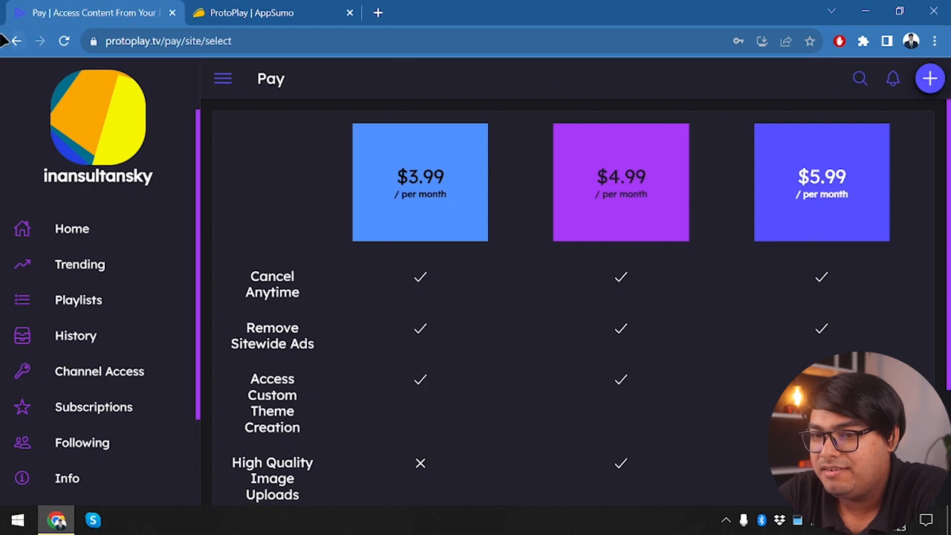
click(99, 371)
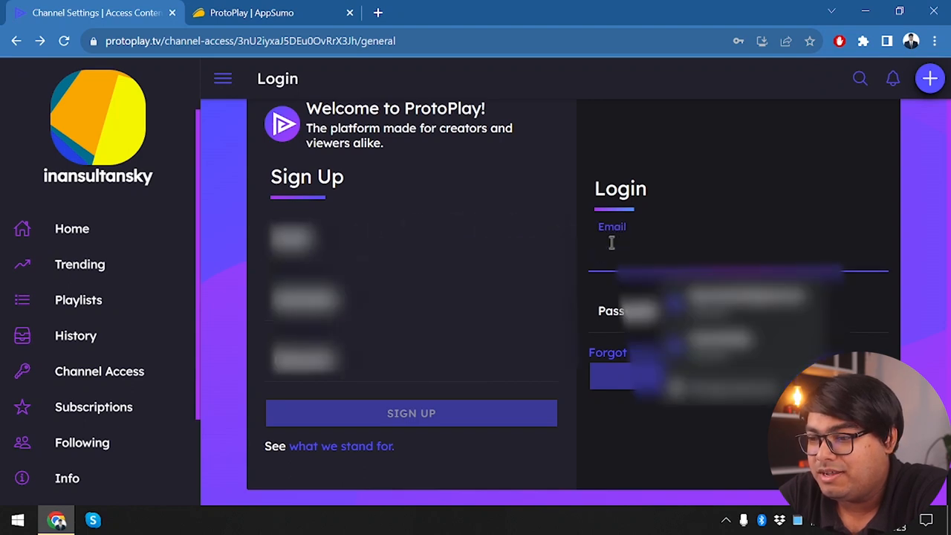
Step: Go back and open Channel Access, listing Appunbox with 0 followers and 0 videos
click(11, 41)
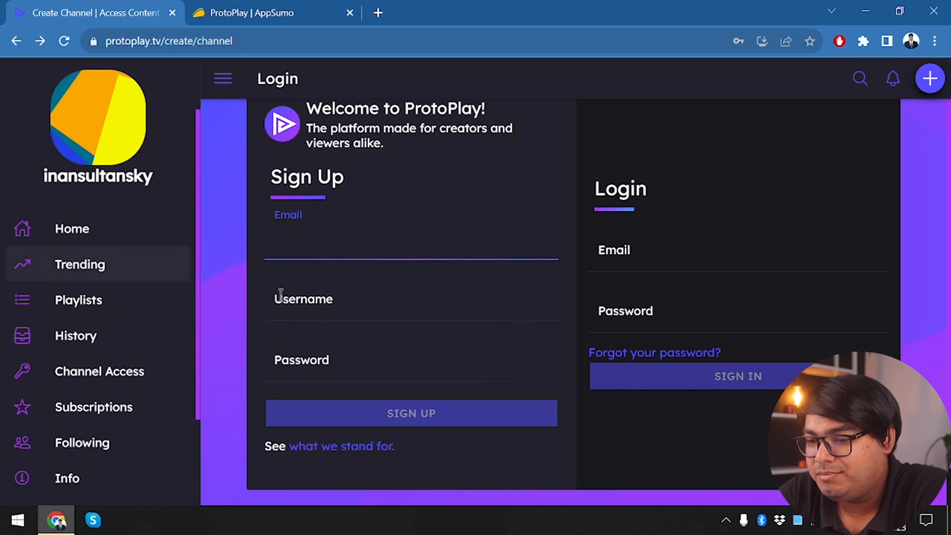
mouse_move(12, 31)
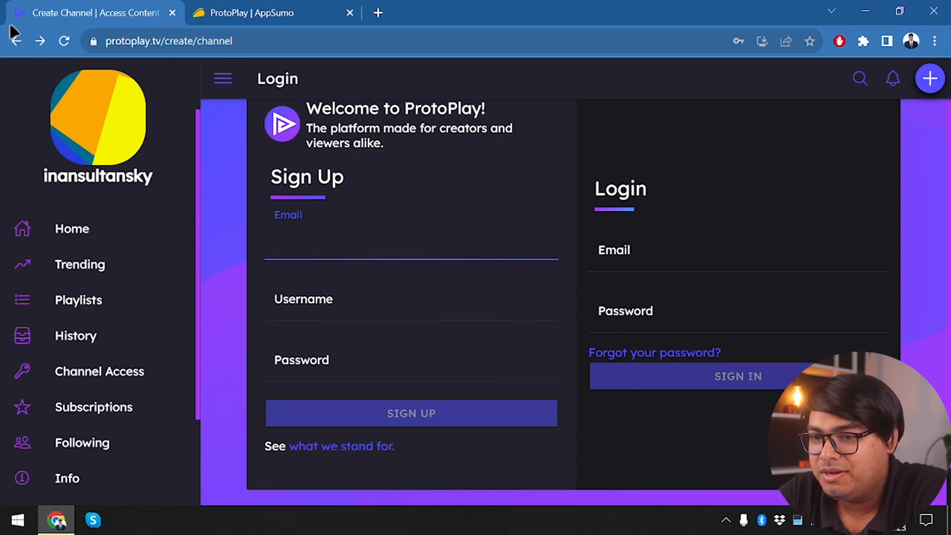
click(100, 371)
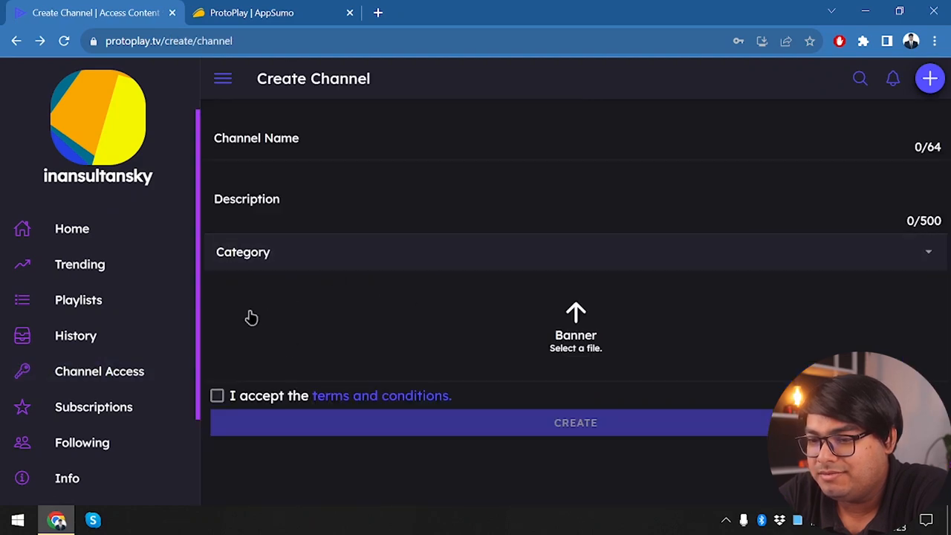
click(99, 371)
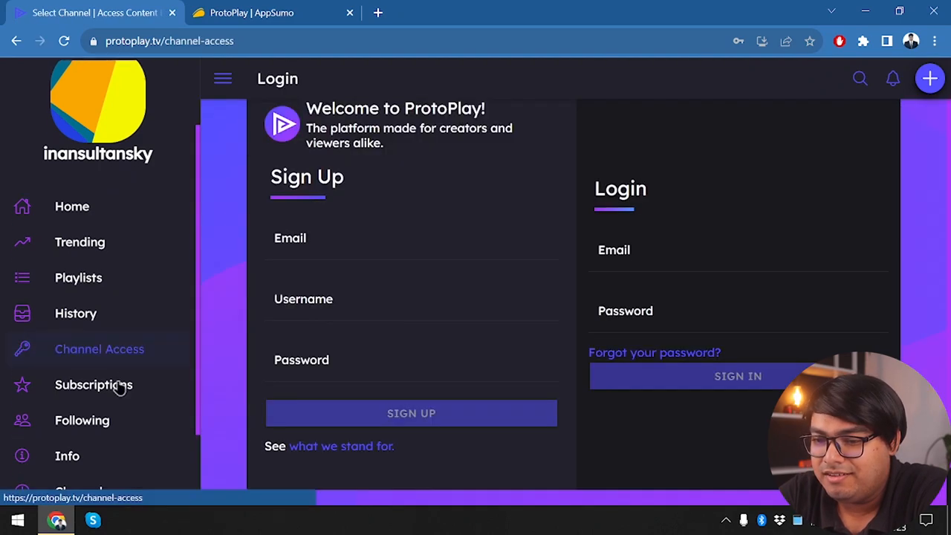
click(100, 349)
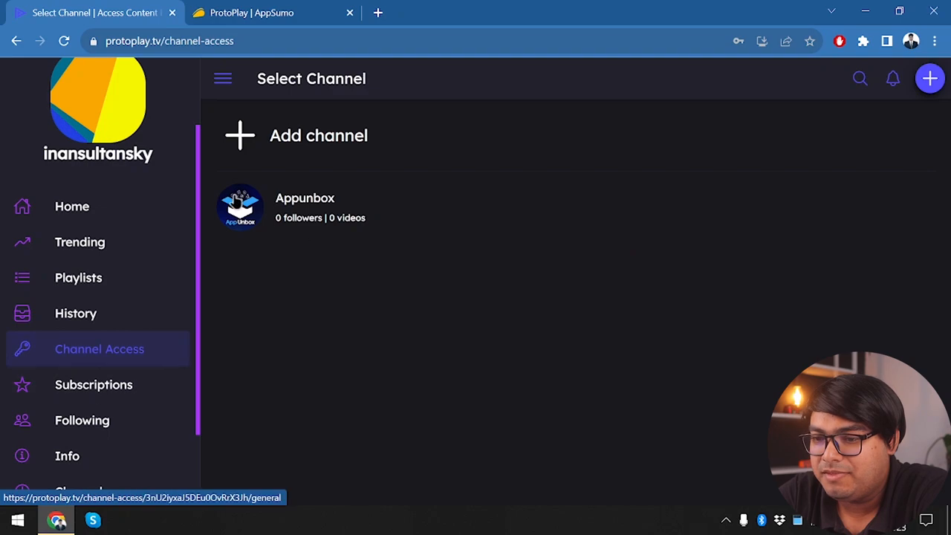
click(304, 207)
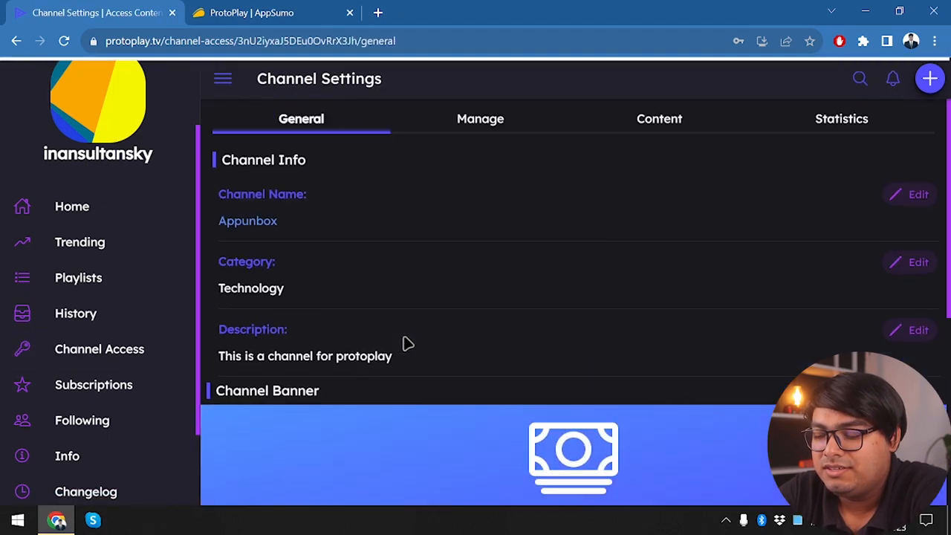
scroll(down, 3)
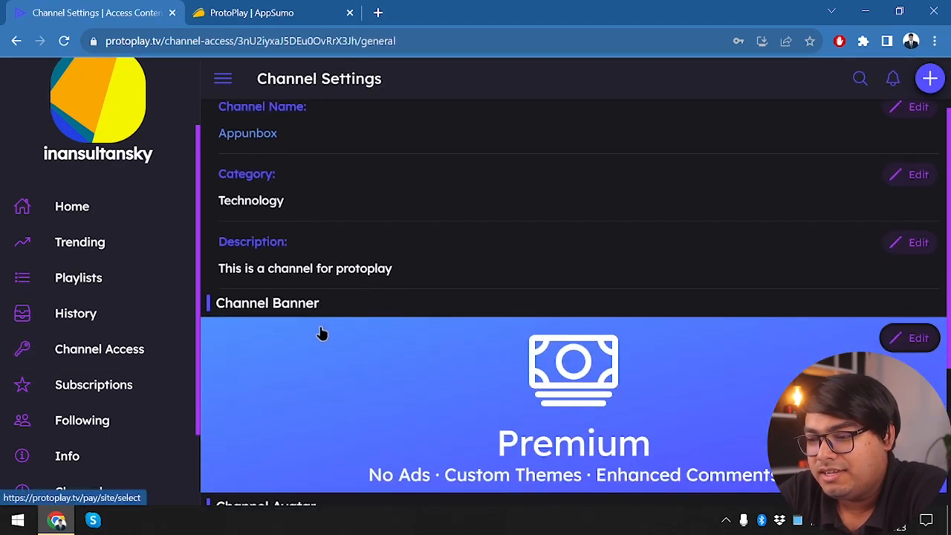
mouse_move(137, 390)
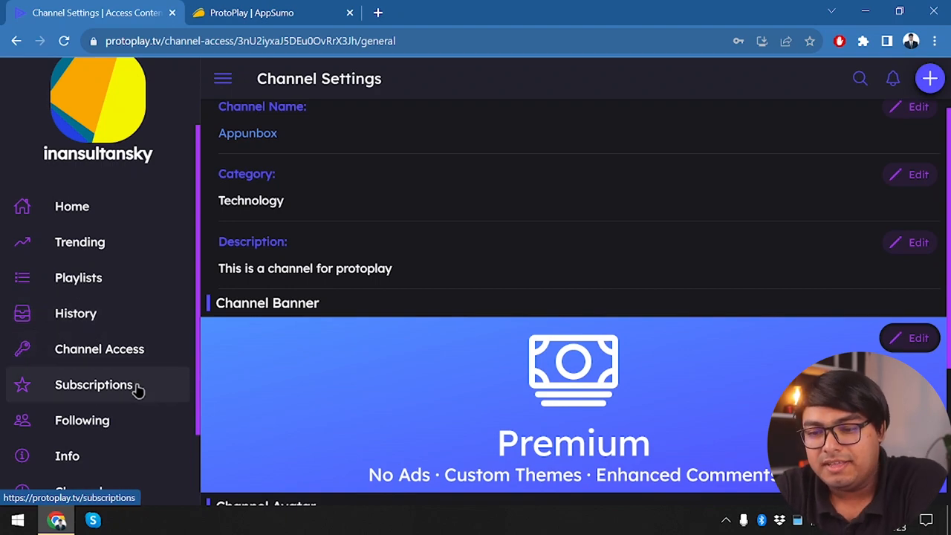
click(94, 384)
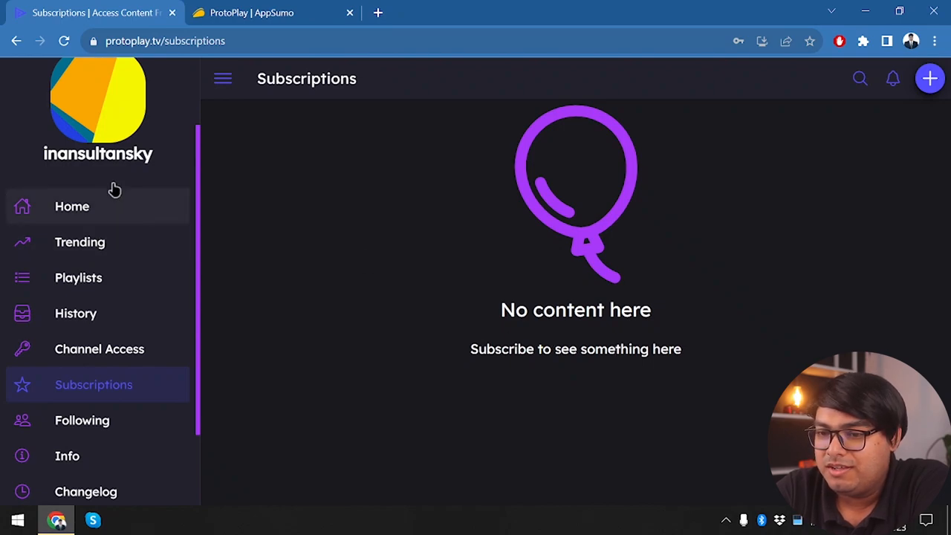
Step: Return to the channel list and open the empty Following page
click(99, 349)
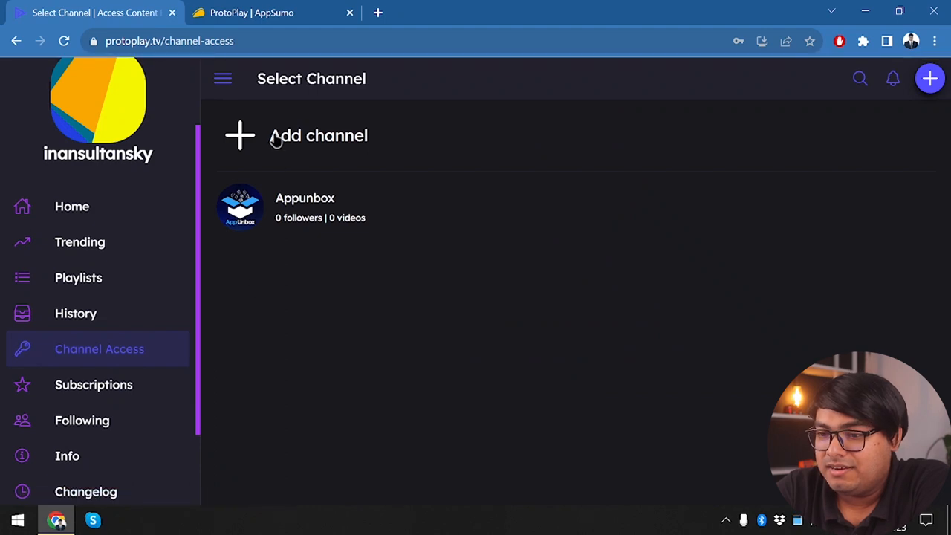
mouse_move(337, 139)
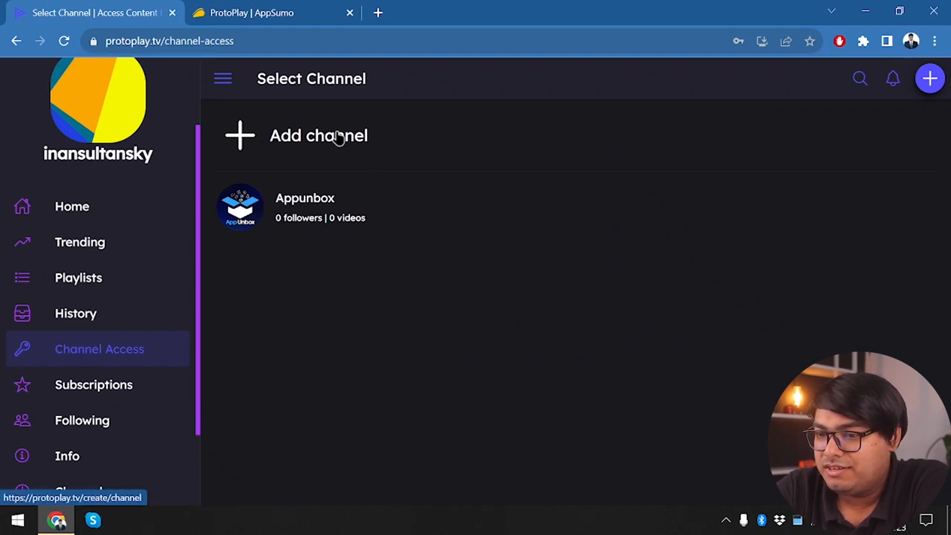
mouse_move(266, 165)
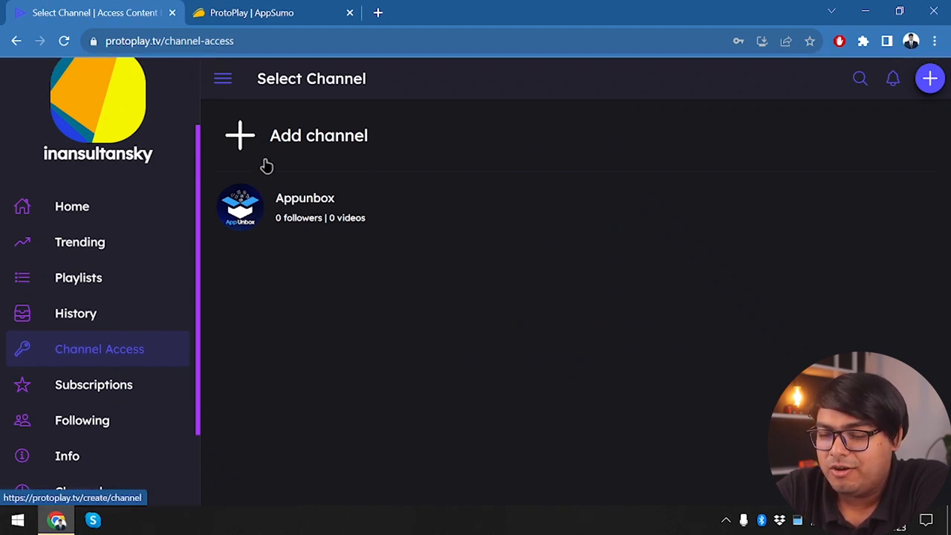
scroll(down, 3)
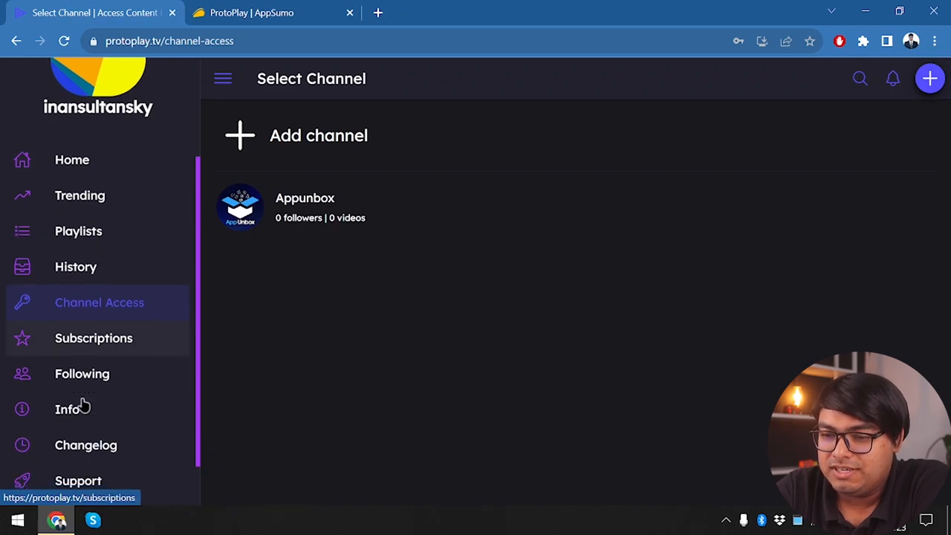
click(82, 373)
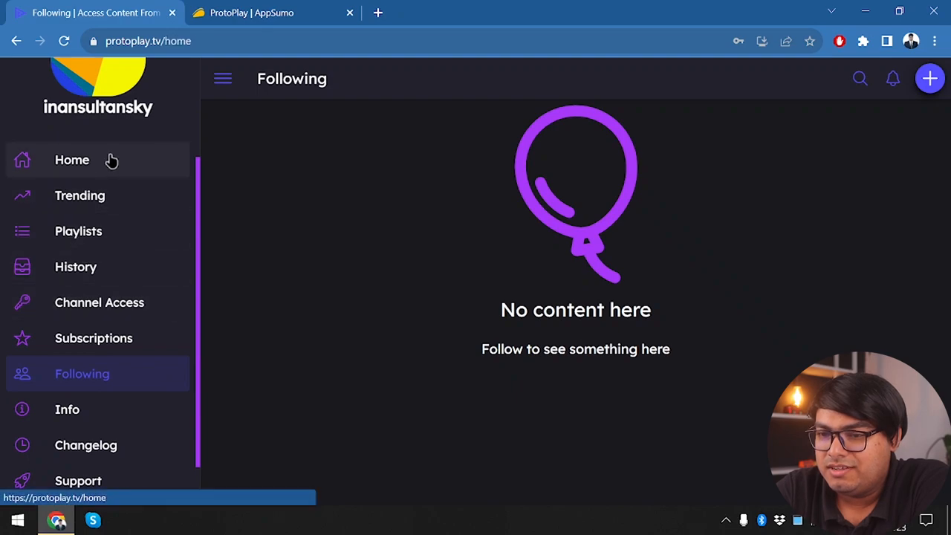
Step: From Home, open the Test image post under Discover and expand its description
click(72, 160)
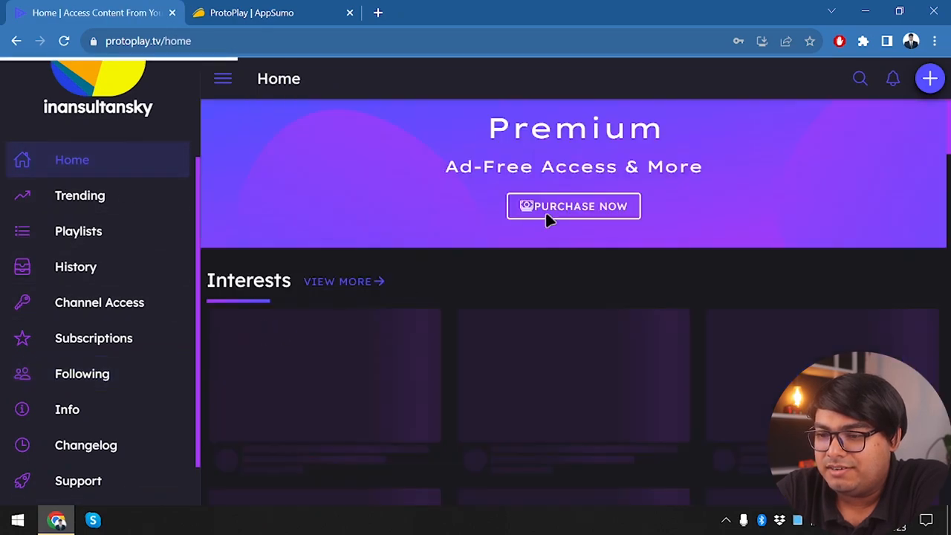
scroll(down, 3)
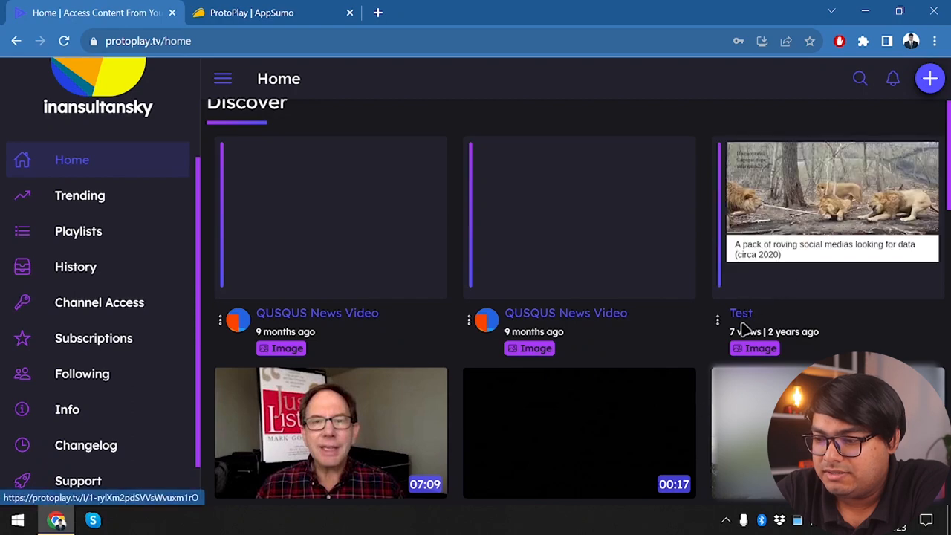
mouse_move(741, 322)
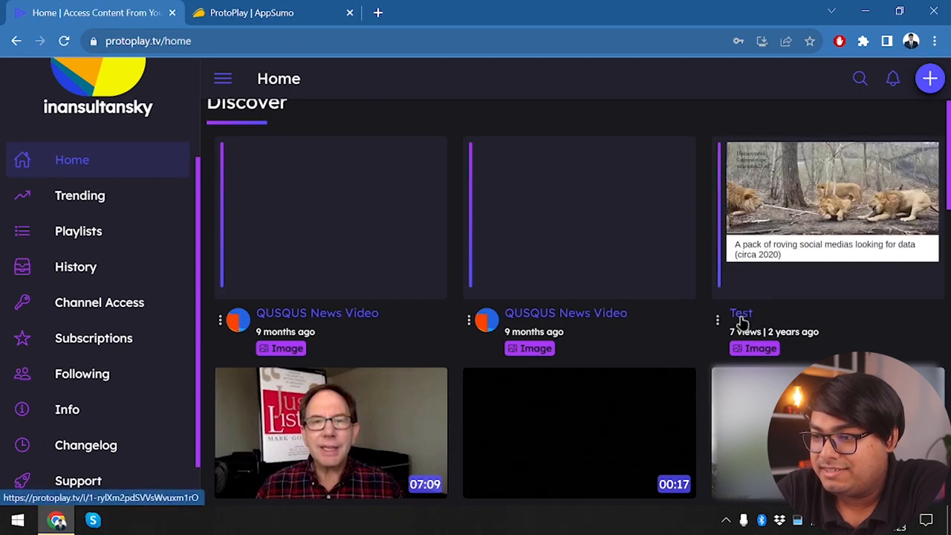
click(832, 190)
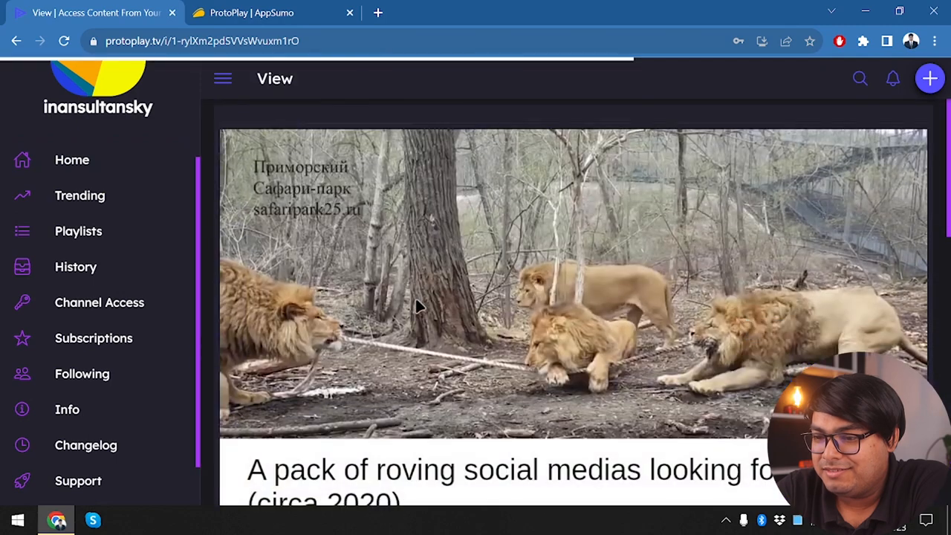
scroll(down, 3)
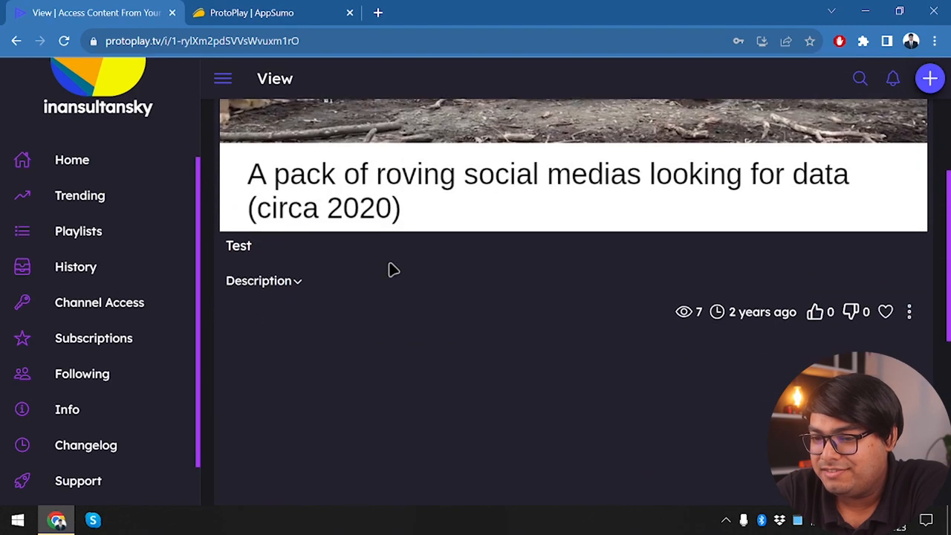
click(263, 280)
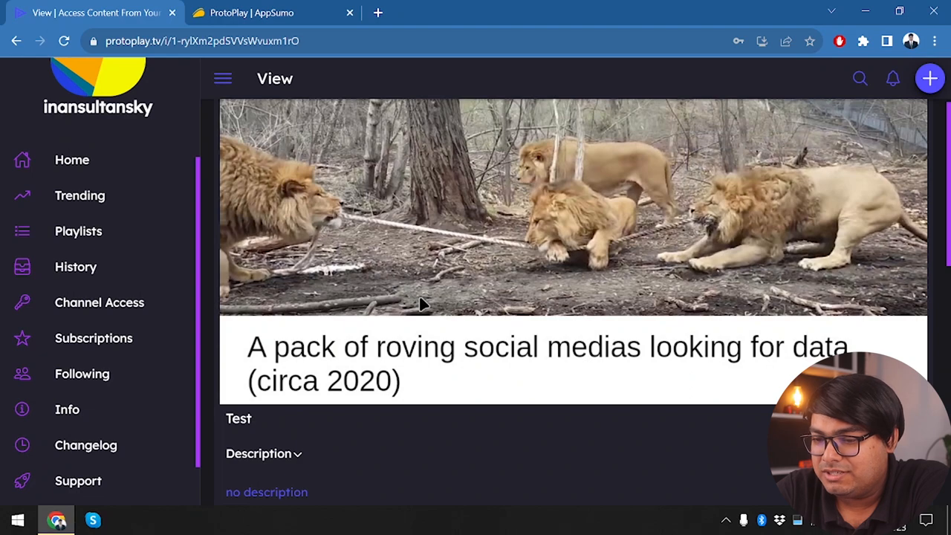
Step: Follow the post's channel, try subscribing, and close the empty Plans window
scroll(down, 3)
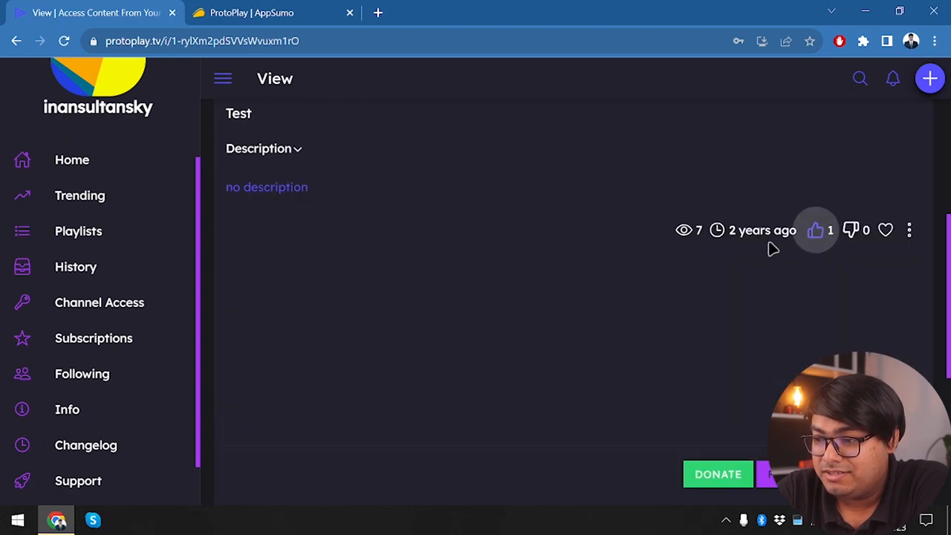
scroll(down, 3)
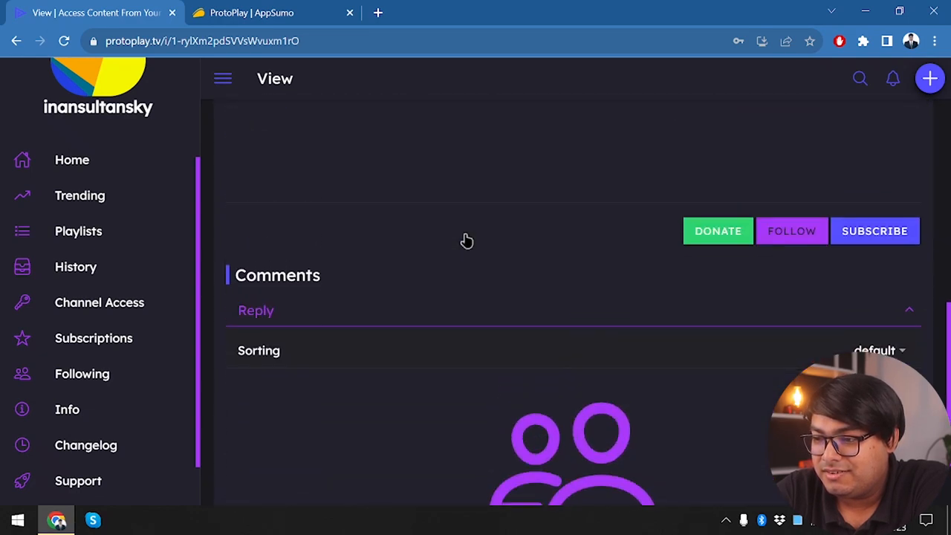
click(792, 231)
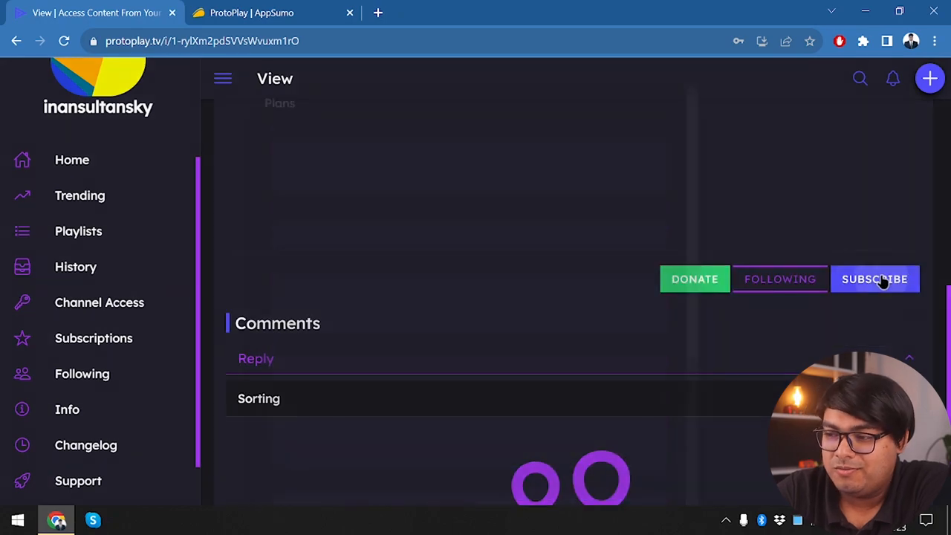
click(875, 279)
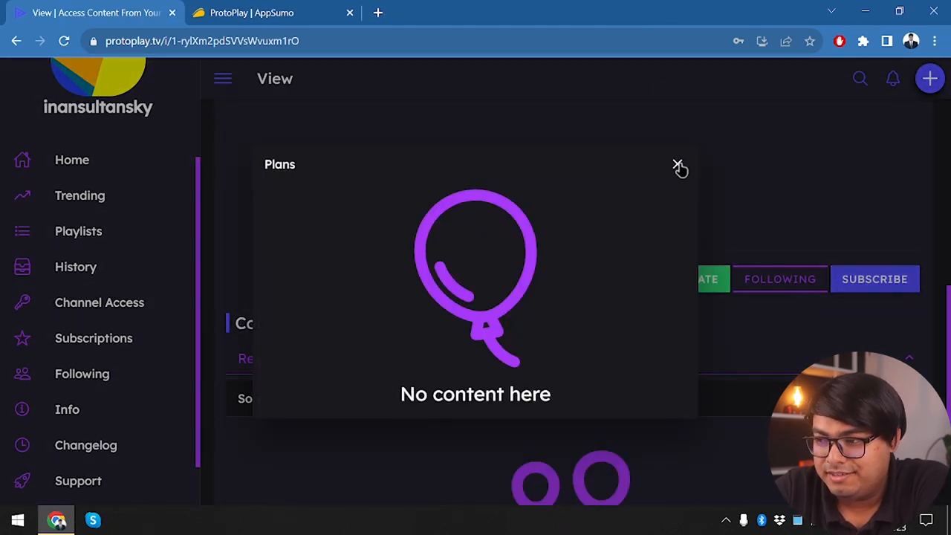
click(677, 164)
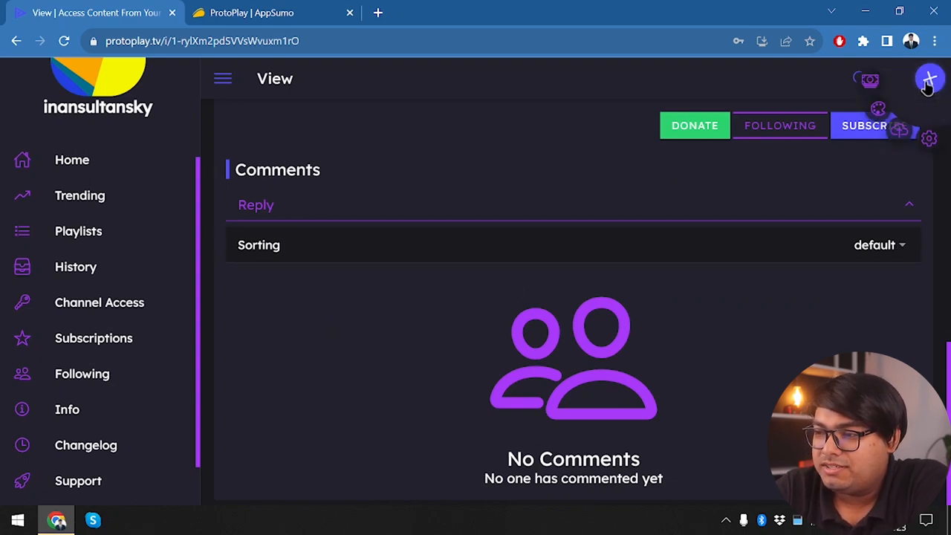
Step: Apply the pink Neon Dreams default theme from the Themes gallery
click(929, 79)
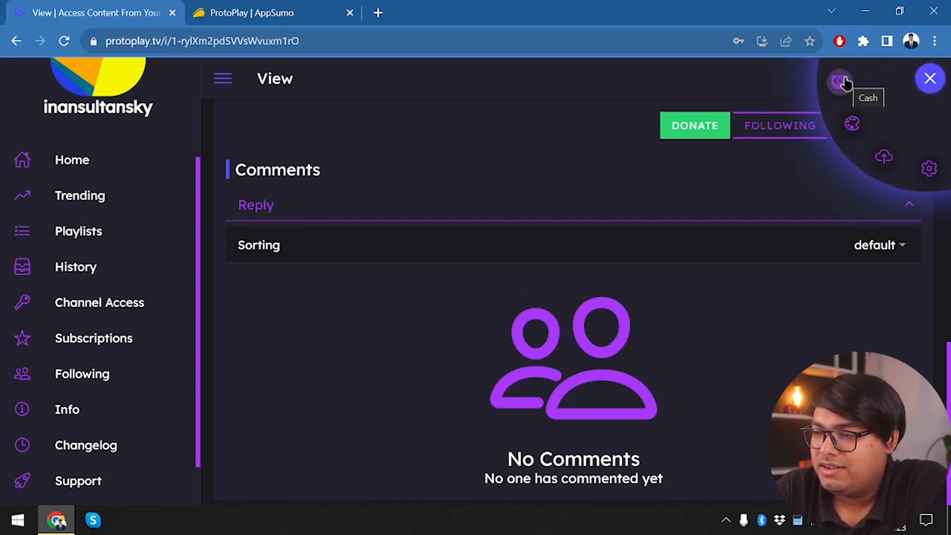
mouse_move(884, 157)
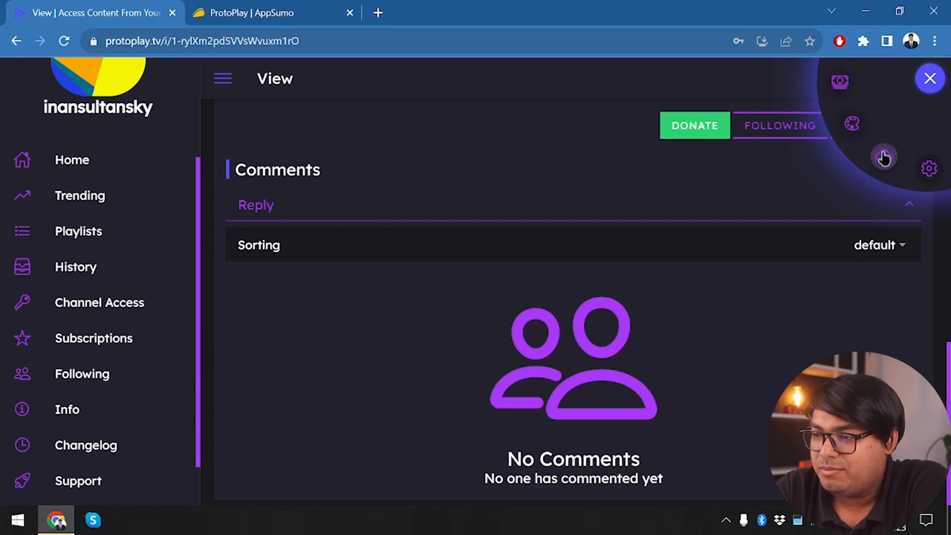
mouse_move(929, 169)
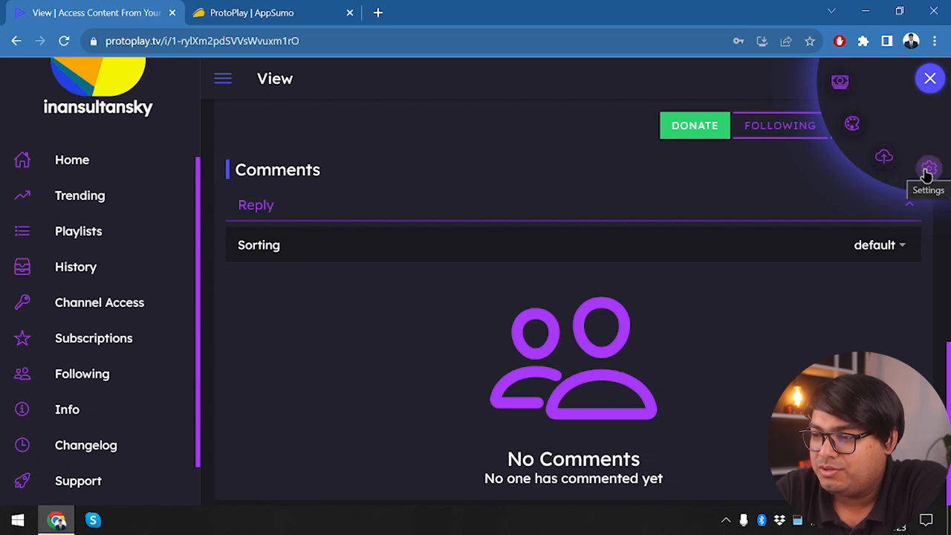
click(929, 168)
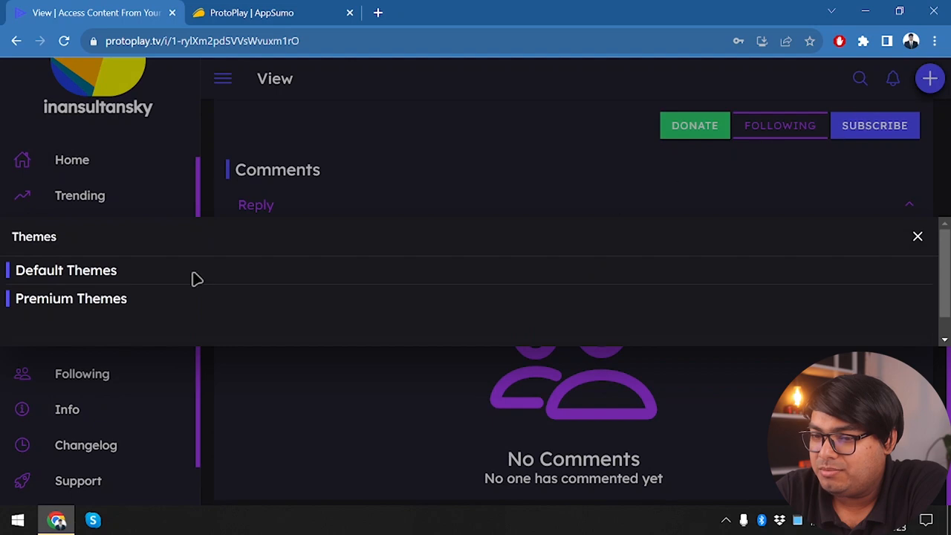
click(66, 270)
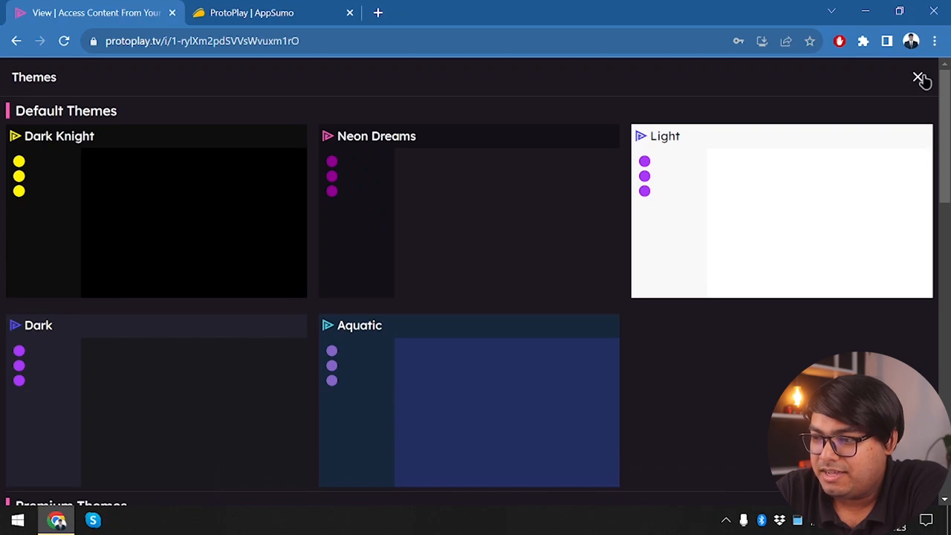
click(921, 78)
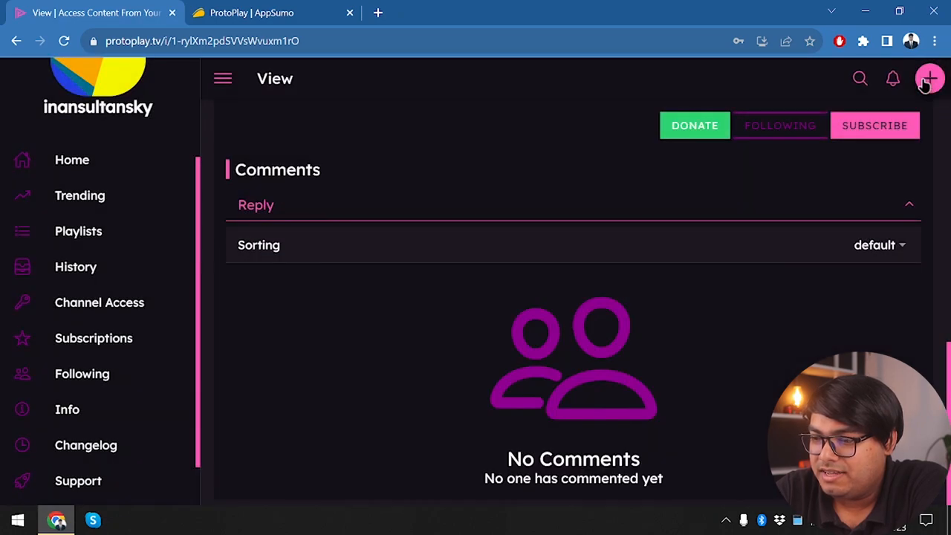
click(930, 79)
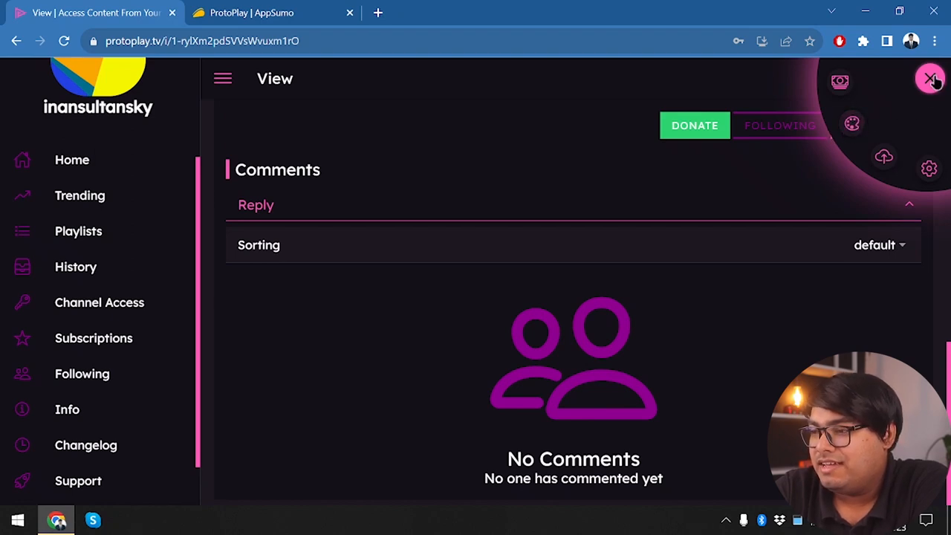
mouse_move(852, 125)
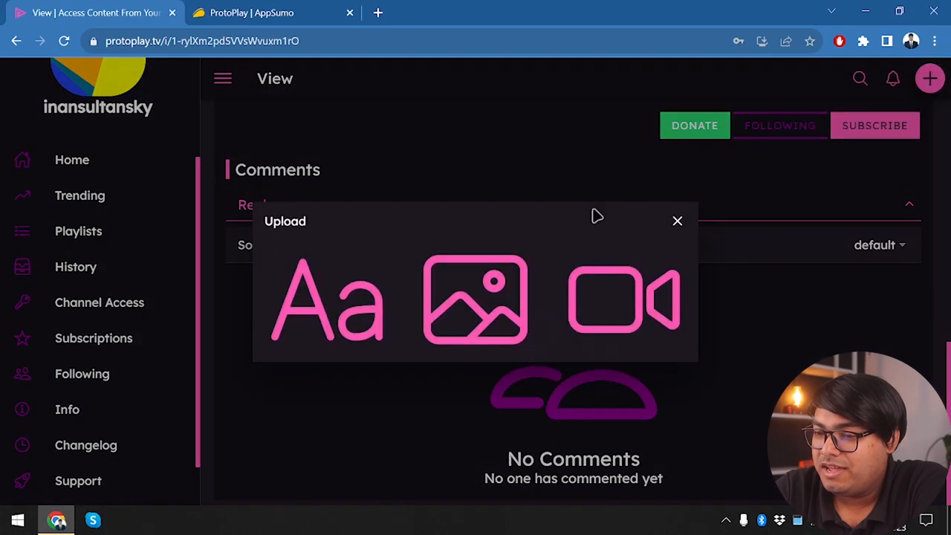
mouse_move(332, 307)
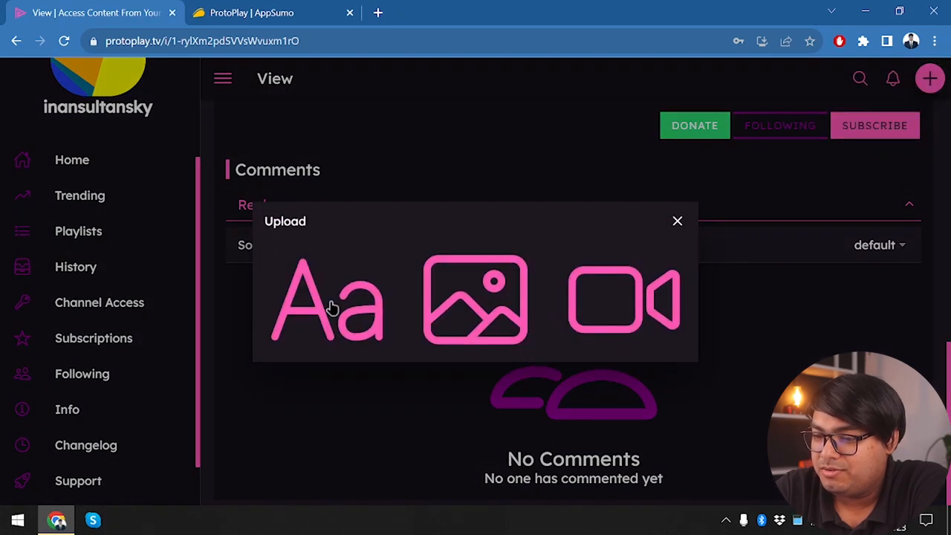
Step: Open the Upload Image form from the quick actions menu
click(474, 299)
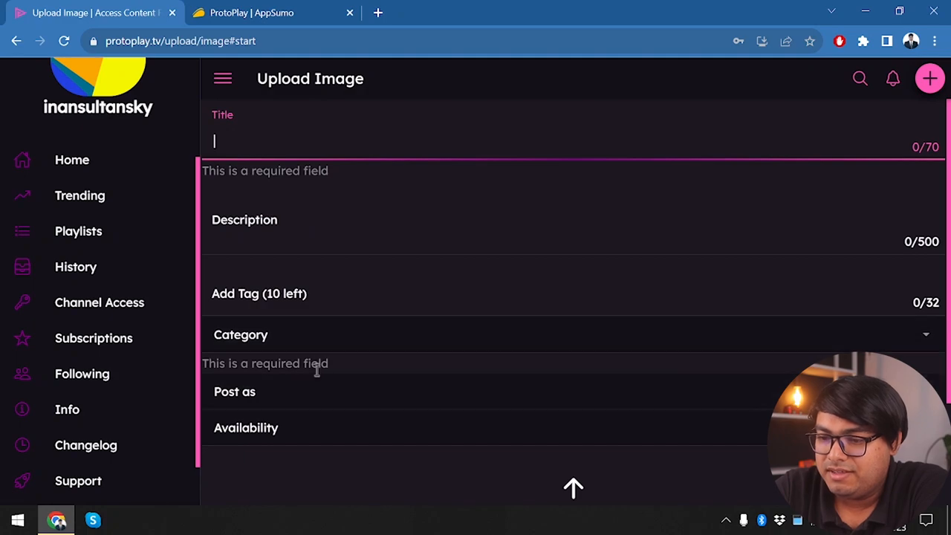
Step: Post as the Appunbox channel, enter 'Appunbox' as description, and accept the terms
click(234, 392)
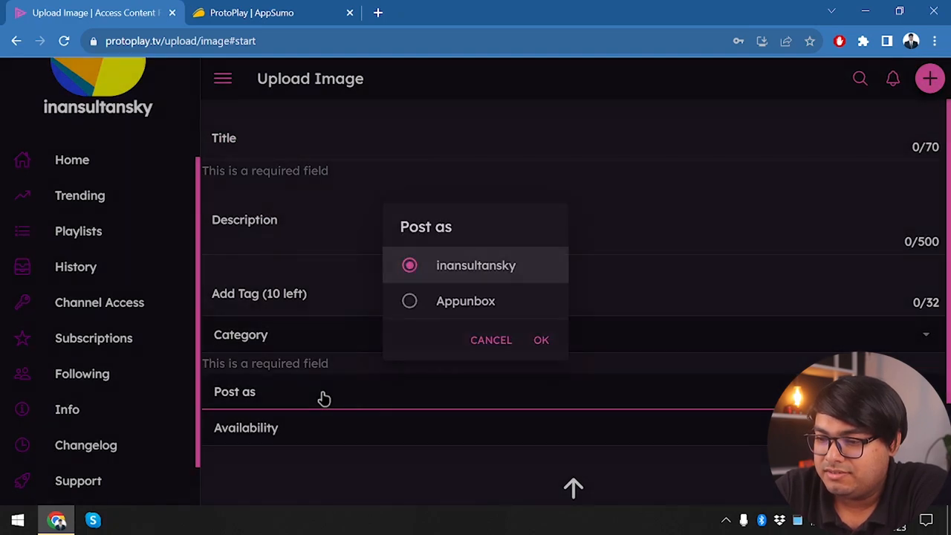
click(410, 301)
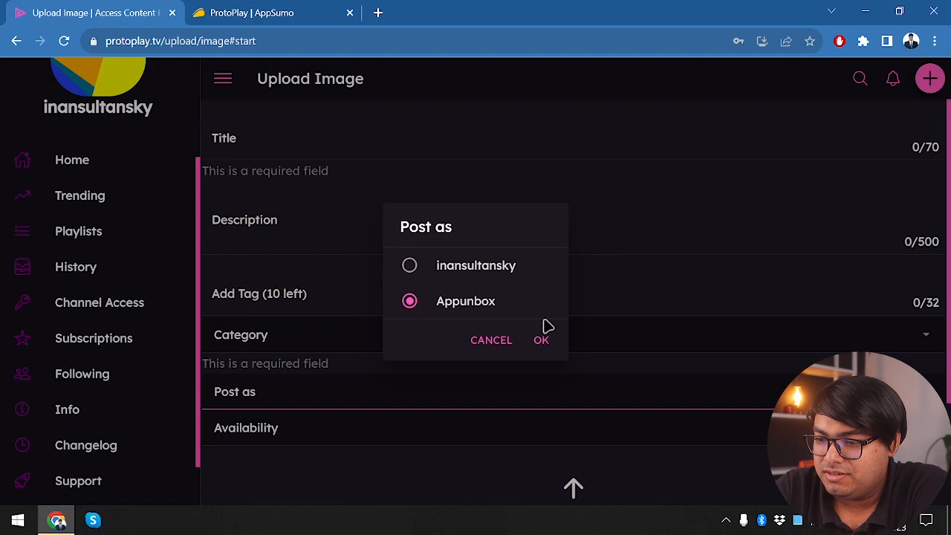
click(541, 340)
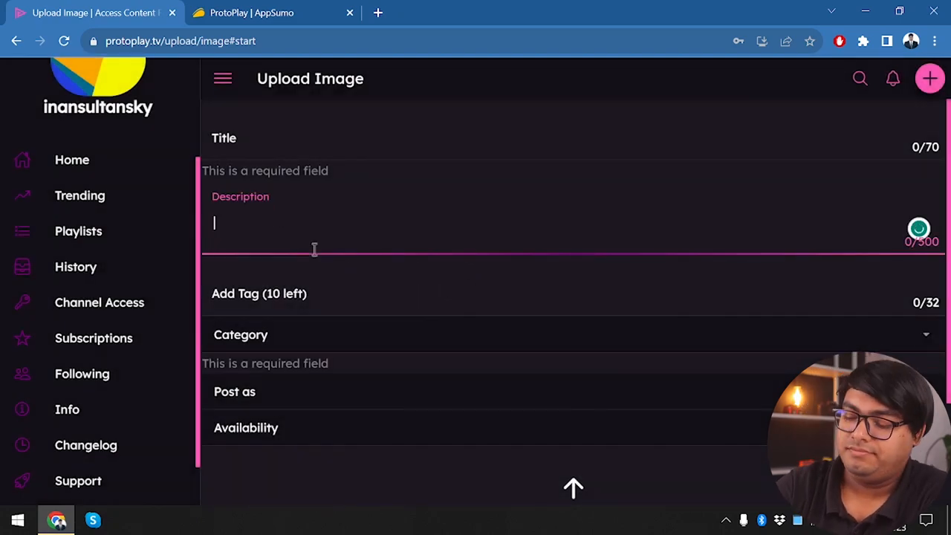
text(Appunbox)
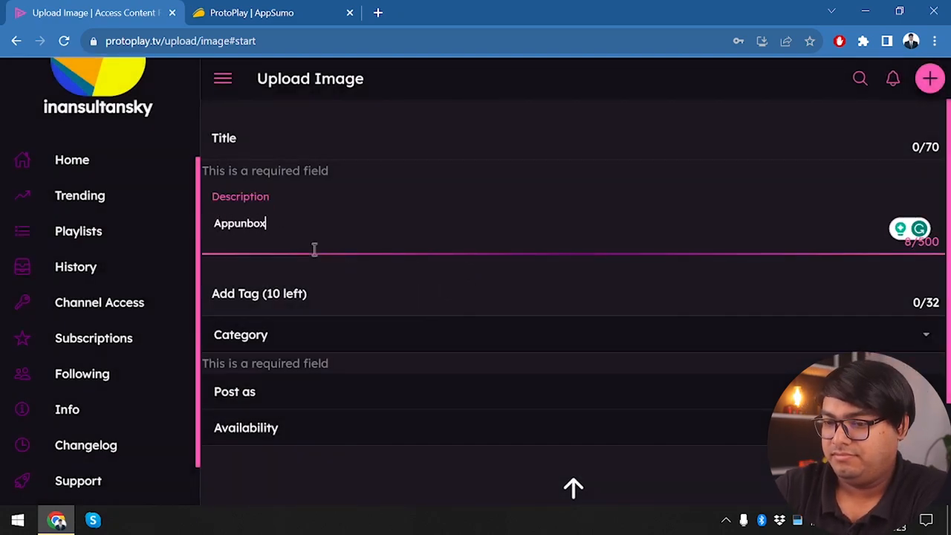
scroll(down, 3)
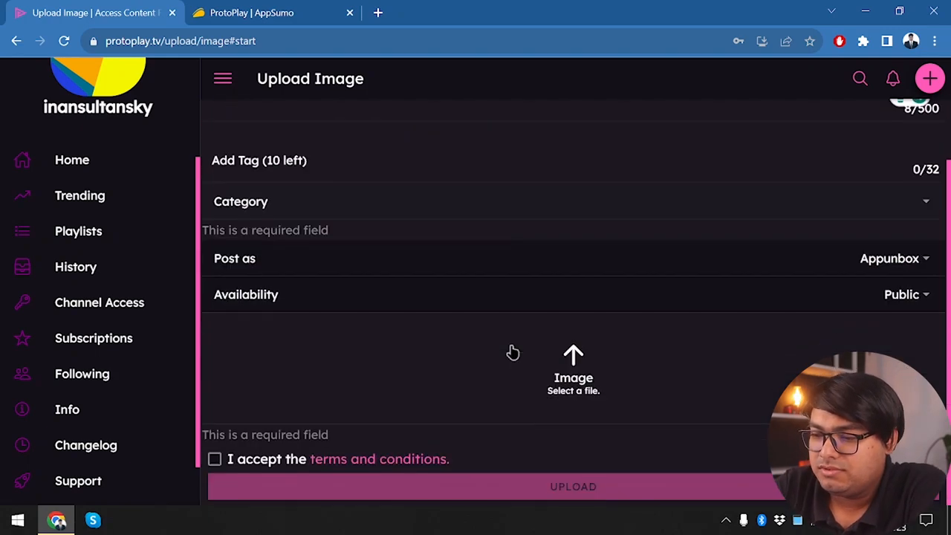
mouse_move(441, 451)
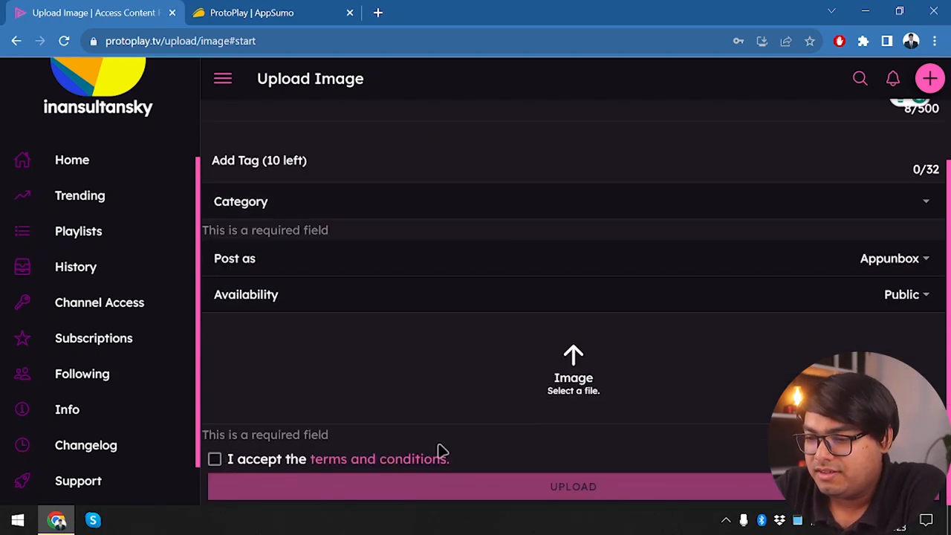
click(215, 459)
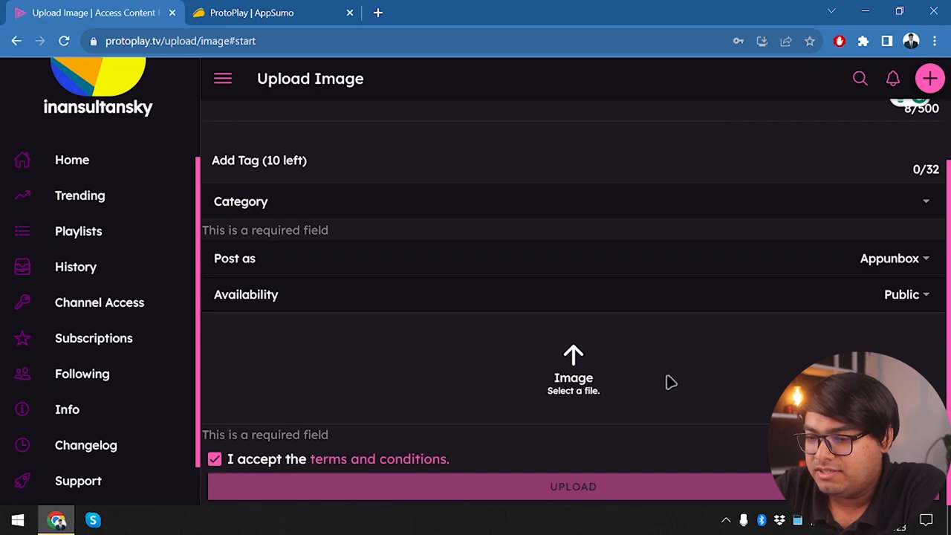
Step: Attach appunbox.jpg to the post and add the tags appunbox and appsumo
click(573, 371)
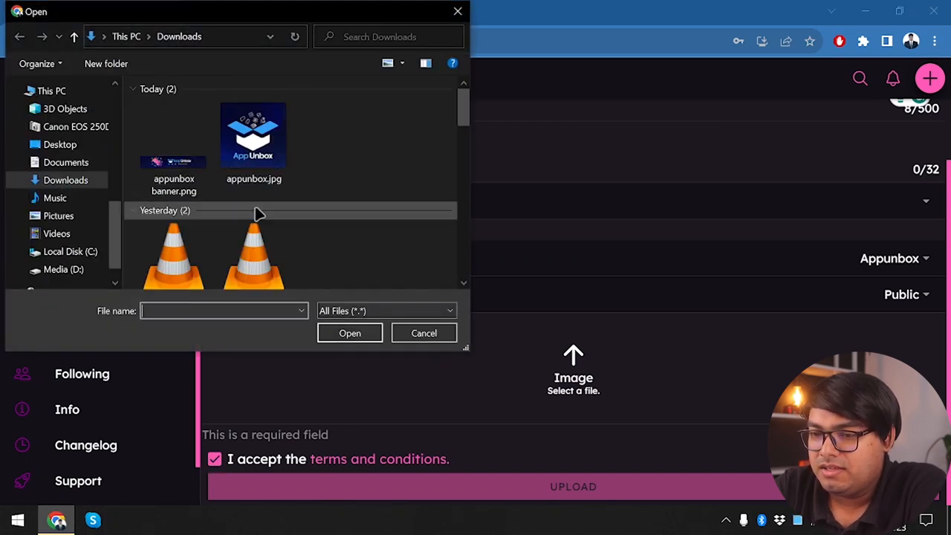
double_click(253, 141)
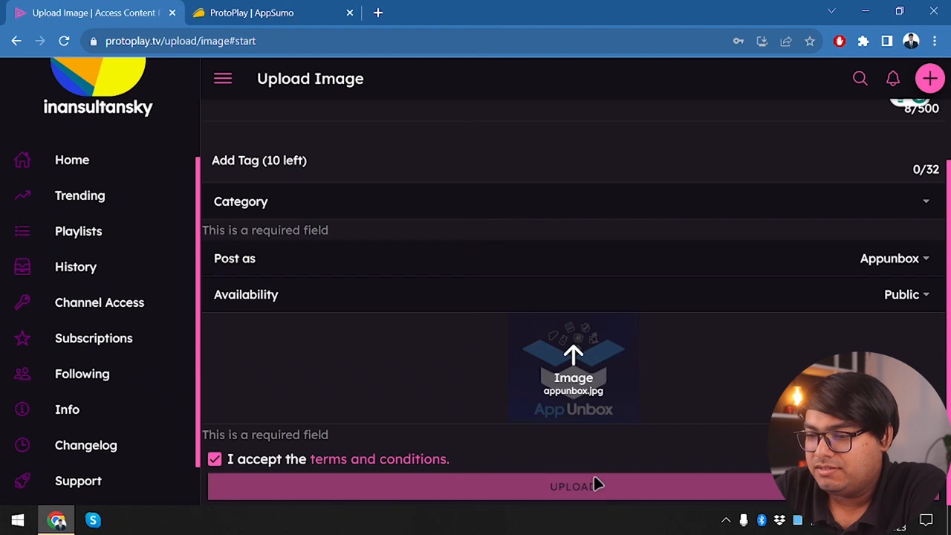
mouse_move(600, 432)
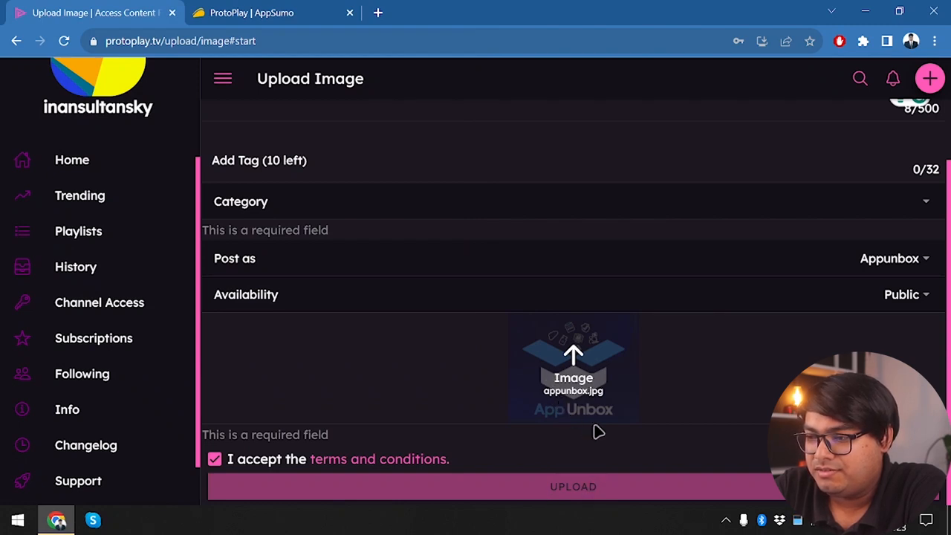
scroll(up, 3)
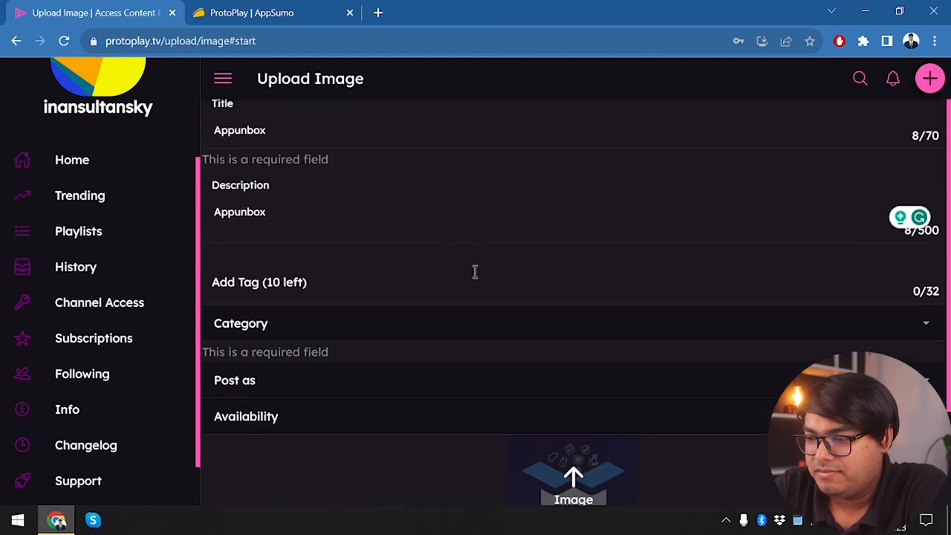
click(476, 285)
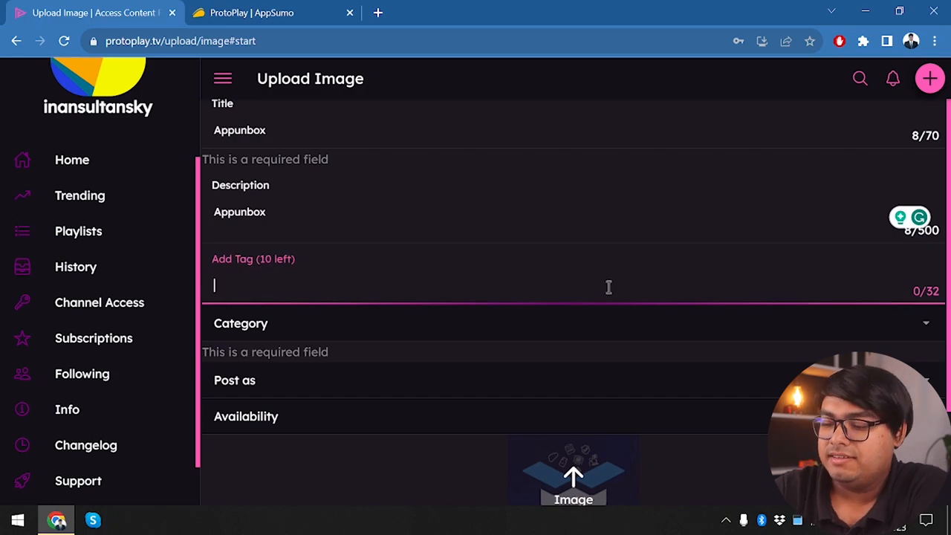
text(appunbox, appsumo)
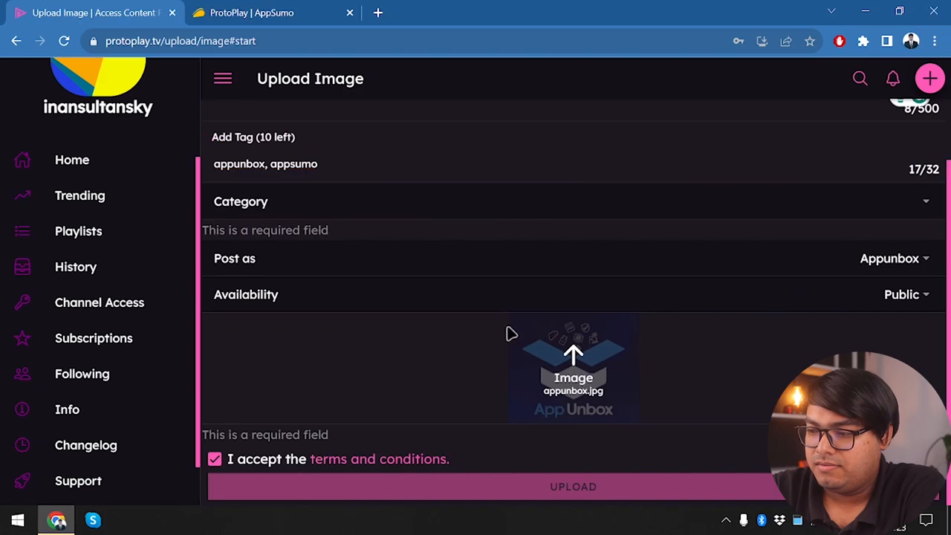
mouse_move(569, 494)
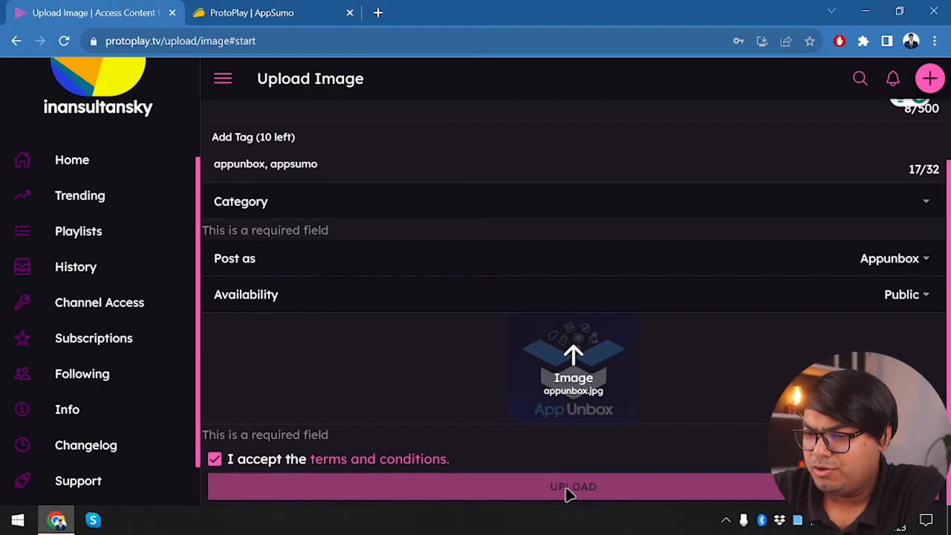
Step: Extend the description with 'is a place where you will find fine softwa…' and choose Technology
scroll(up, 3)
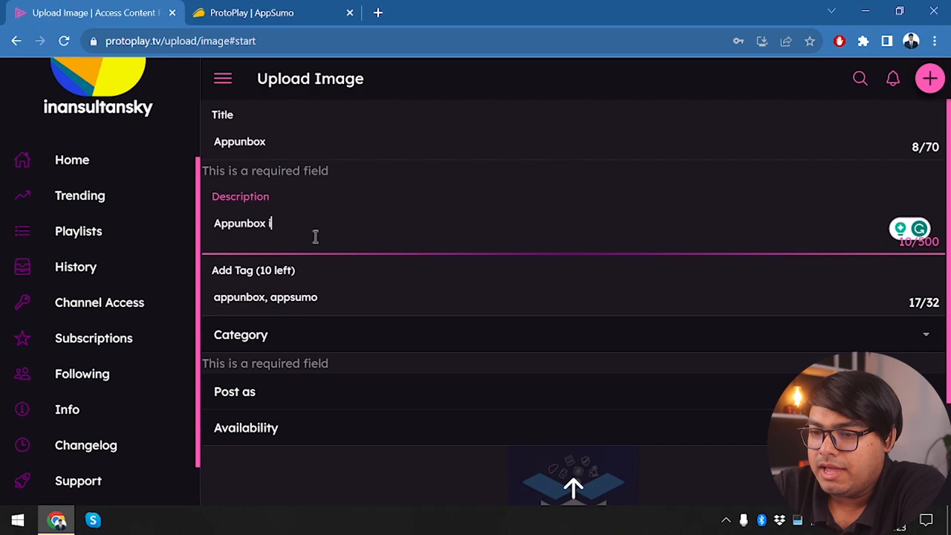
text(is a place)
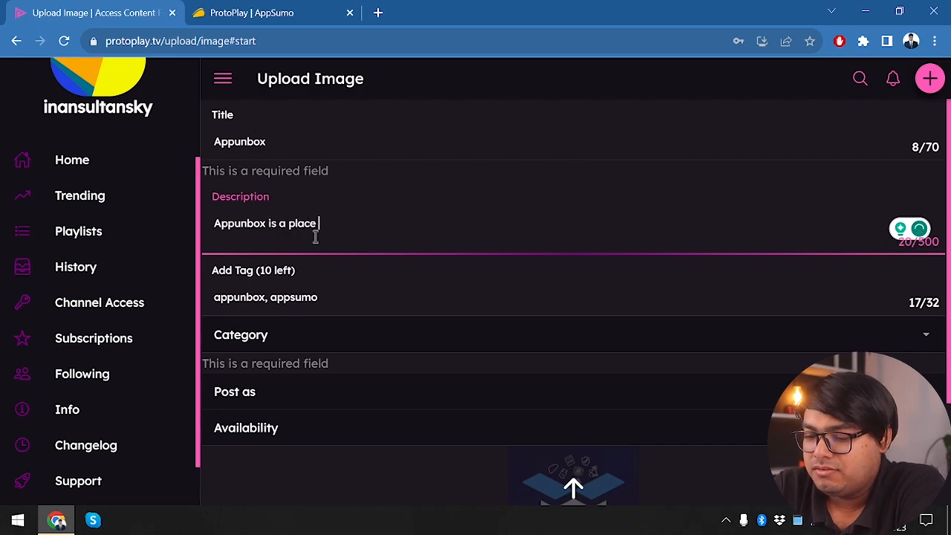
text(where you will find fine softwa)
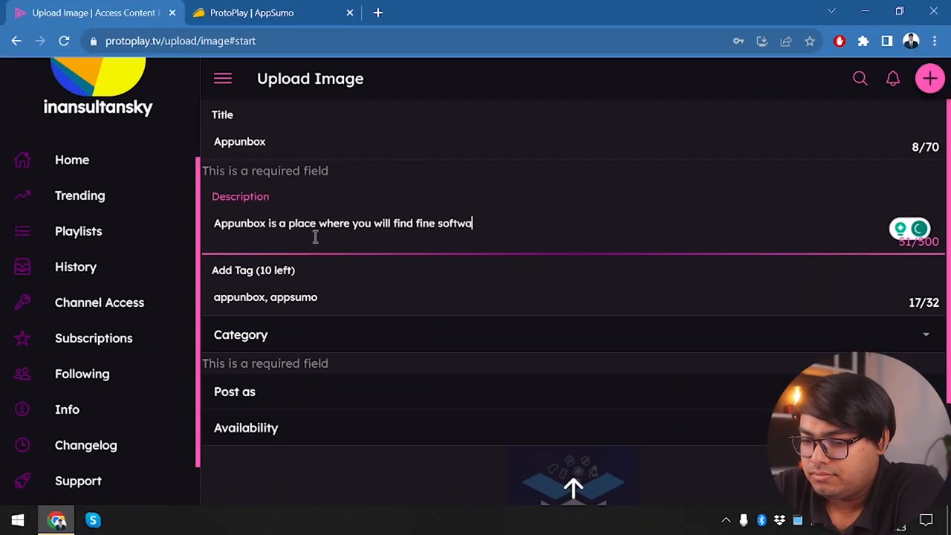
scroll(down, 3)
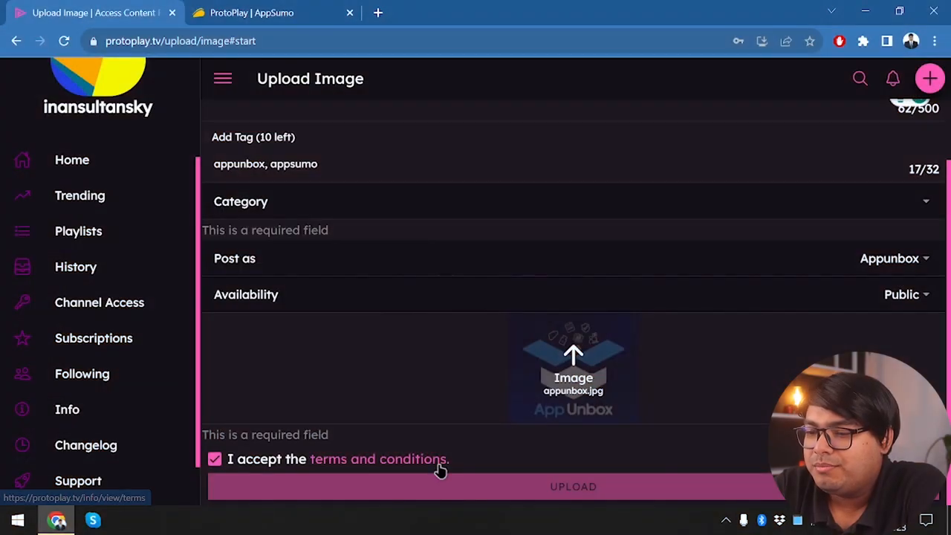
mouse_move(600, 201)
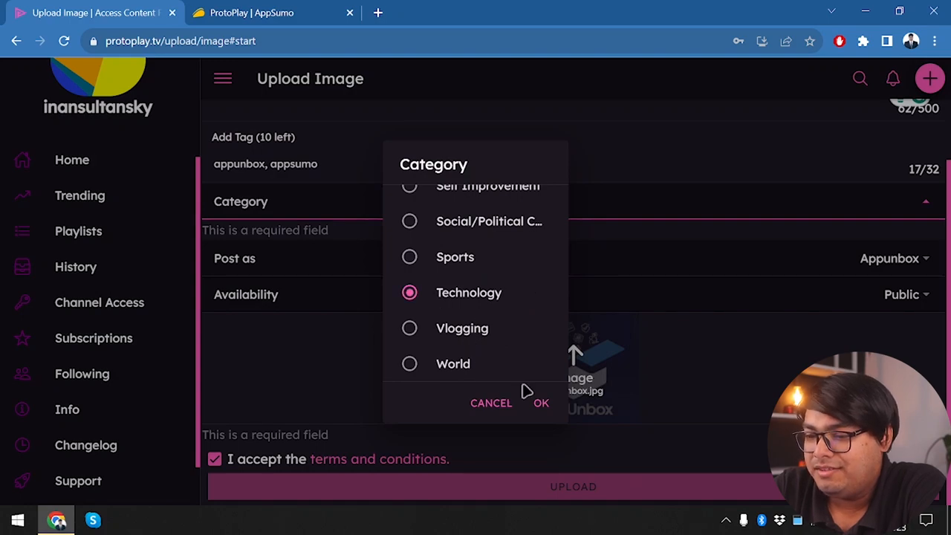
click(541, 402)
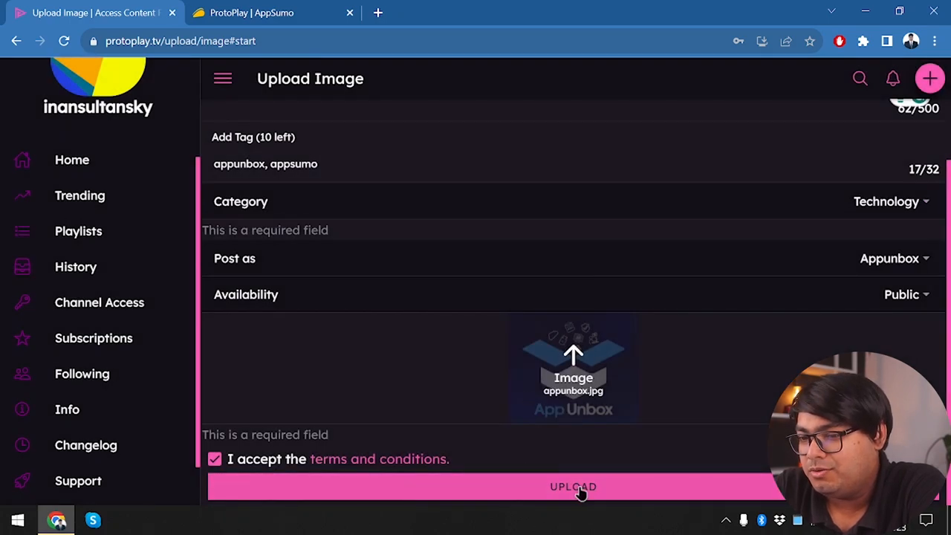
Step: Upload the Appunbox image post, then scroll through its App Unbox View page
click(573, 486)
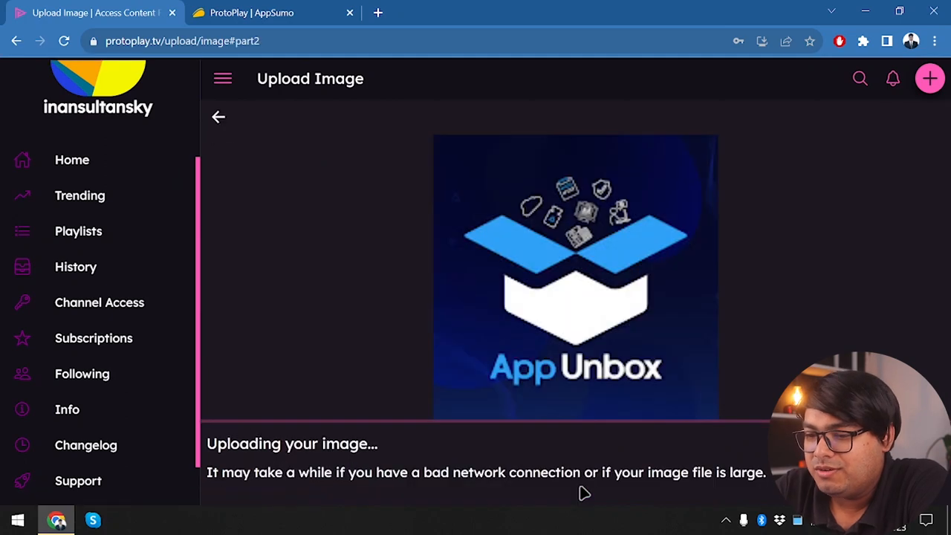
mouse_move(372, 343)
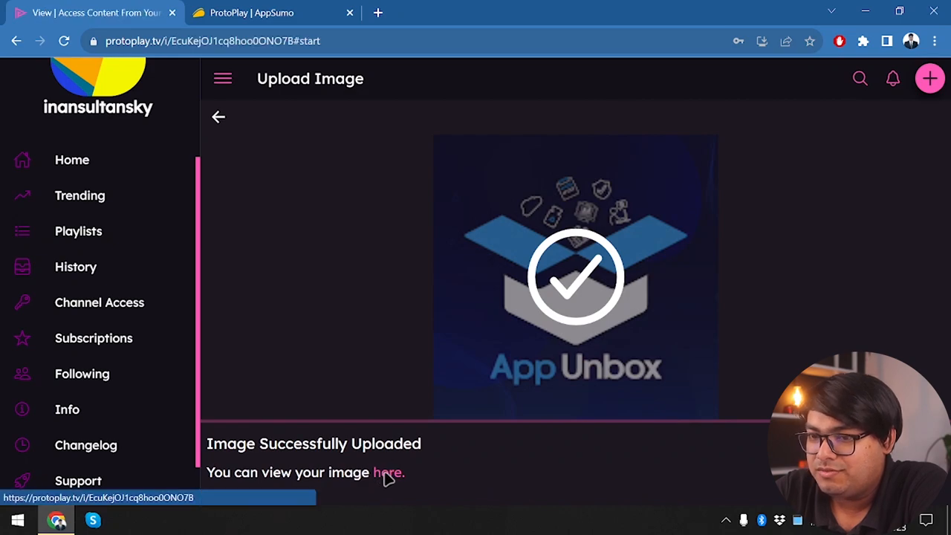
click(388, 472)
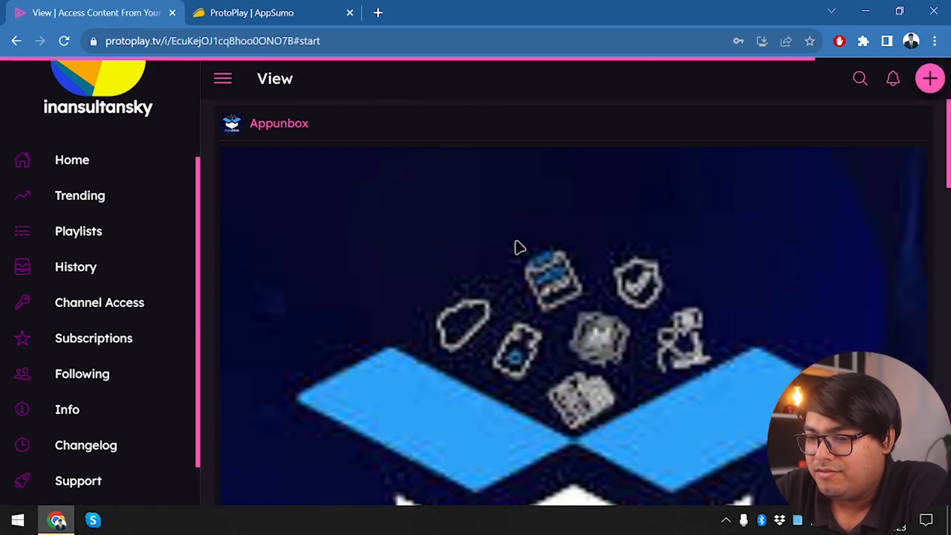
scroll(down, 3)
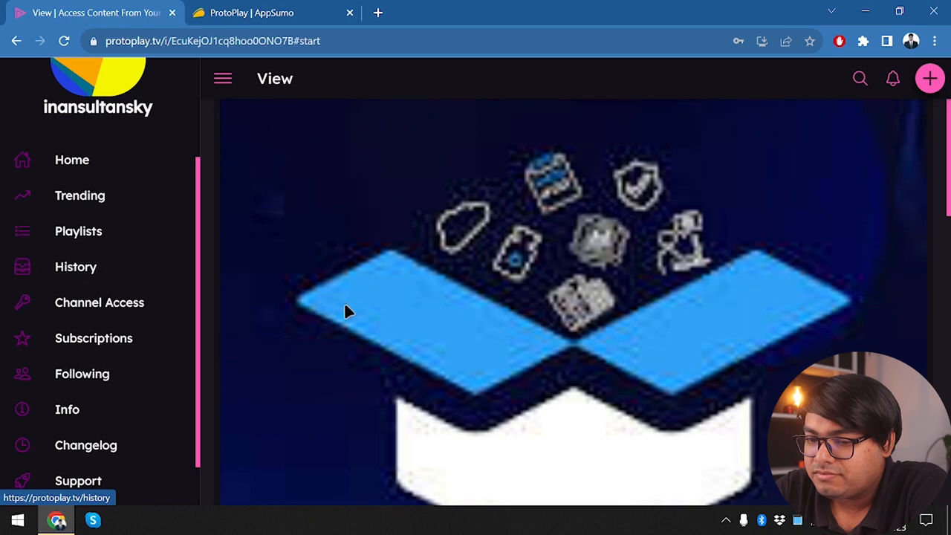
scroll(down, 3)
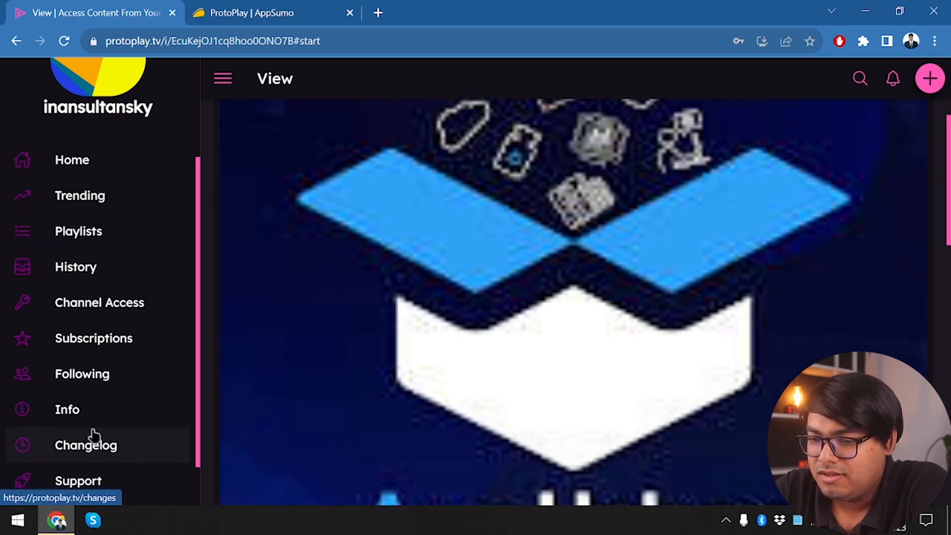
Step: Check the Following list, then browse the Home feed to find AppSumoDealFreaks
click(82, 373)
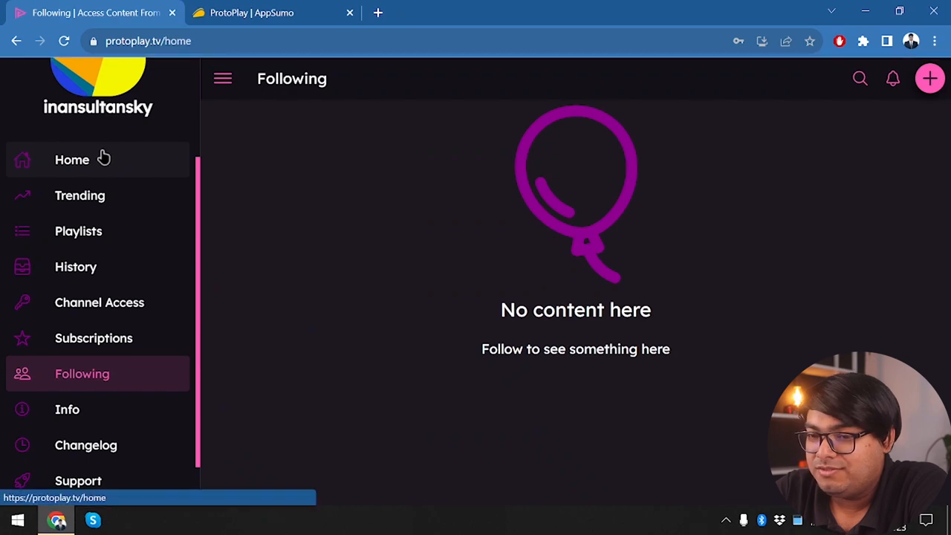
click(72, 159)
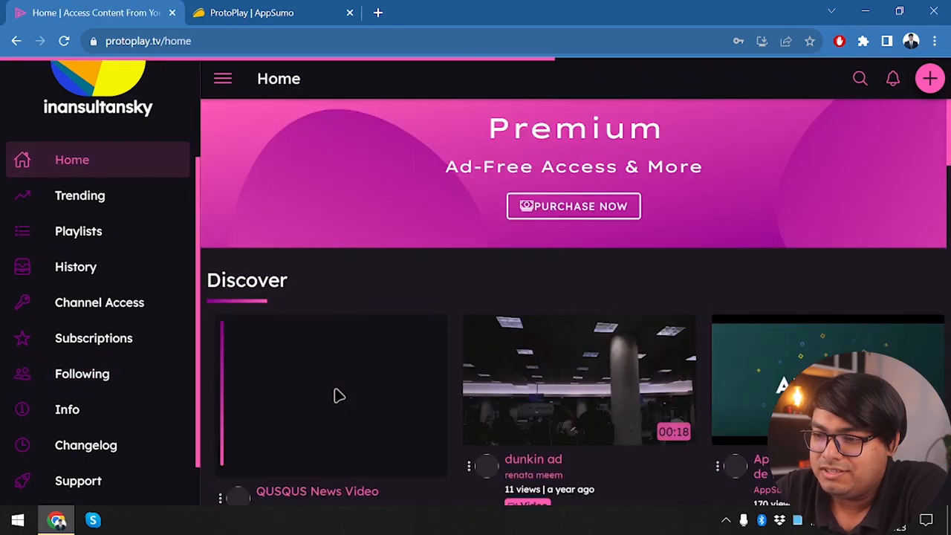
scroll(down, 3)
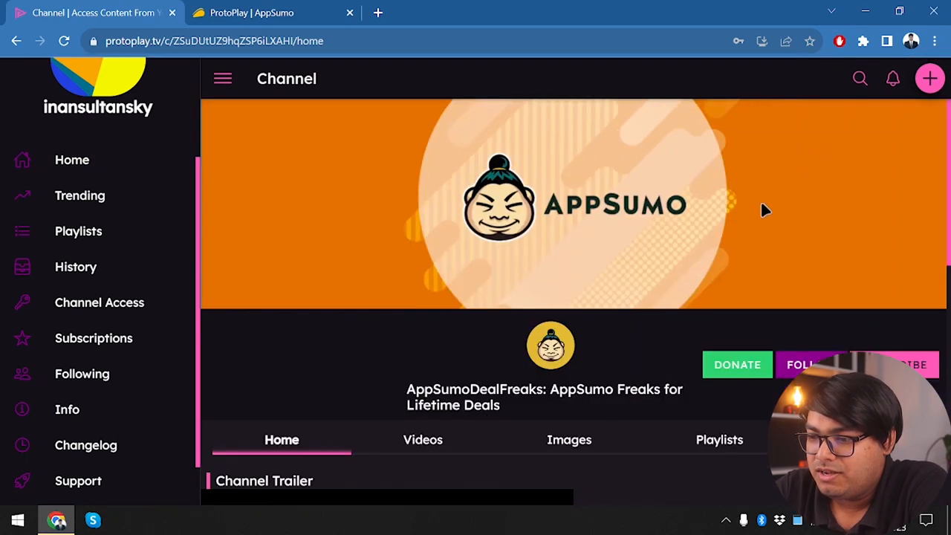
scroll(down, 3)
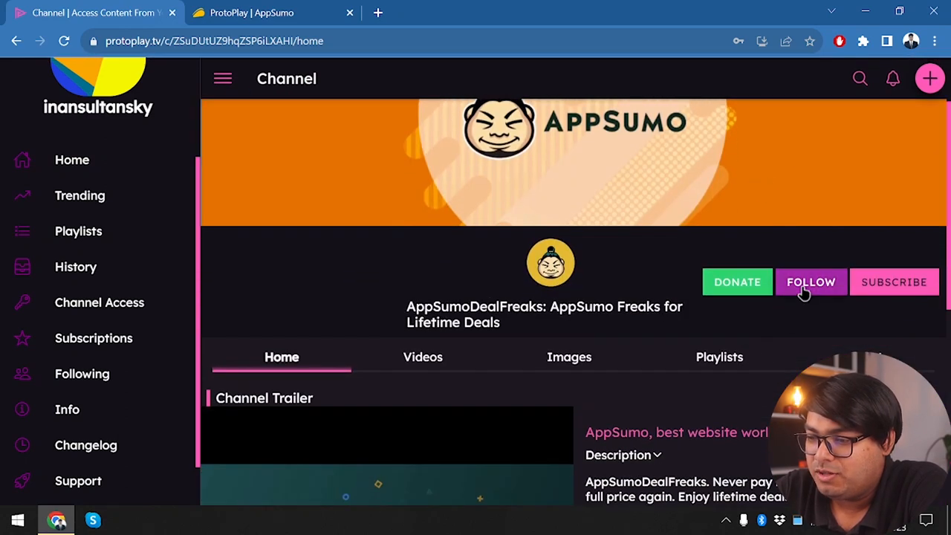
Step: Follow the AppSumoDealFreaks channel and dismiss its empty subscription plans popup
click(811, 282)
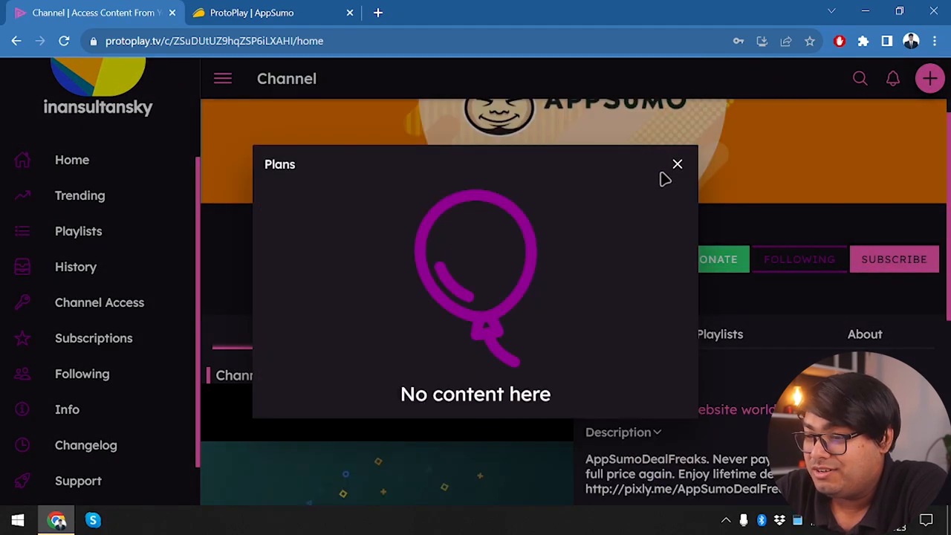
click(677, 164)
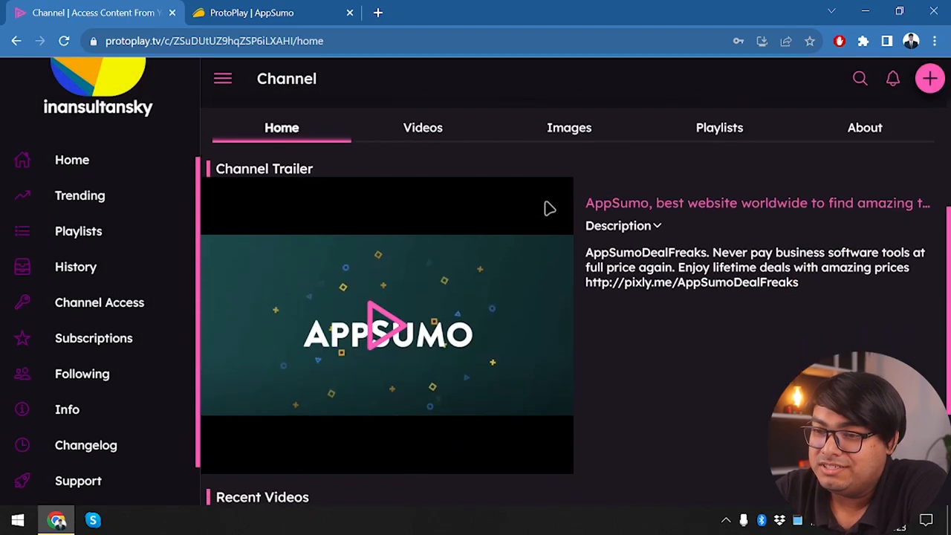
scroll(up, 3)
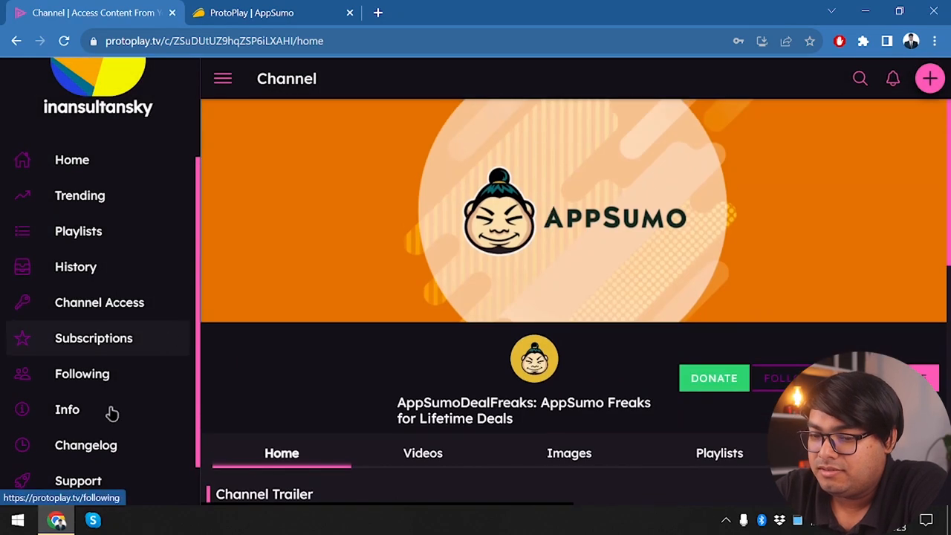
scroll(down, 3)
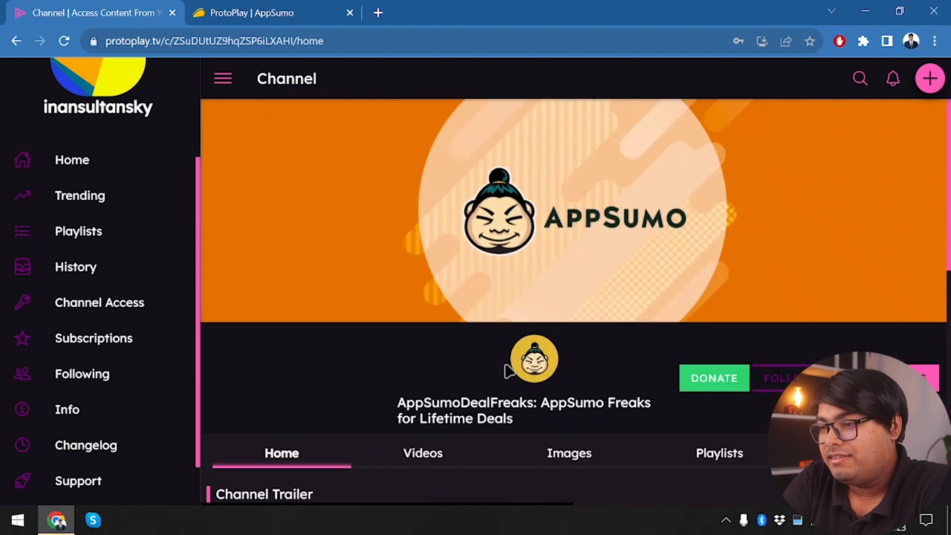
Step: Open User Settings and scroll the General tab down to the Avatar section
click(930, 78)
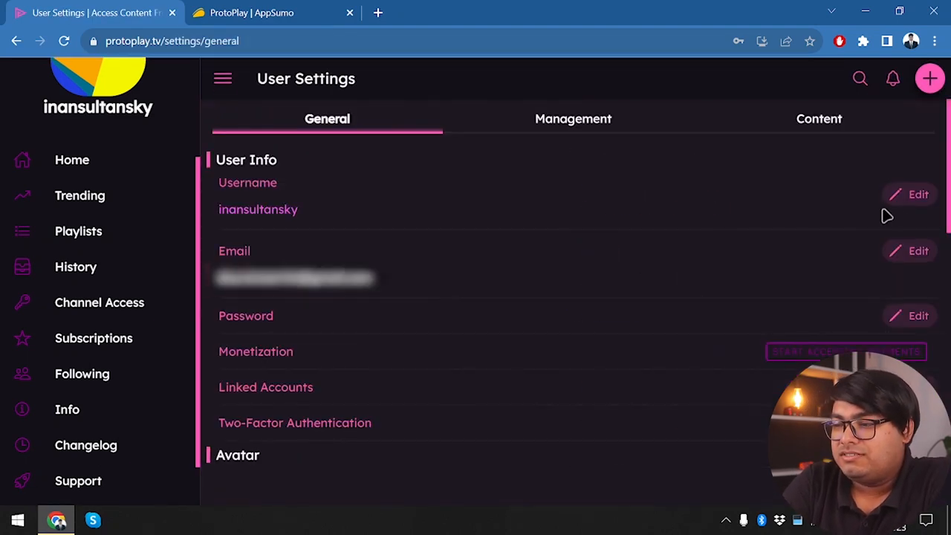
mouse_move(910, 251)
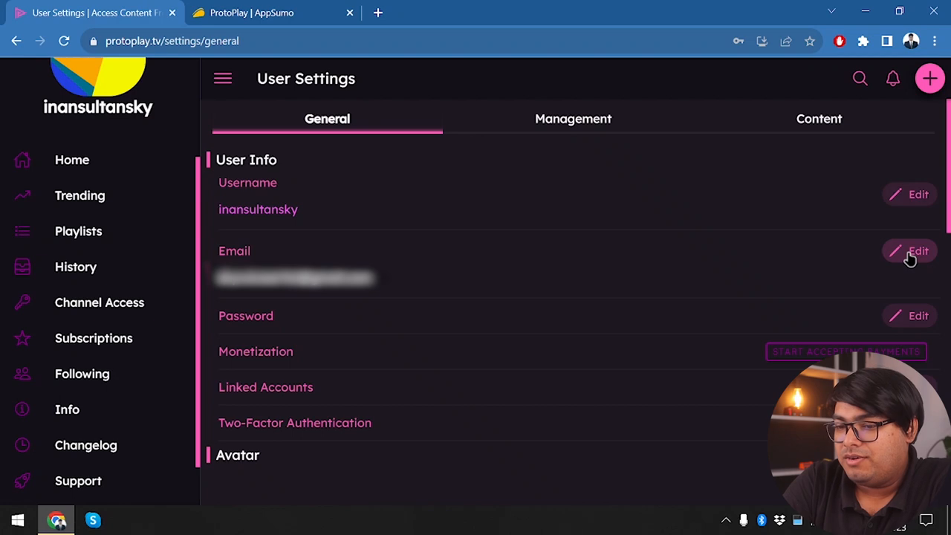
mouse_move(845, 347)
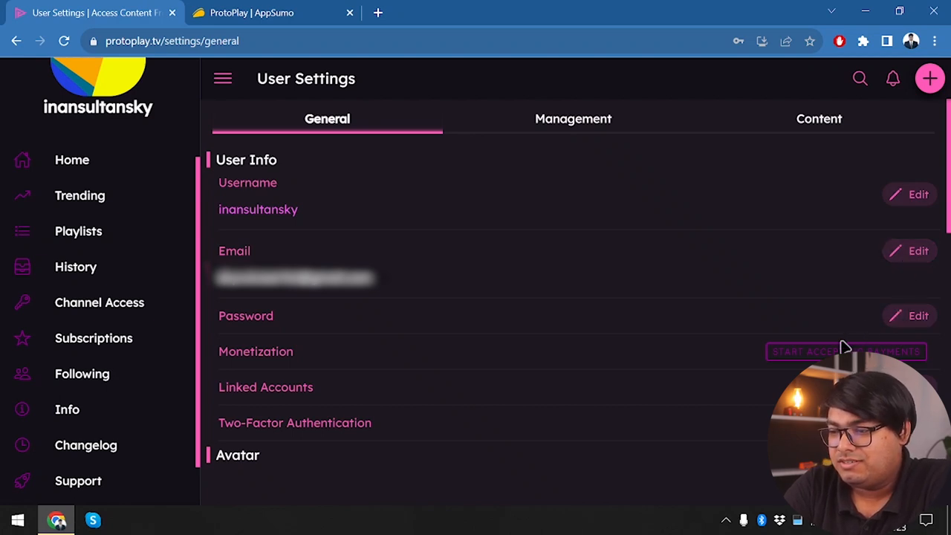
mouse_move(501, 362)
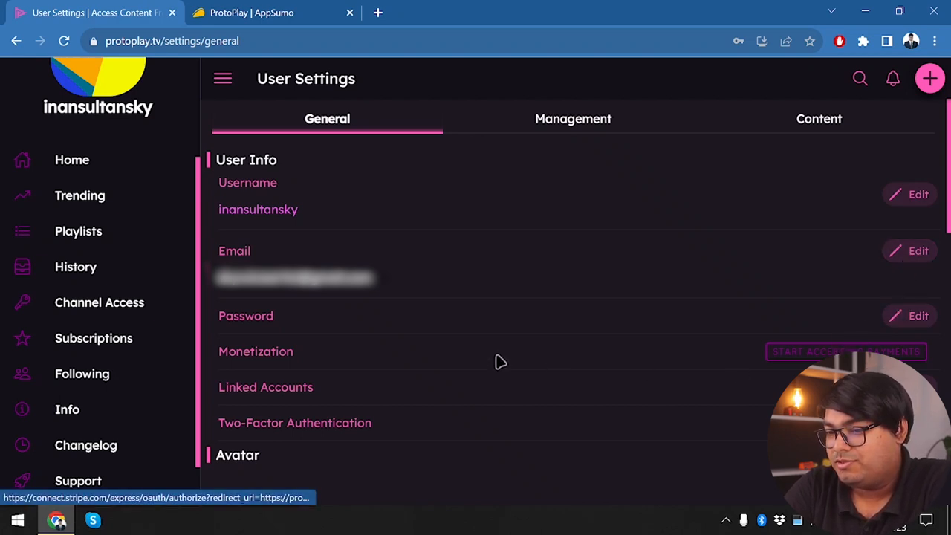
mouse_move(515, 352)
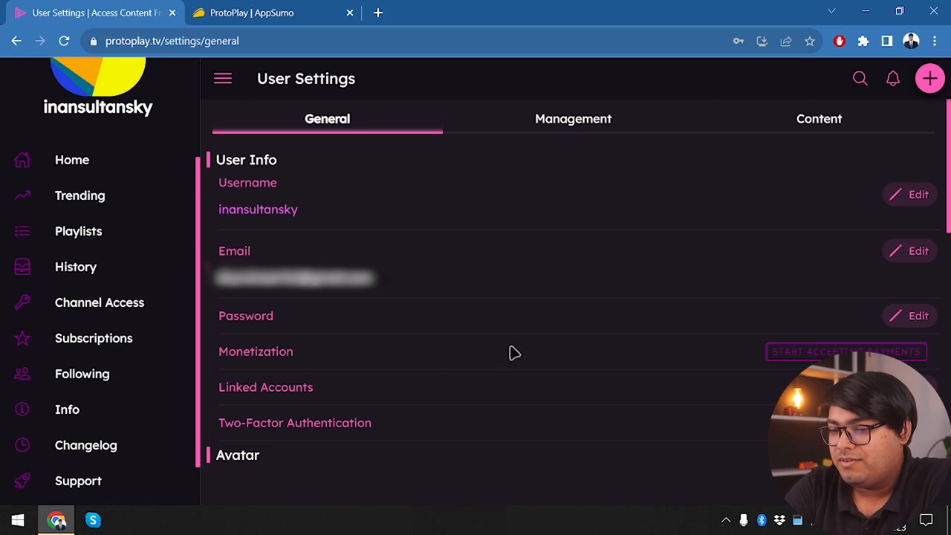
mouse_move(668, 445)
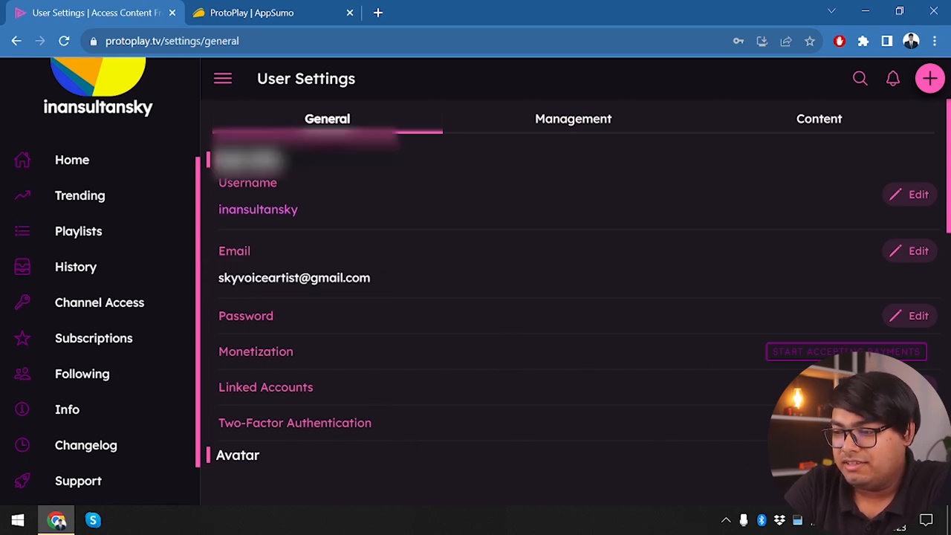
scroll(down, 3)
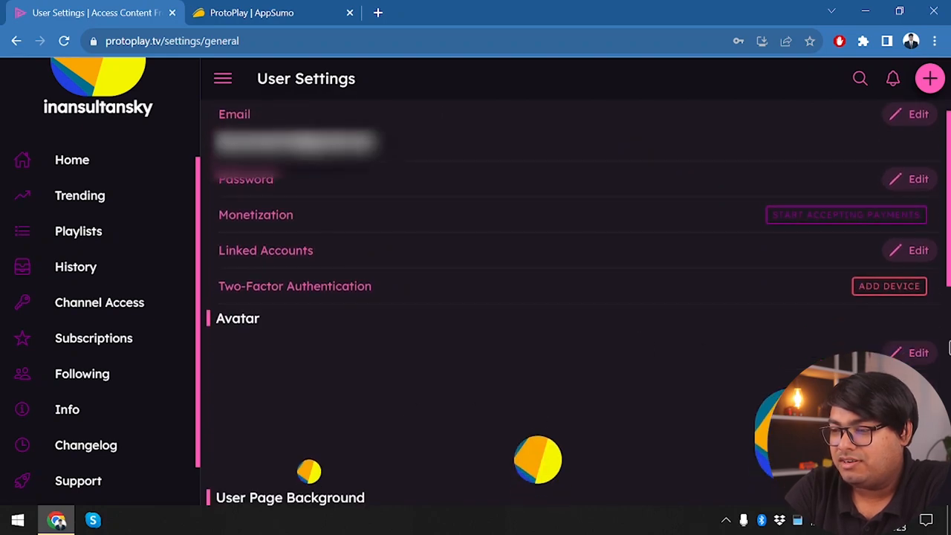
click(918, 353)
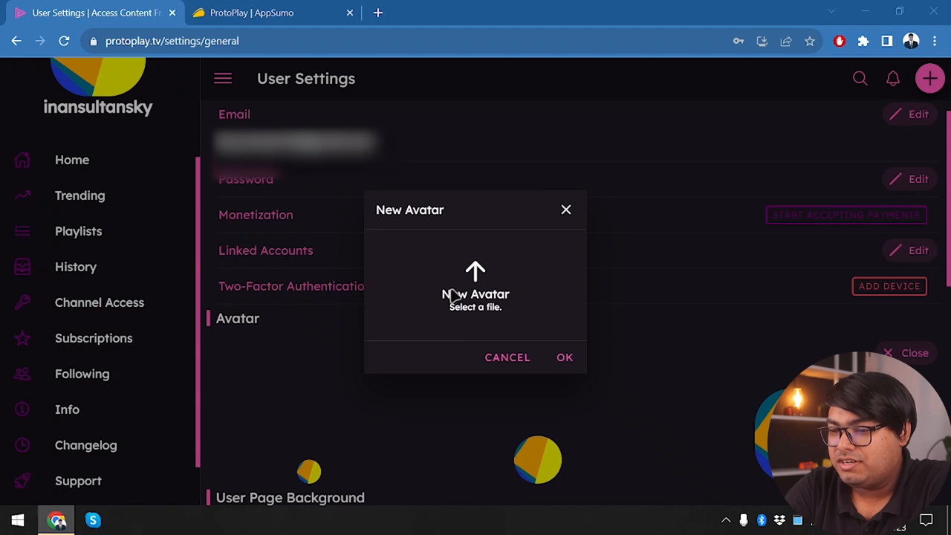
click(475, 286)
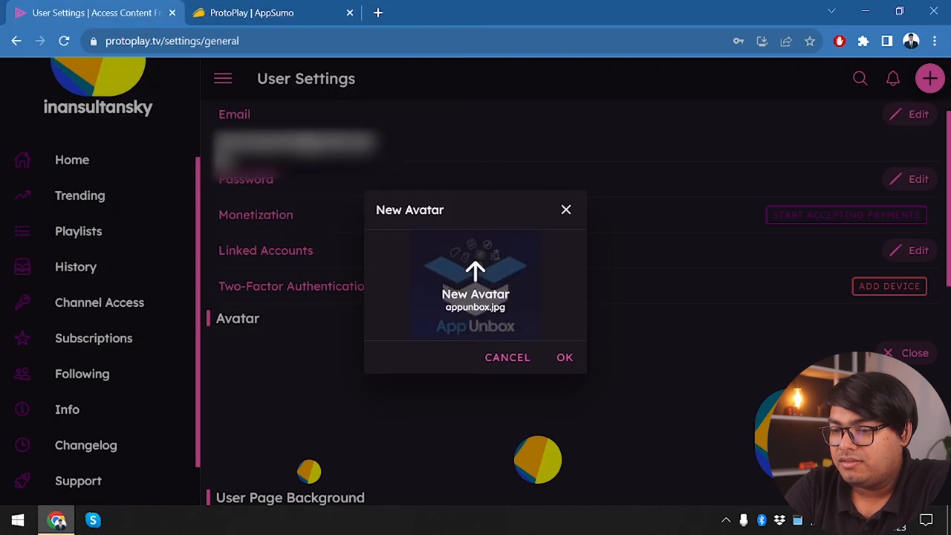
mouse_move(563, 380)
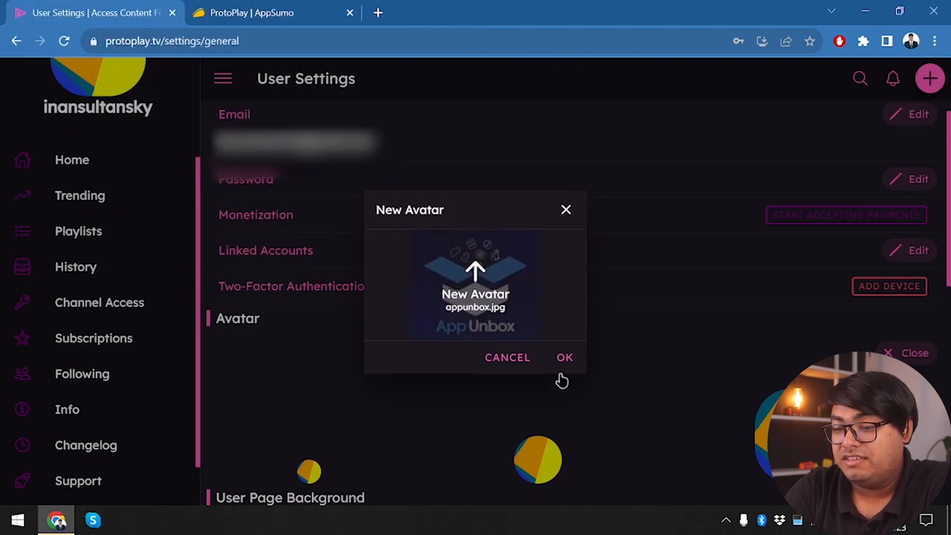
mouse_move(631, 287)
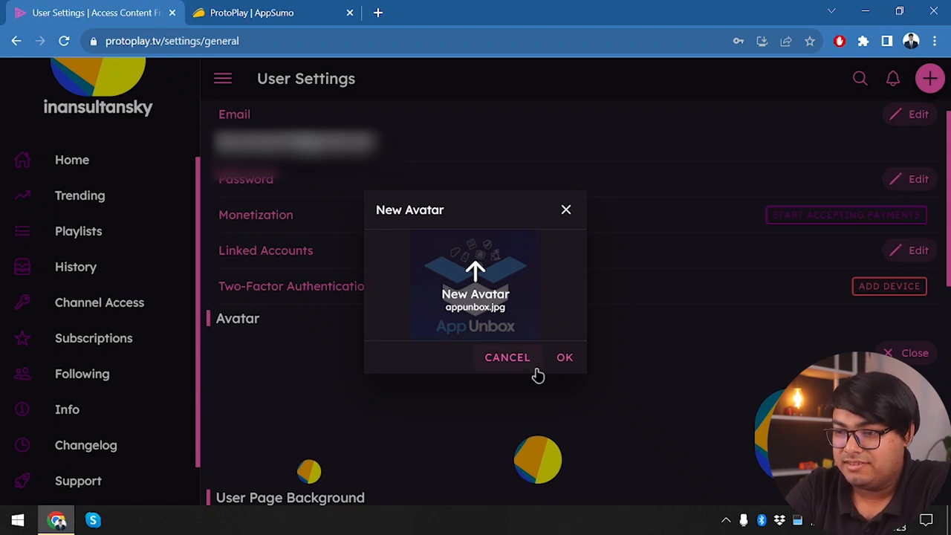
click(565, 358)
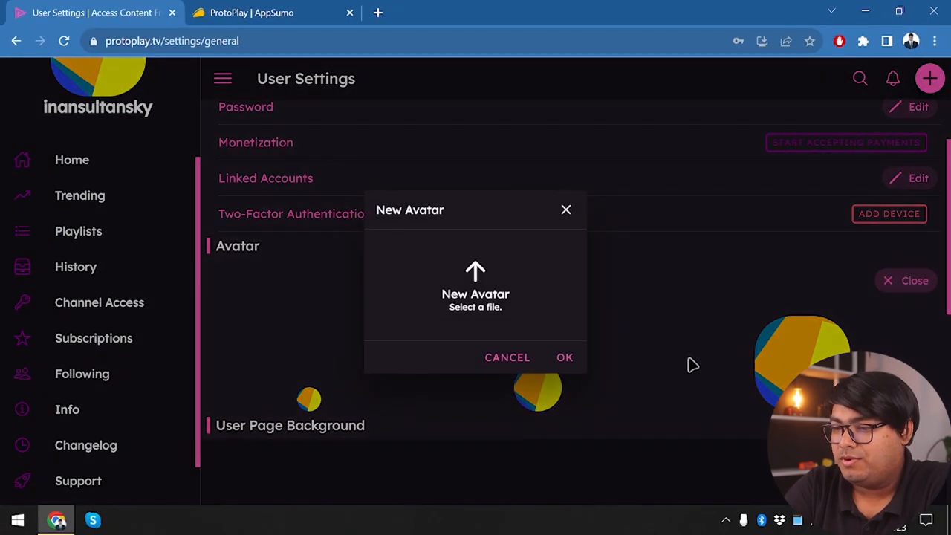
click(475, 286)
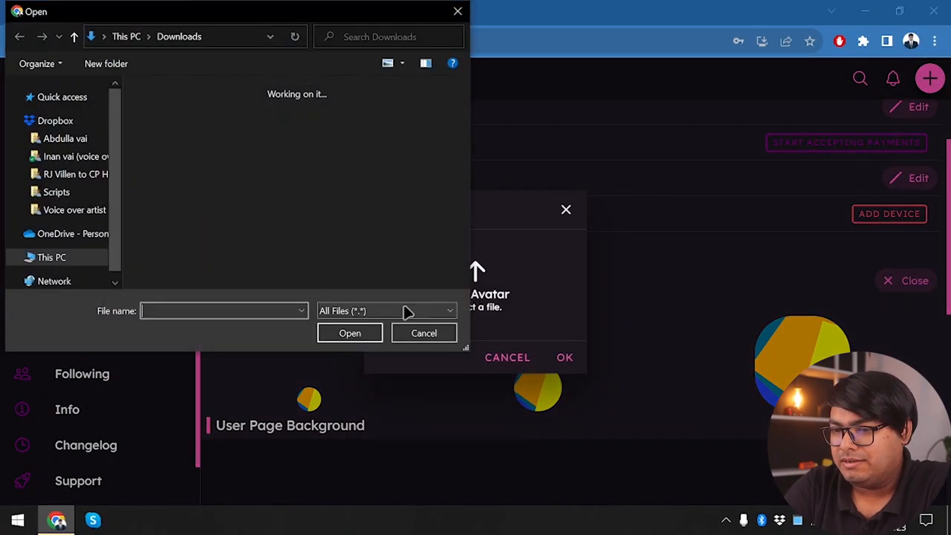
click(424, 333)
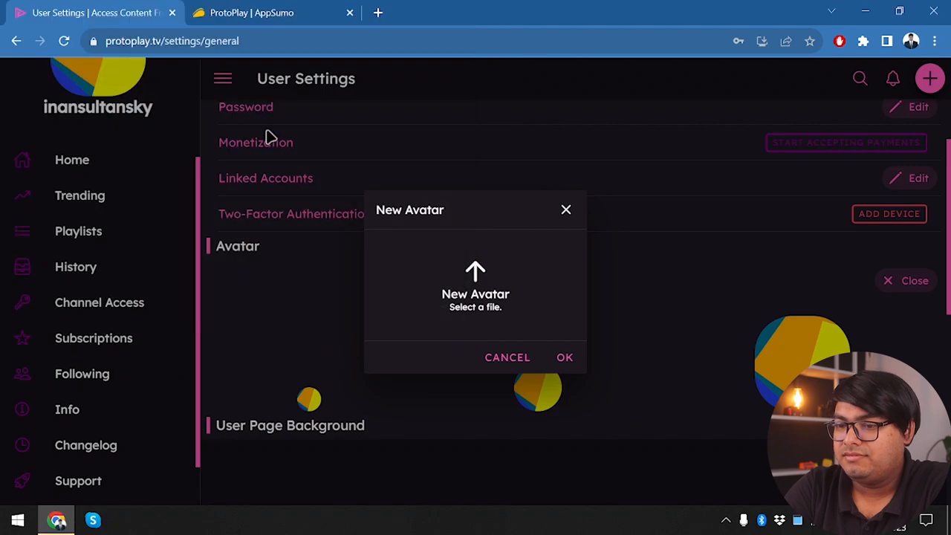
click(506, 358)
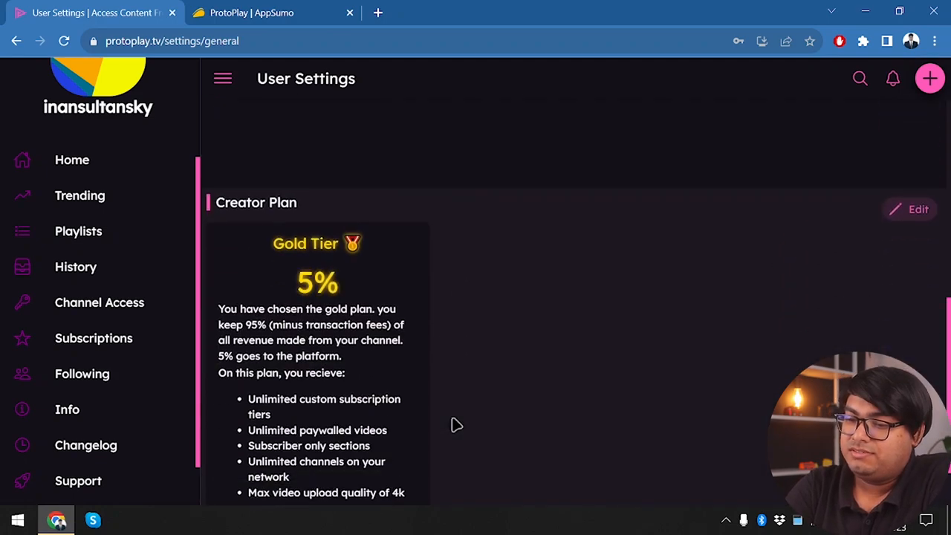
Step: Scroll through the Gold Tier creator plan benefits, down to 4k max upload quality
scroll(up, 3)
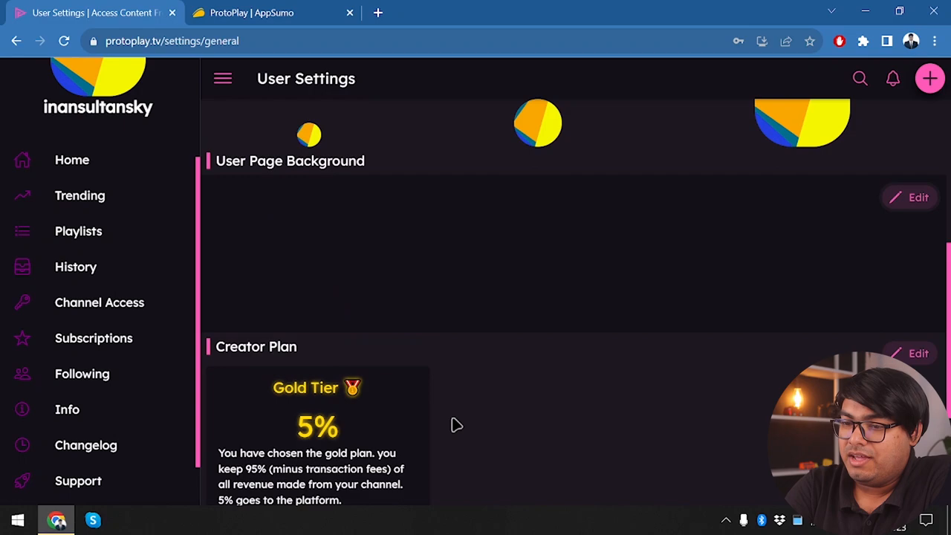
scroll(up, 3)
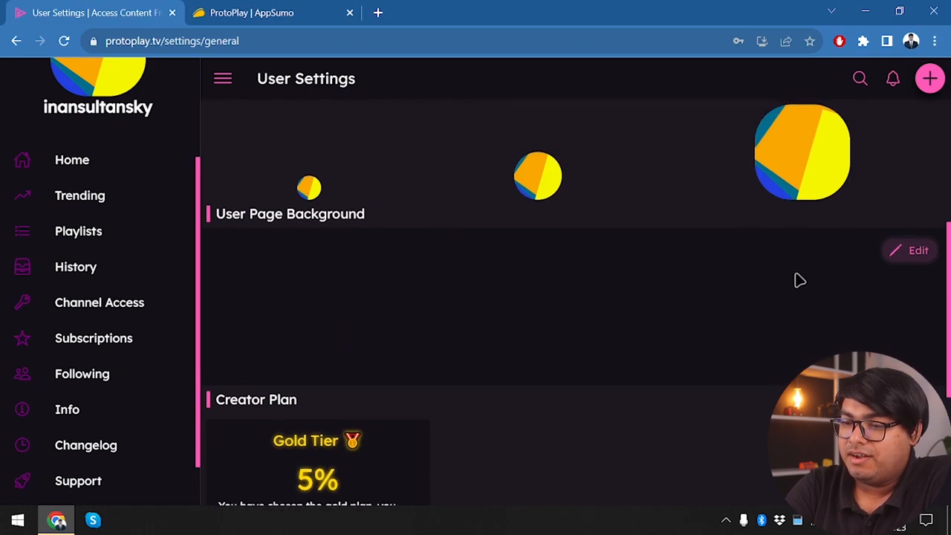
scroll(down, 3)
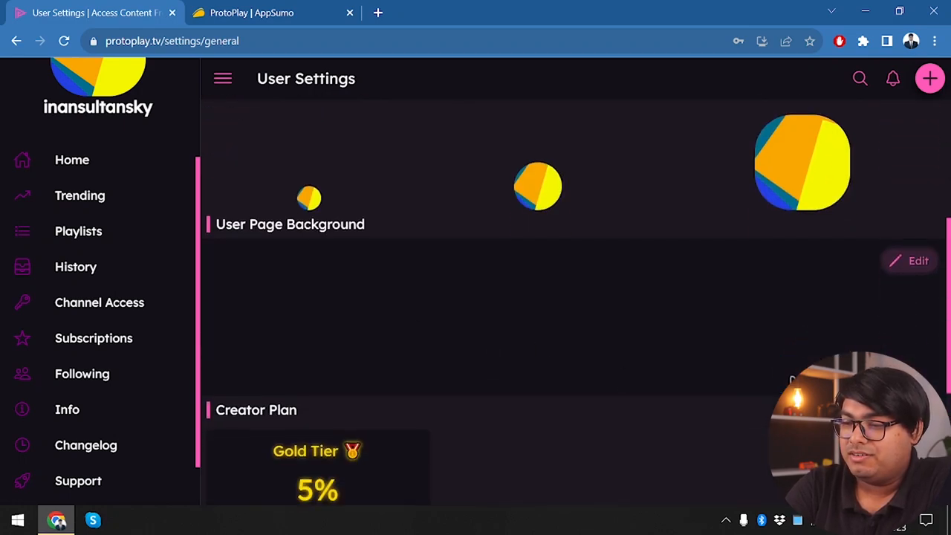
scroll(down, 3)
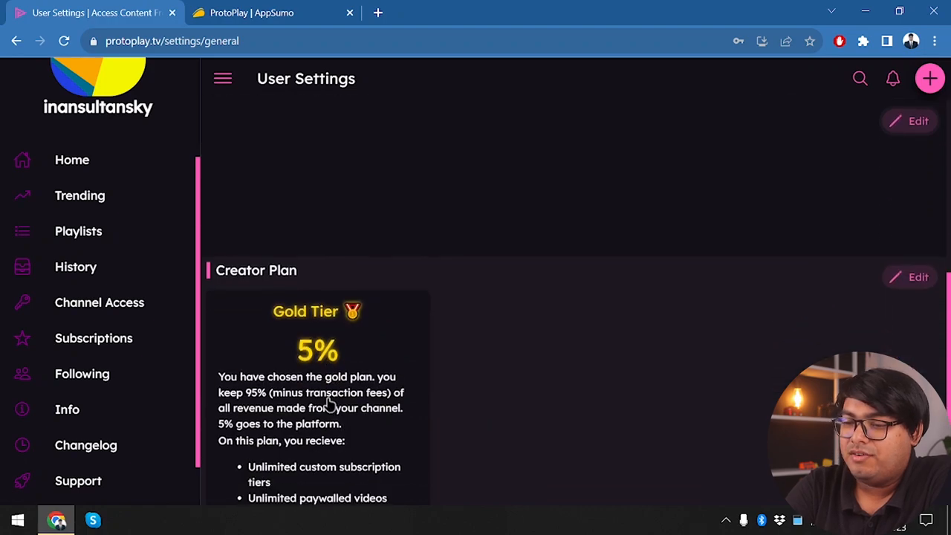
scroll(down, 3)
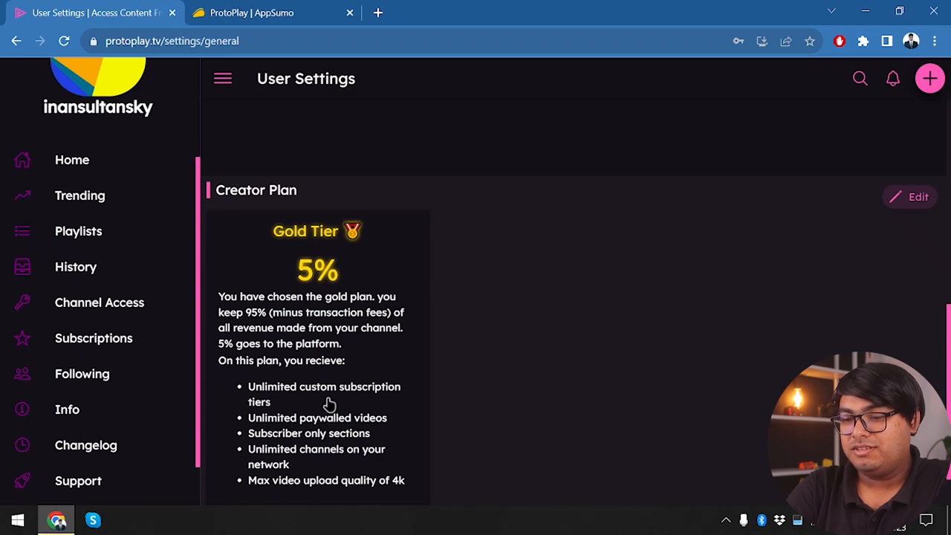
scroll(up, 3)
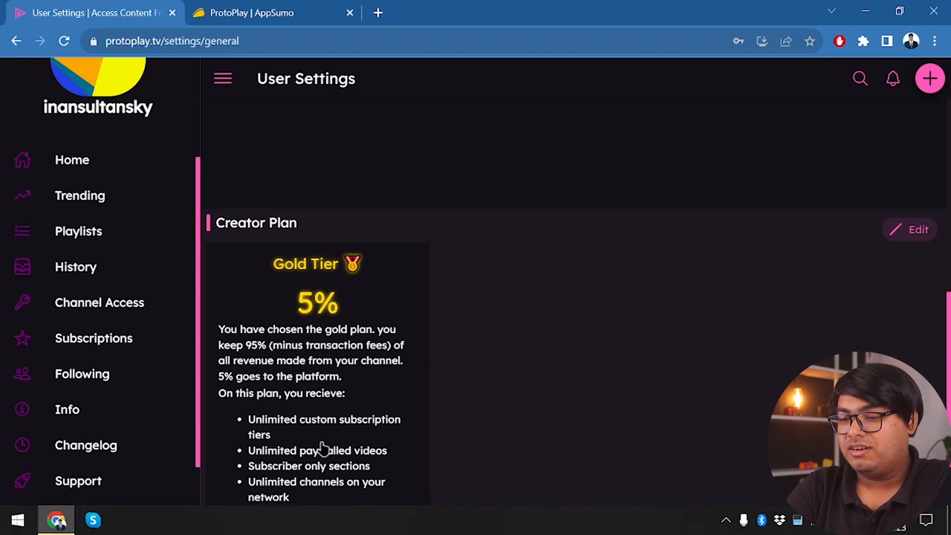
scroll(down, 3)
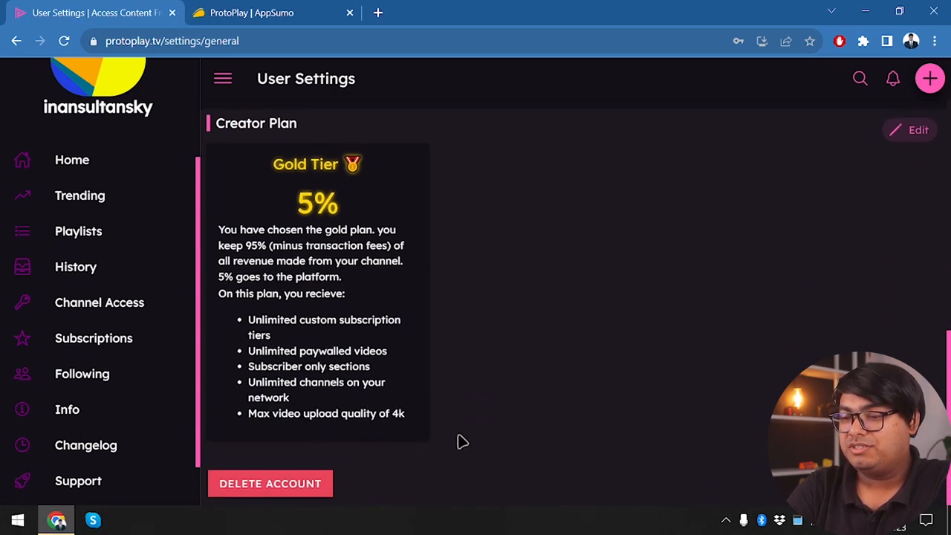
mouse_move(417, 436)
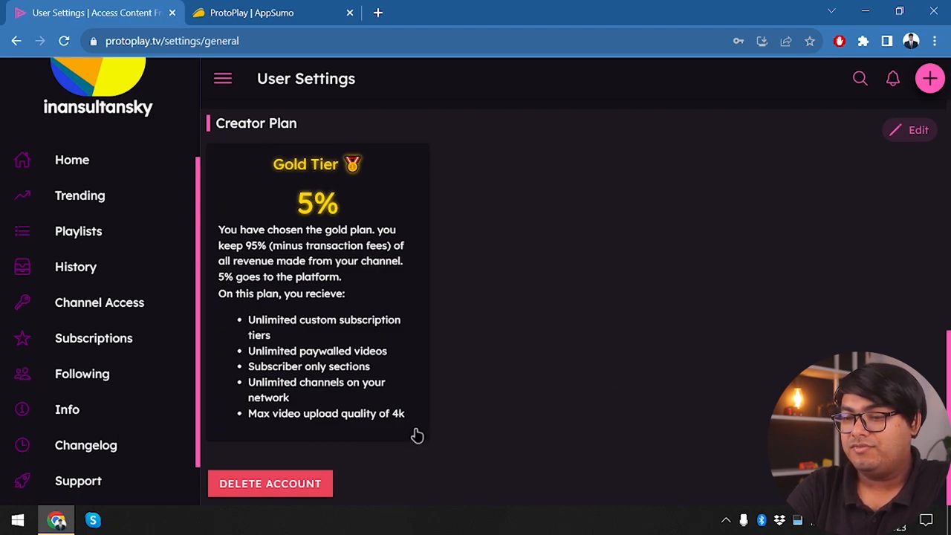
mouse_move(258, 418)
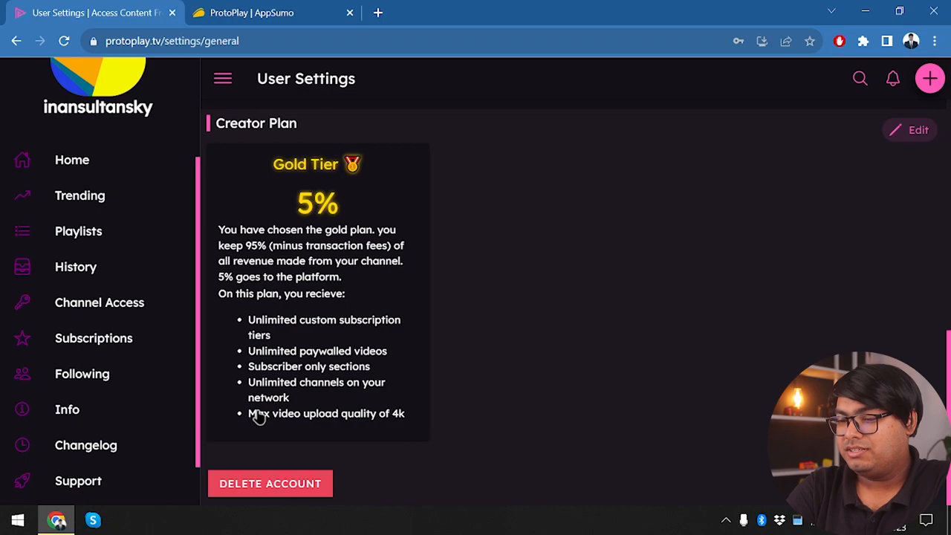
mouse_move(382, 450)
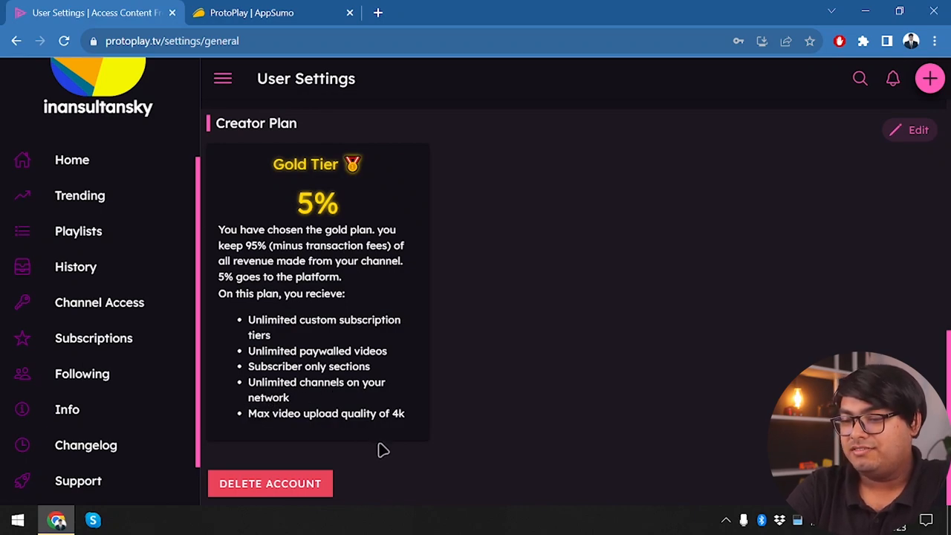
mouse_move(272, 423)
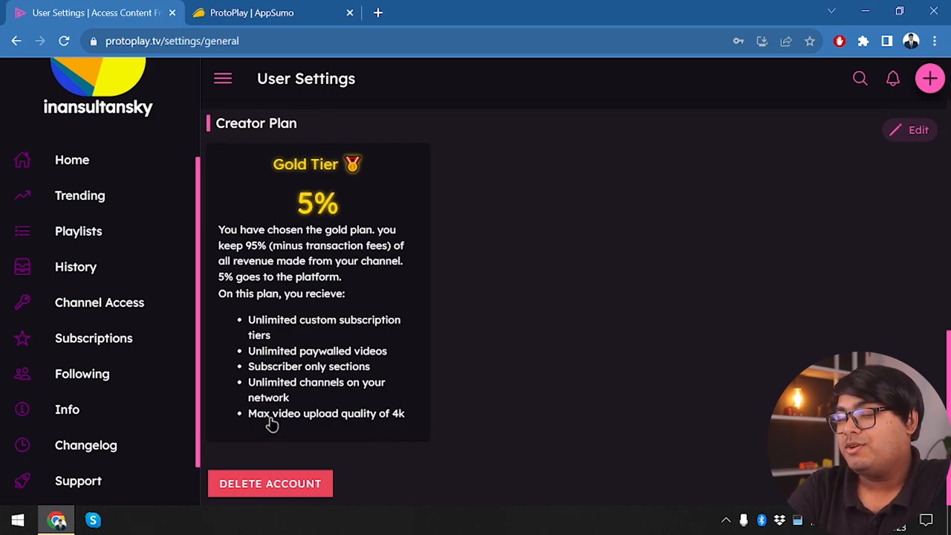
mouse_move(269, 483)
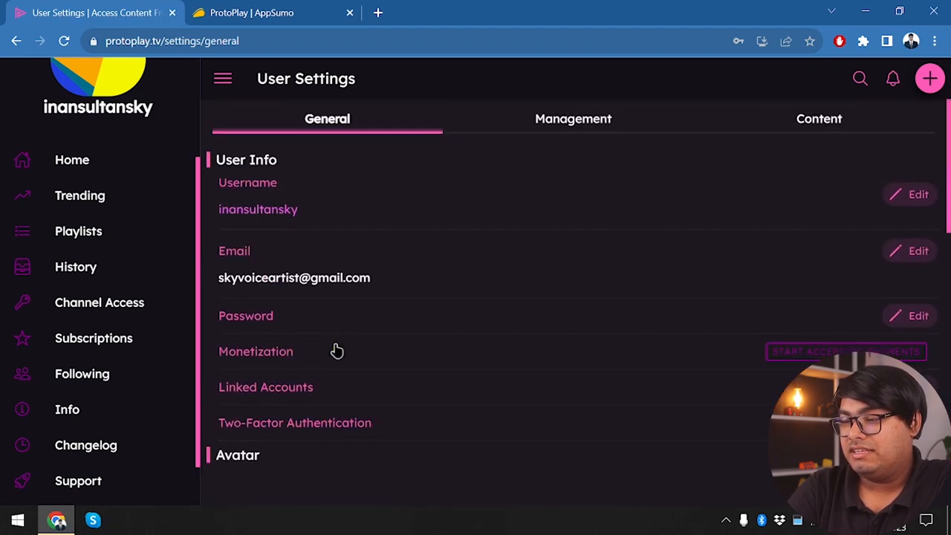
mouse_move(573, 123)
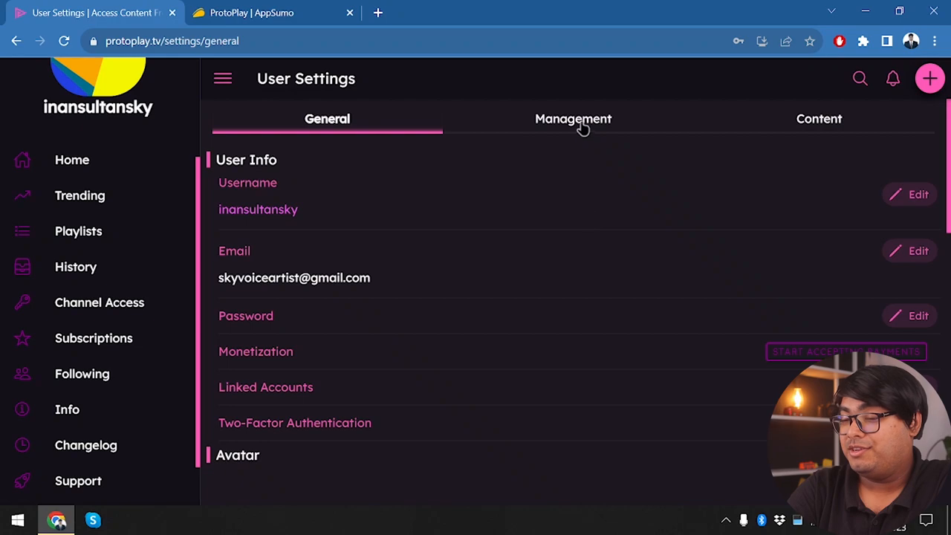
click(573, 118)
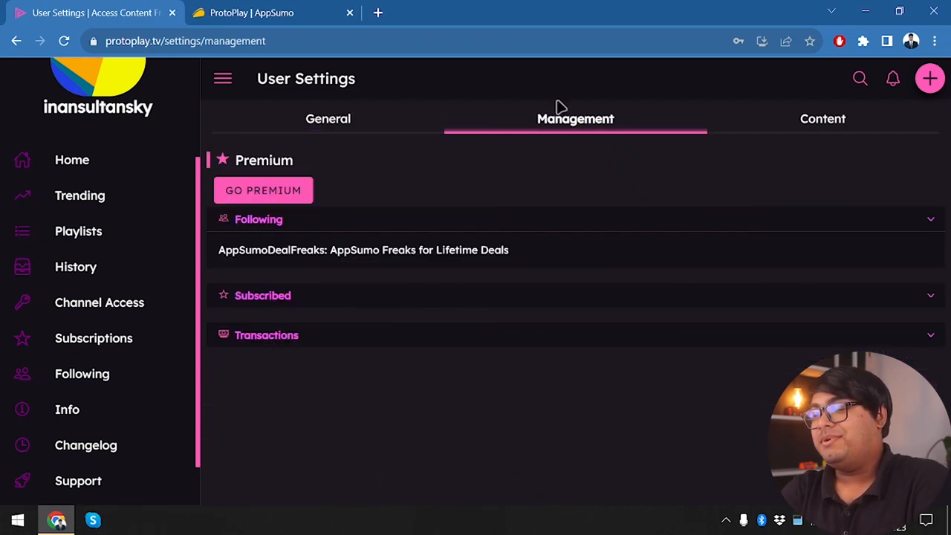
mouse_move(790, 194)
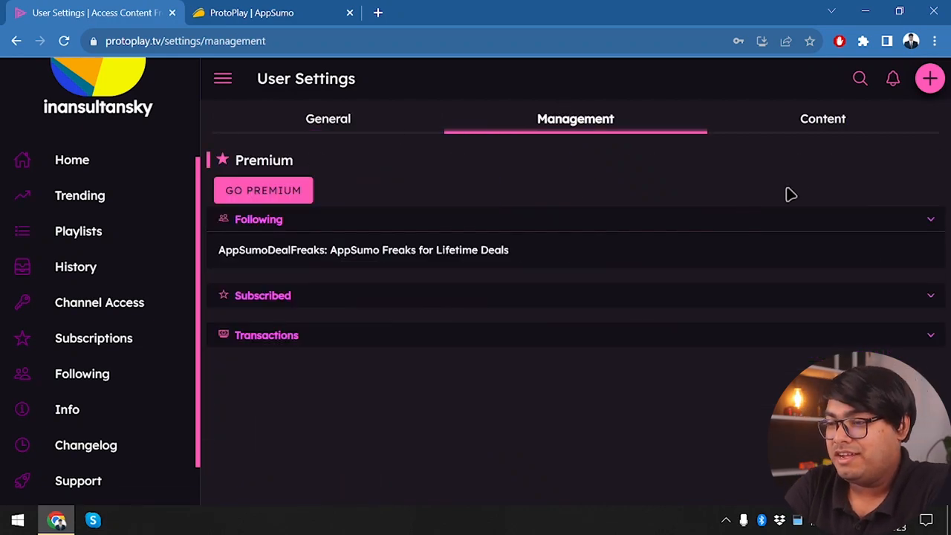
click(328, 119)
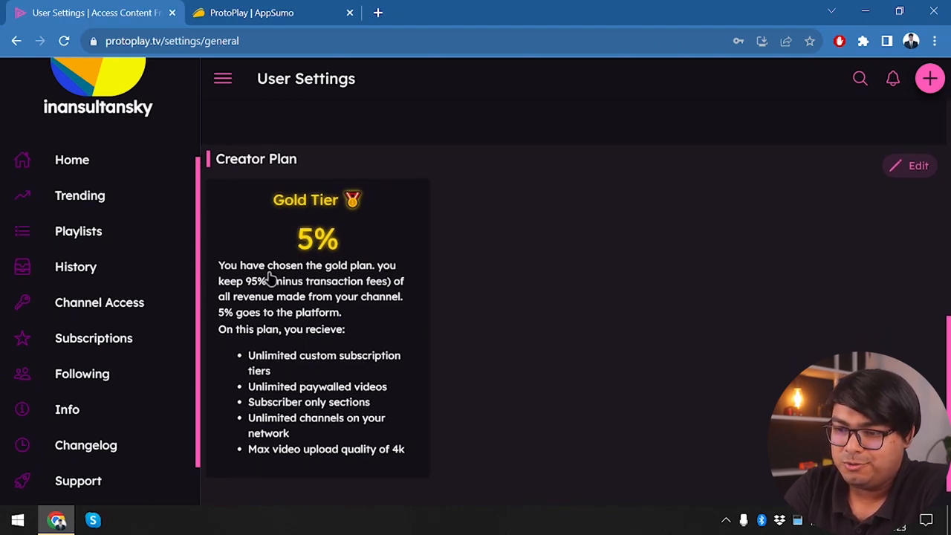
mouse_move(391, 284)
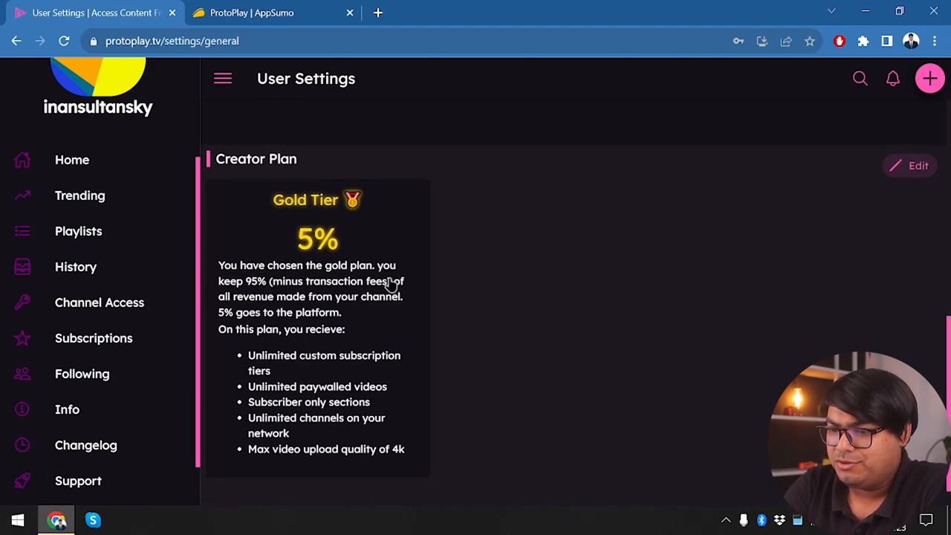
mouse_move(230, 295)
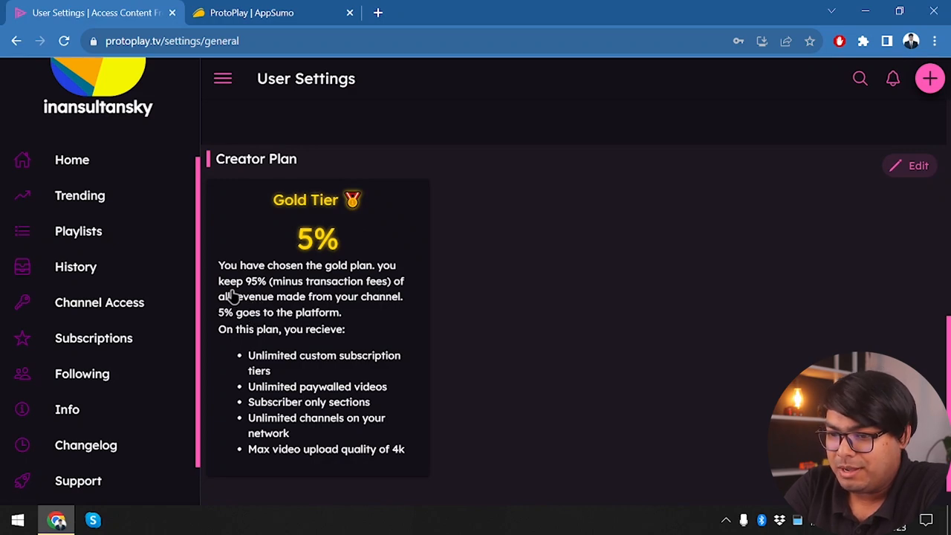
mouse_move(425, 314)
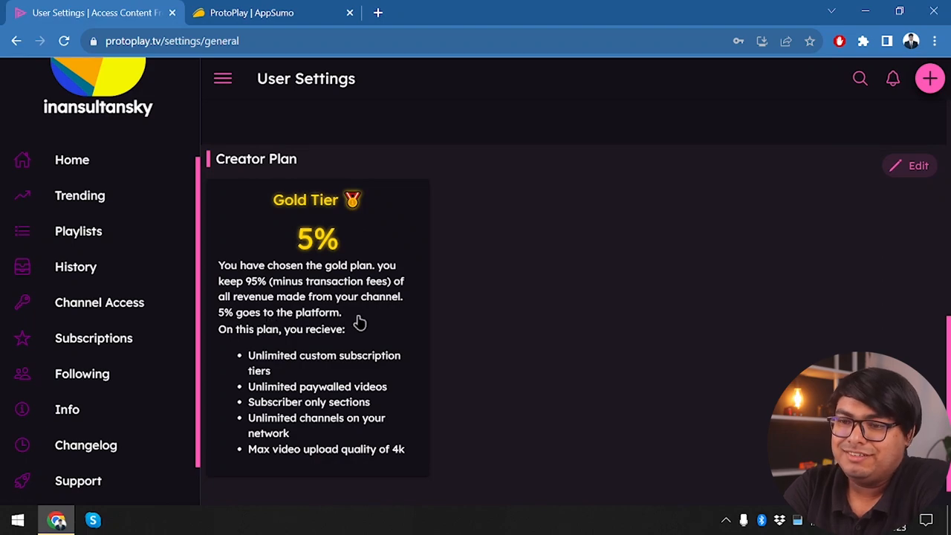
mouse_move(279, 380)
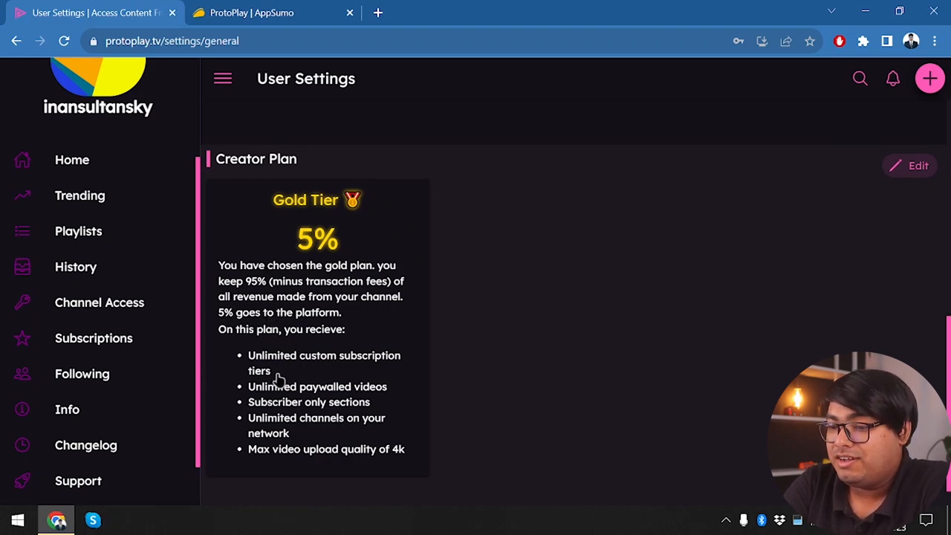
mouse_move(318, 400)
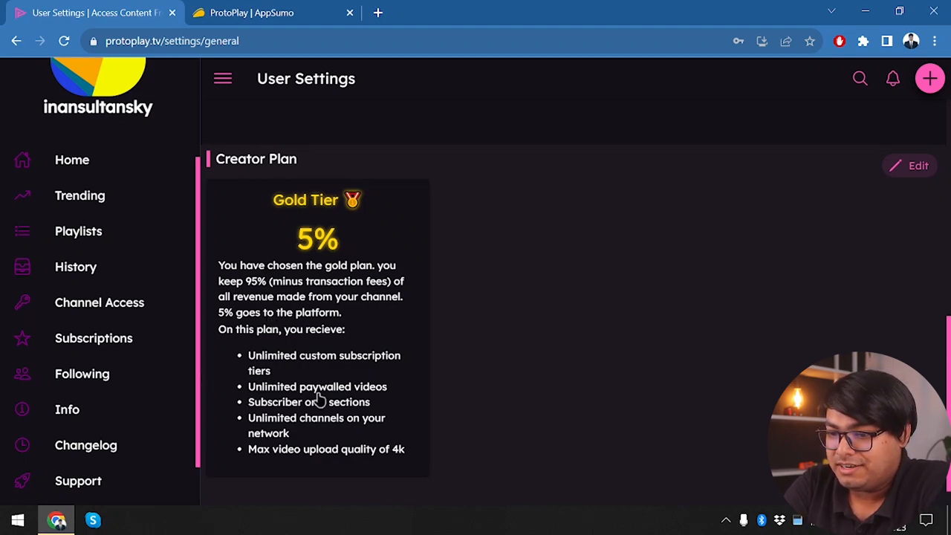
mouse_move(413, 417)
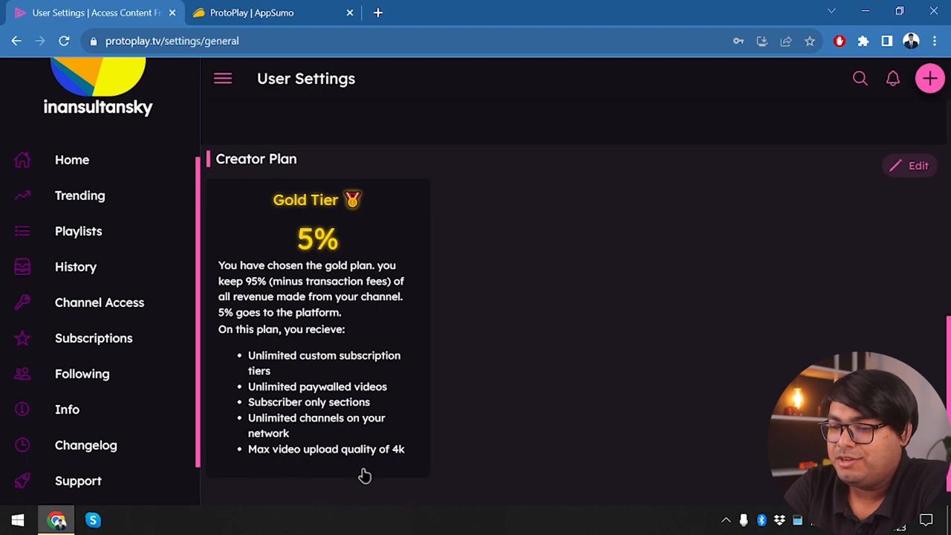
mouse_move(596, 295)
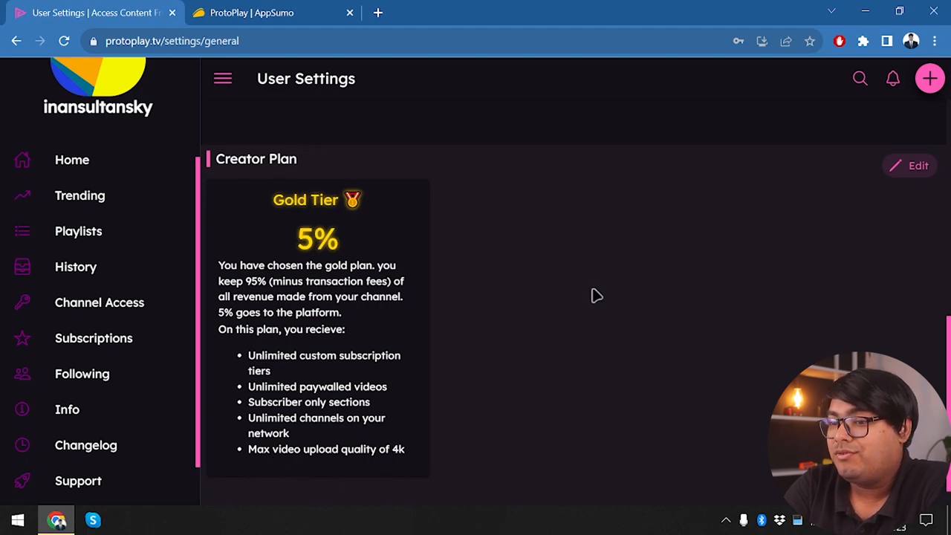
scroll(down, 3)
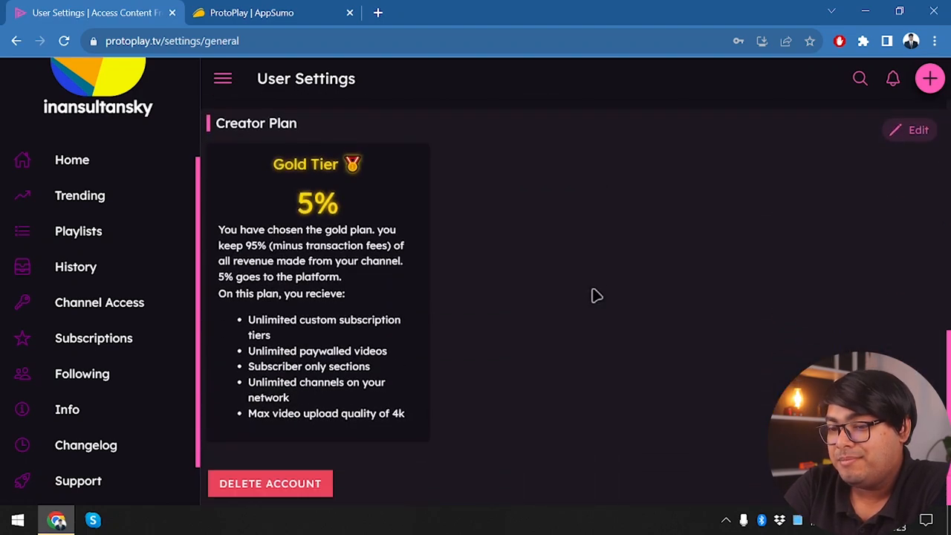
mouse_move(416, 253)
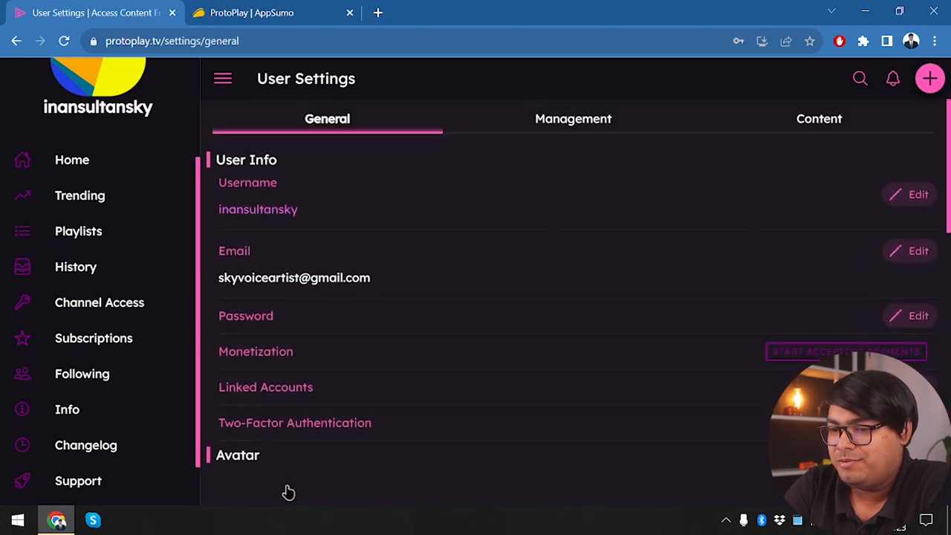
Step: View the followed AppSumoDealFreaks channel under Management, then the three monthly premium plans
click(573, 118)
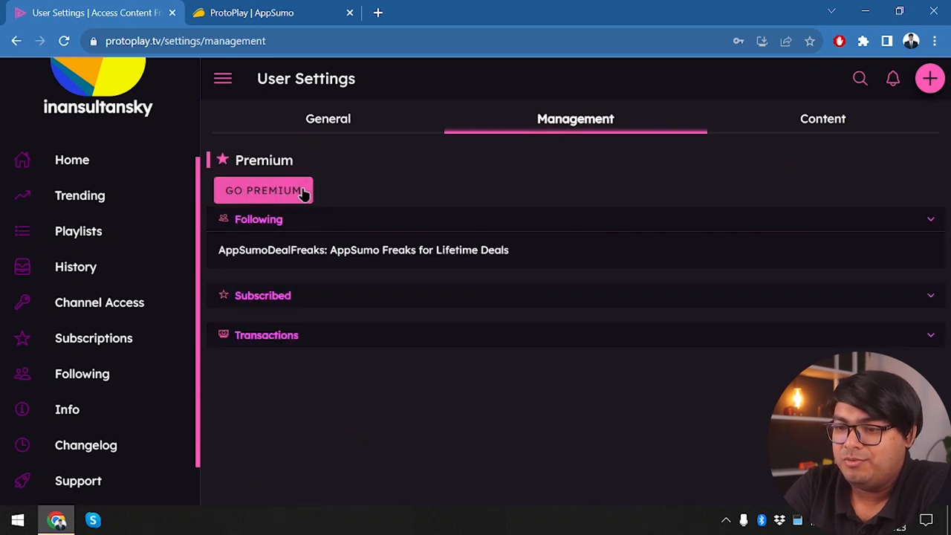
mouse_move(283, 206)
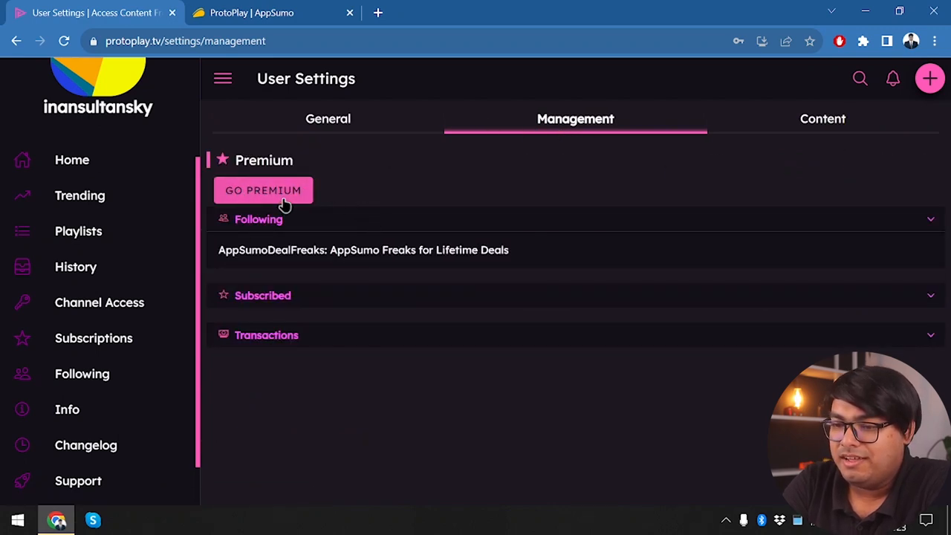
mouse_move(244, 257)
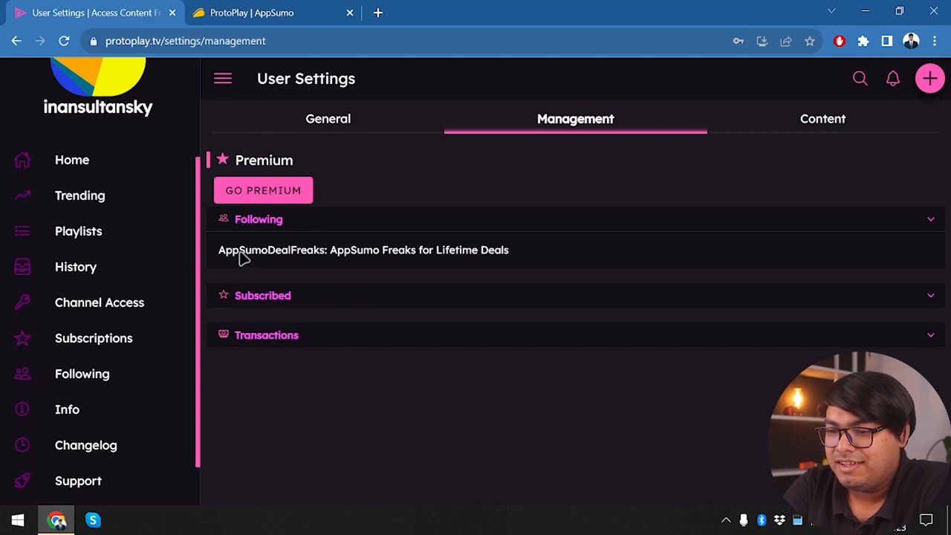
mouse_move(272, 271)
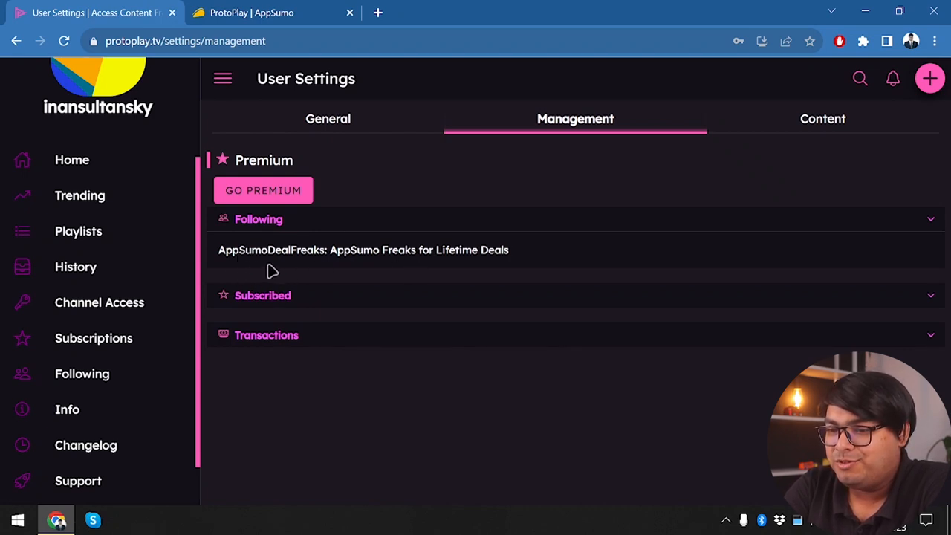
mouse_move(416, 267)
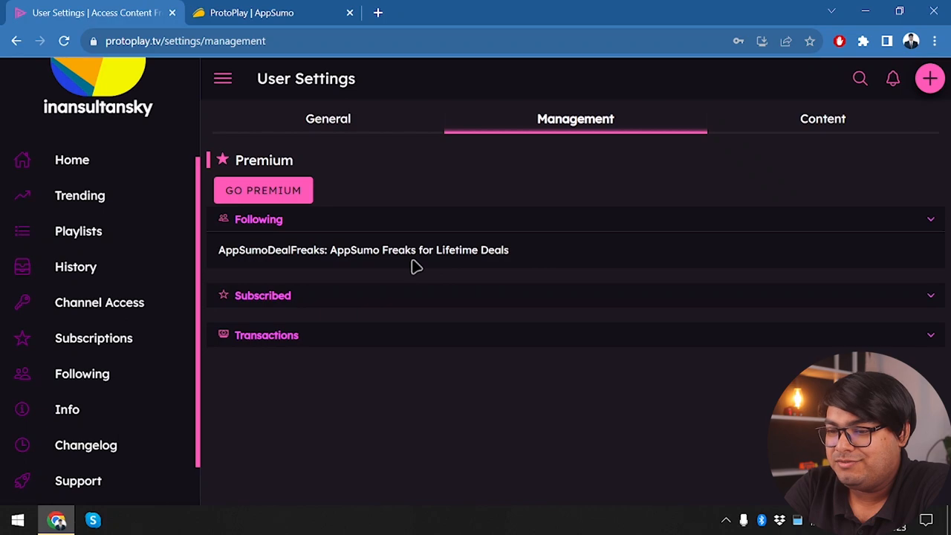
click(263, 191)
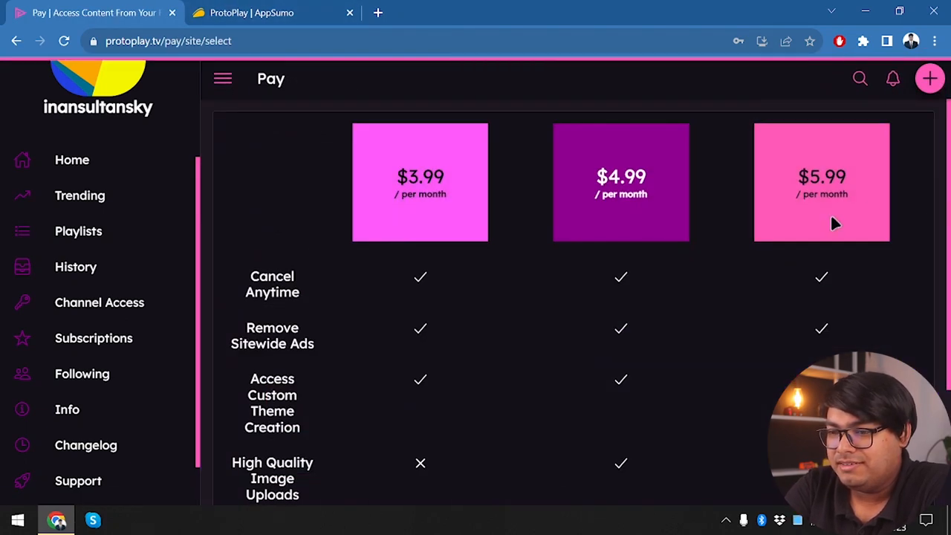
mouse_move(321, 82)
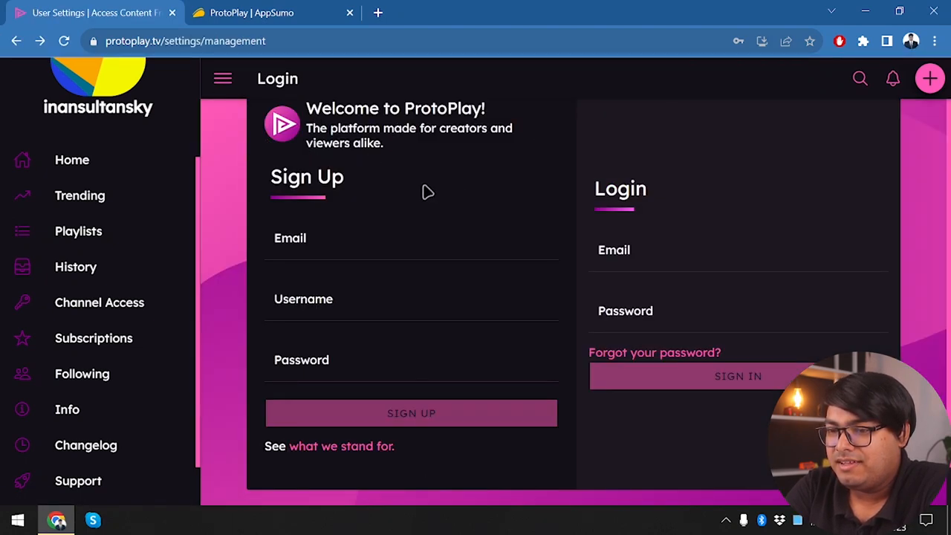
mouse_move(72, 160)
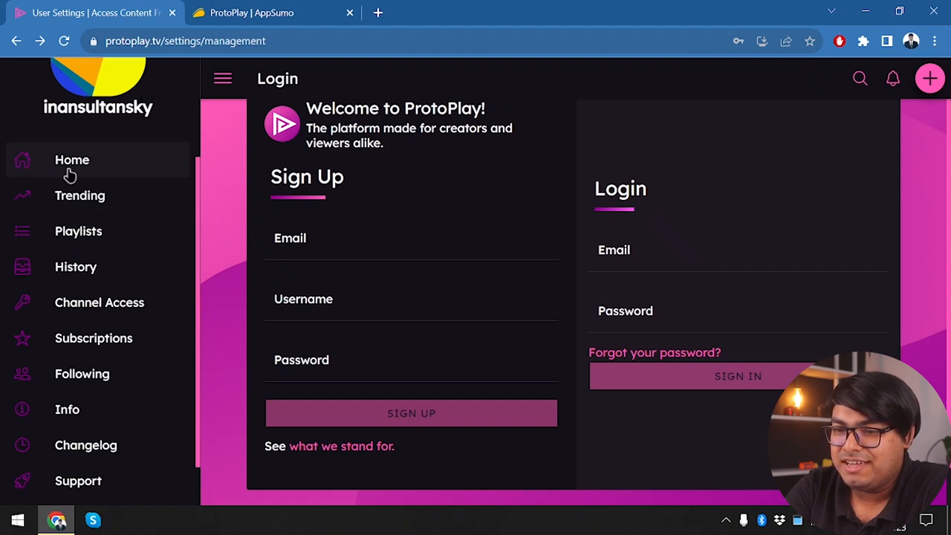
mouse_move(28, 134)
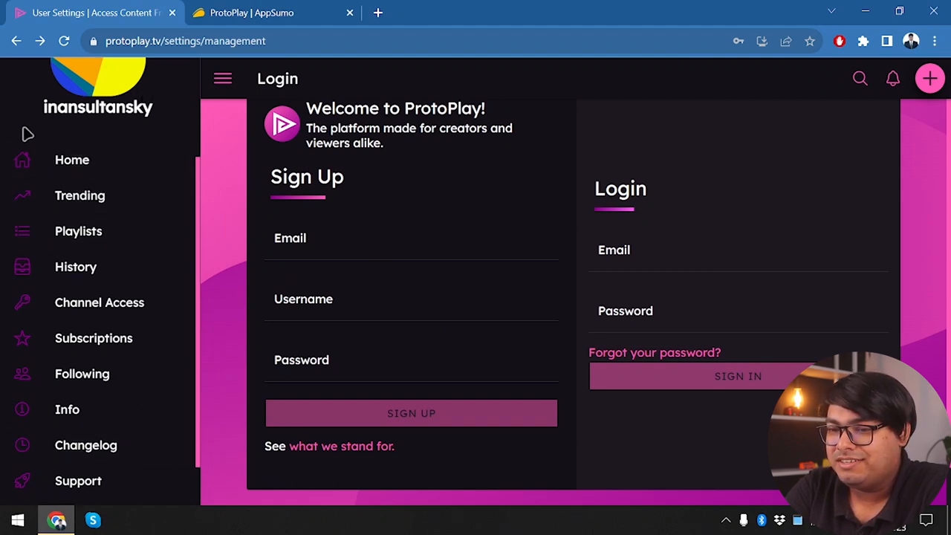
Step: Return to Home, view the Purchase Now plans, and reload the Home feed
click(72, 160)
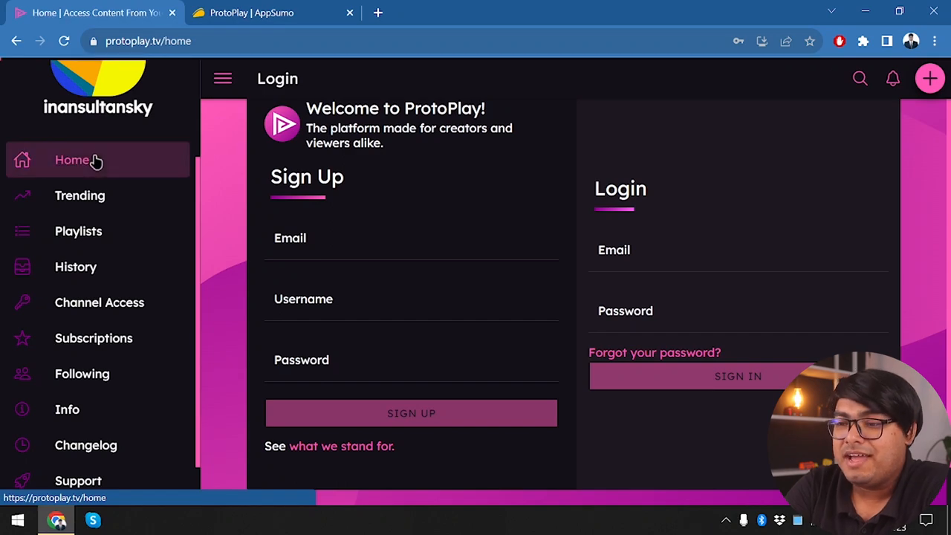
click(72, 160)
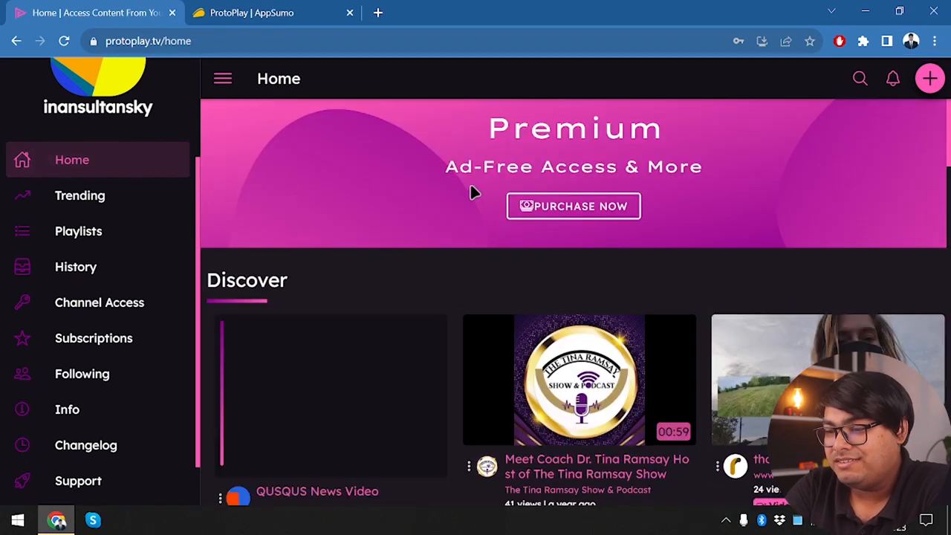
mouse_move(605, 226)
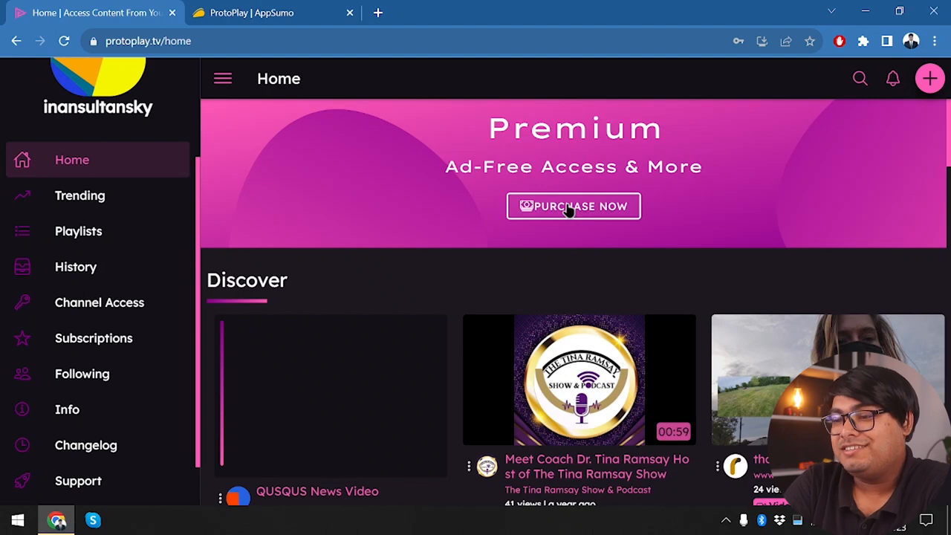
click(573, 206)
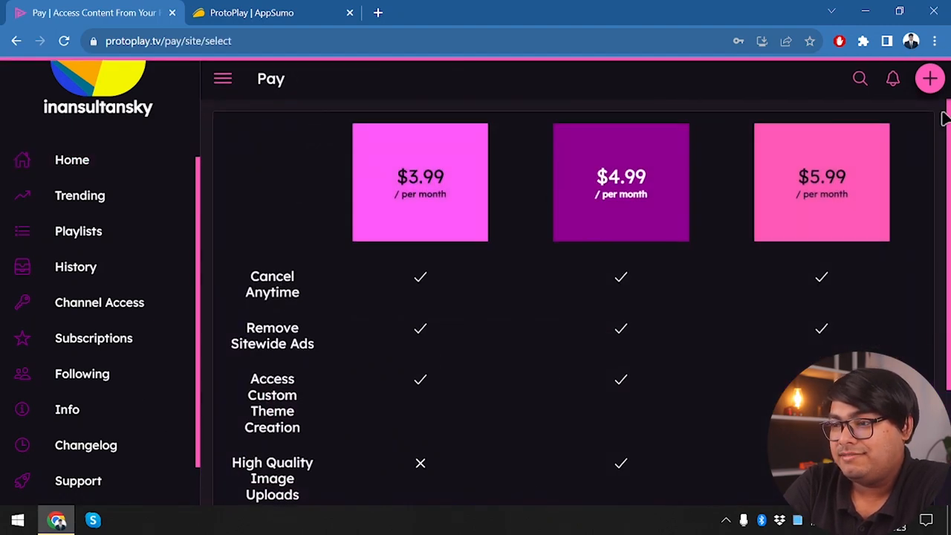
mouse_move(211, 159)
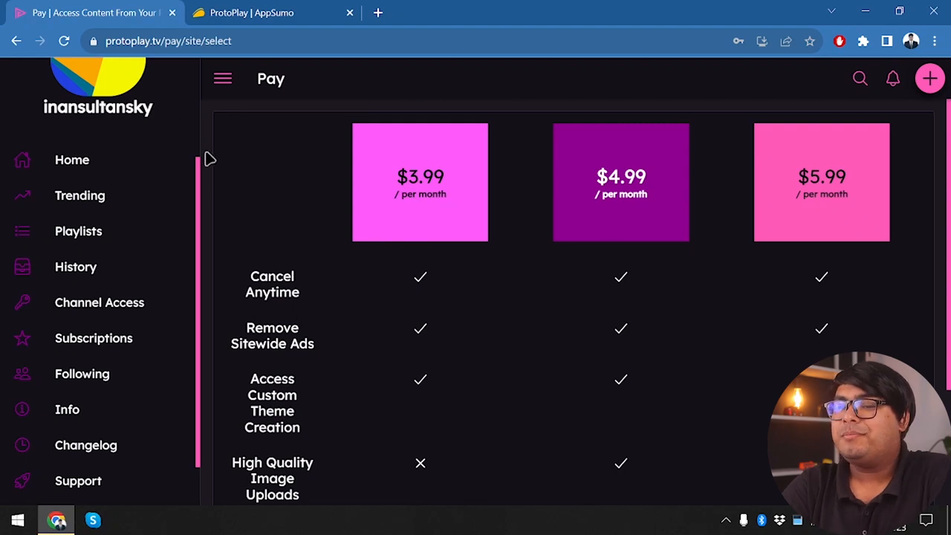
click(72, 160)
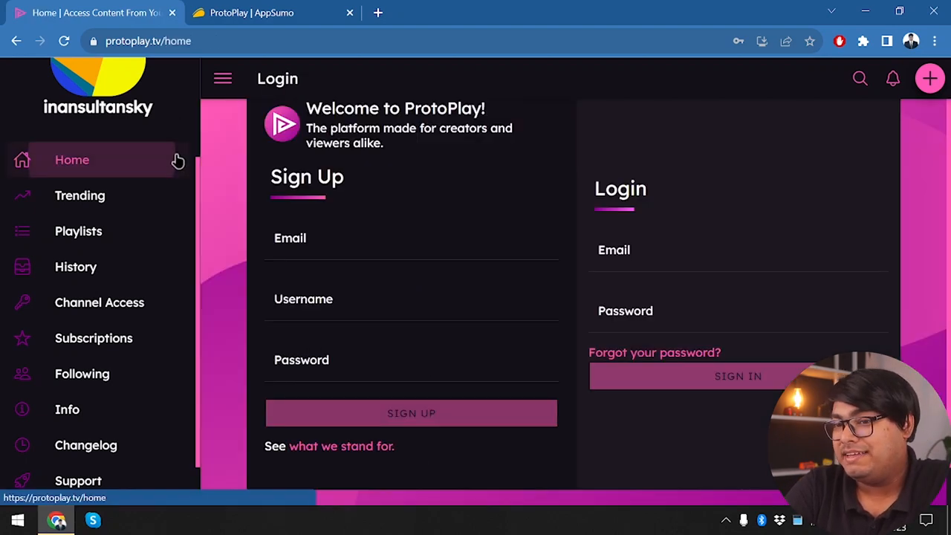
click(72, 159)
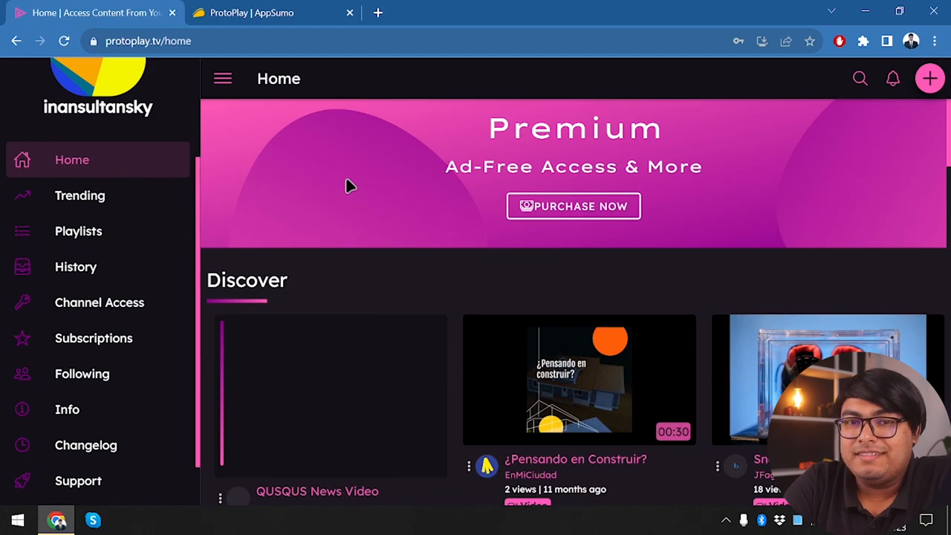